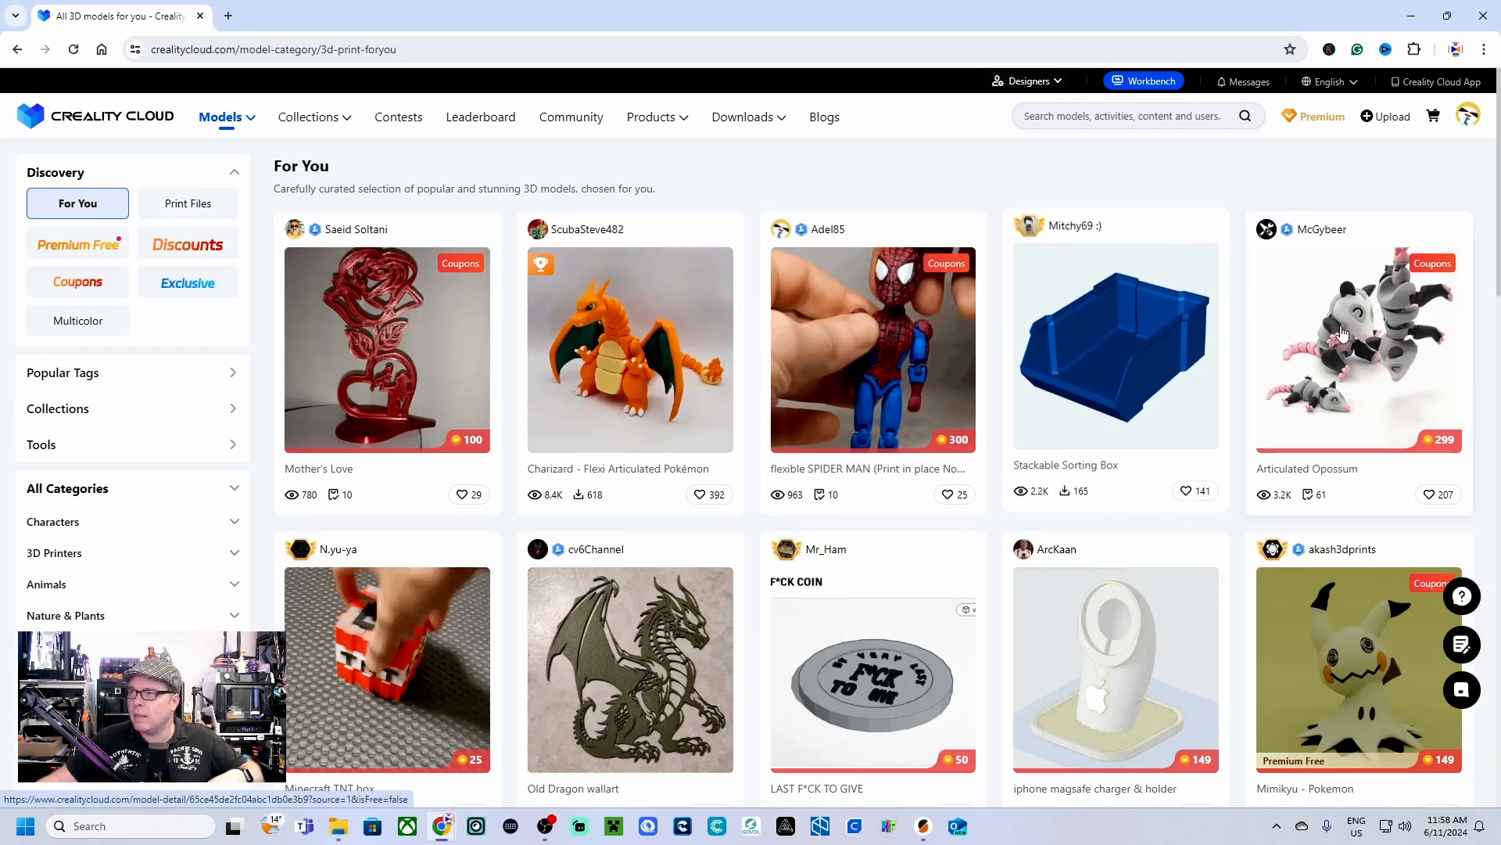
Step: Scroll down the signed-out Creality Cloud home page past the newcomer offer
scroll("down", 3)
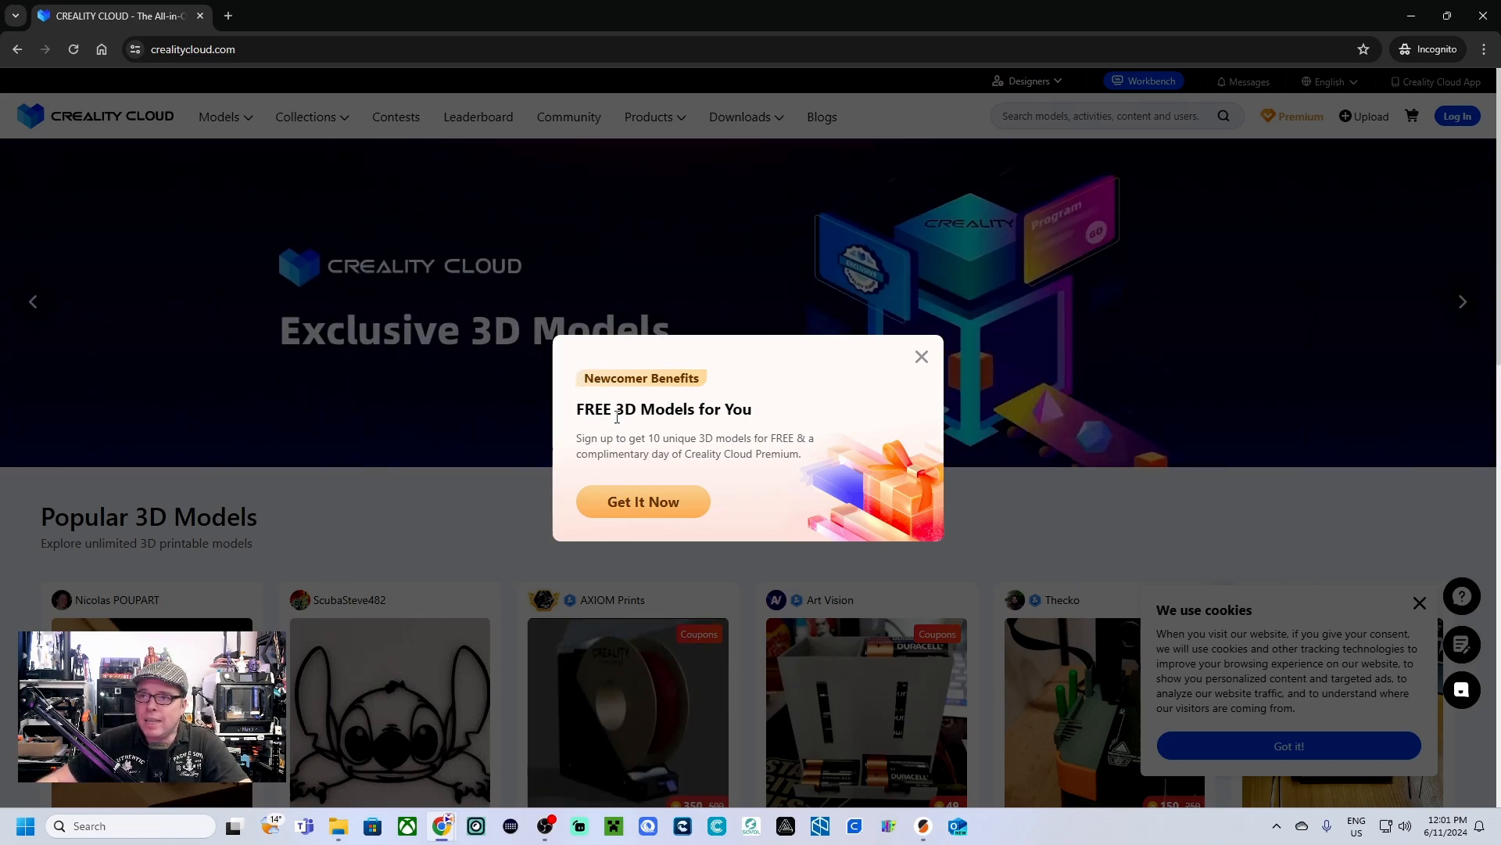
Step: Dismiss the newcomer offer, accept cookies, decline notifications and browse to the baby dragon model
left_click(919, 357)
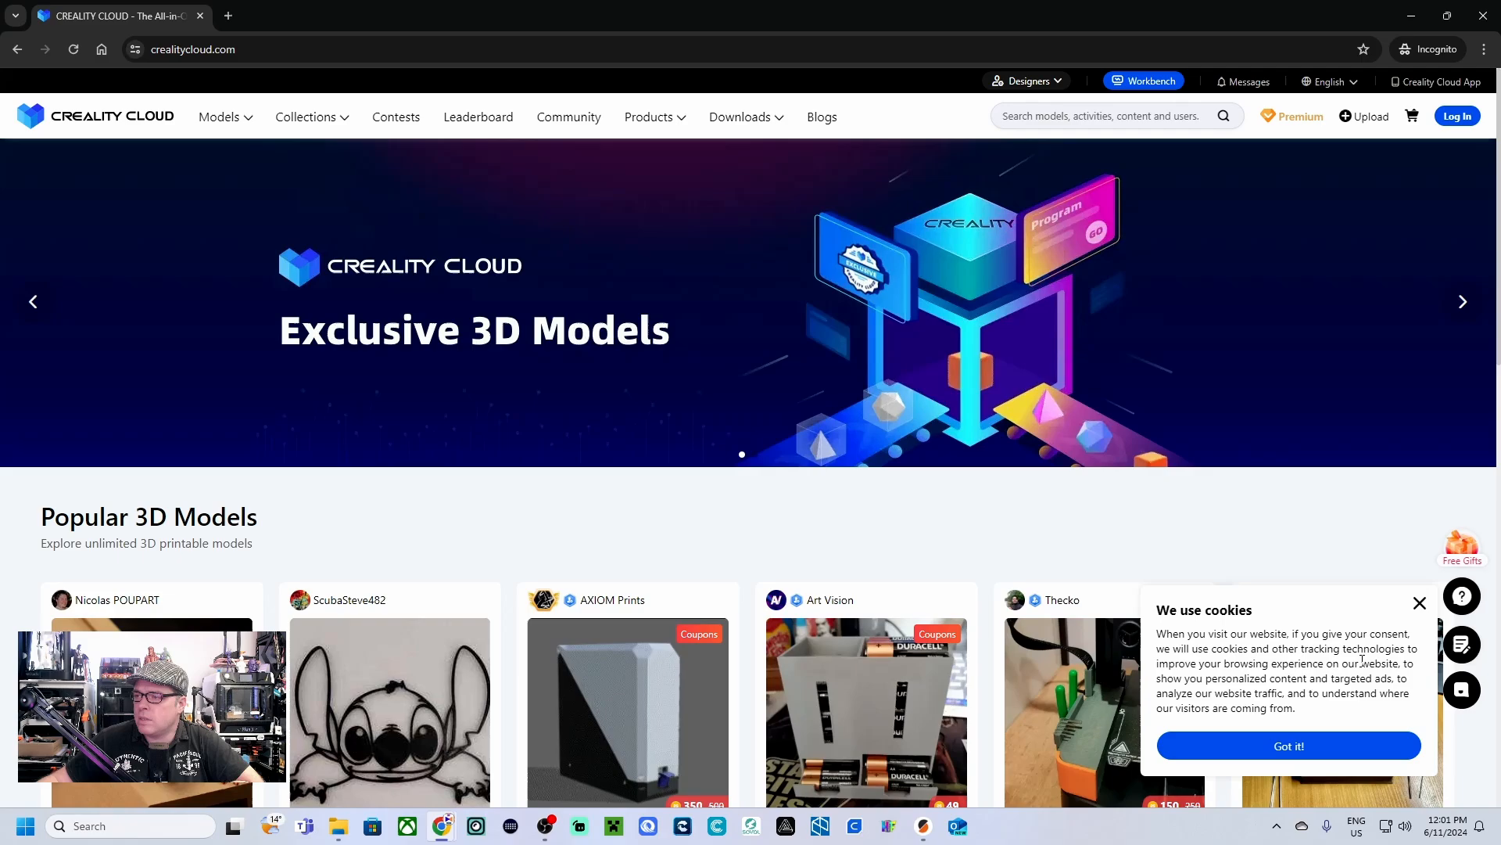
left_click(1288, 745)
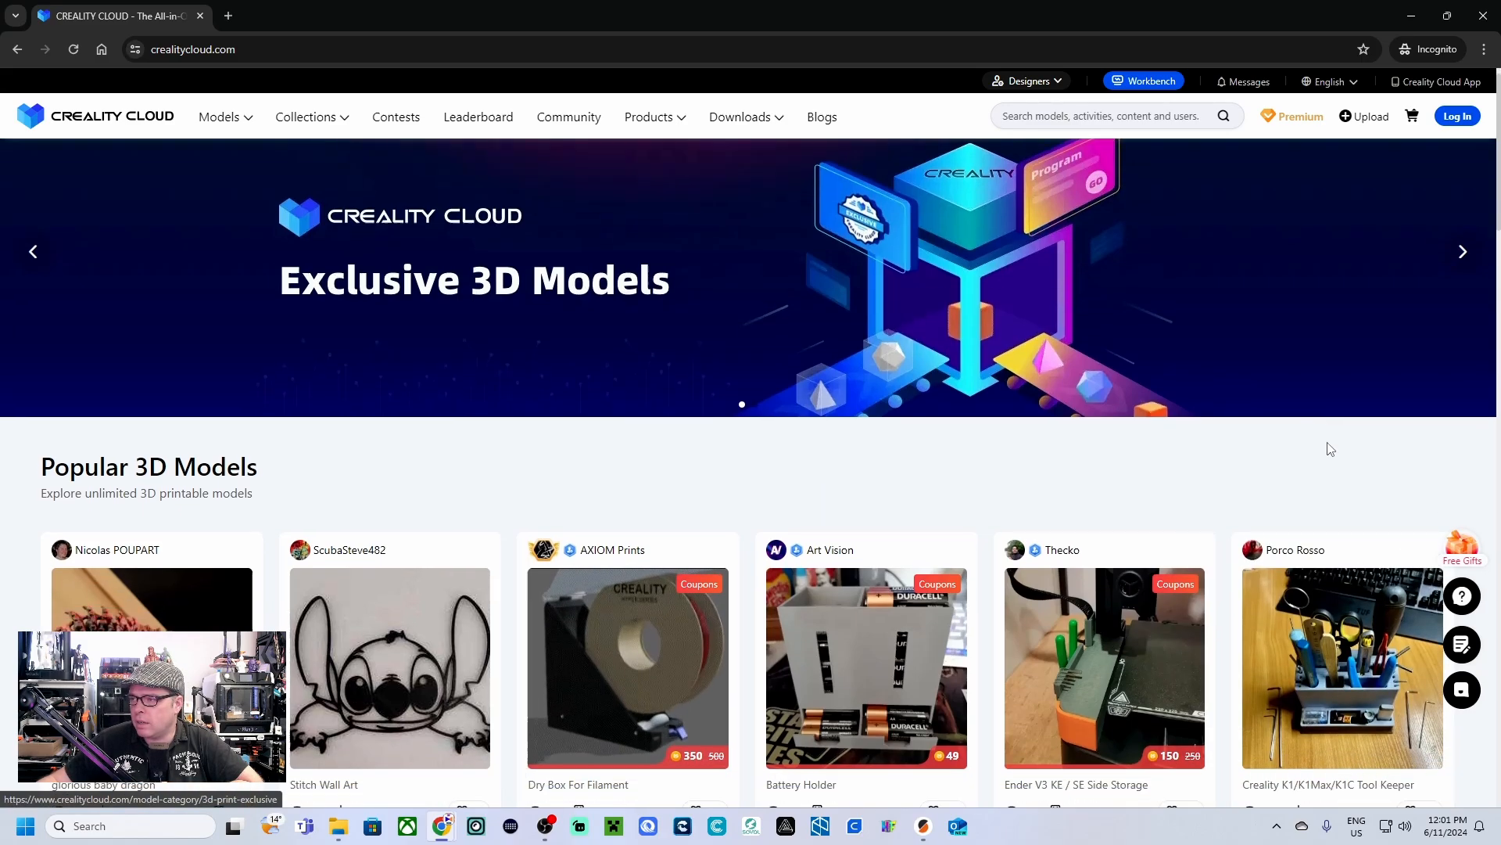
scroll("down", 3)
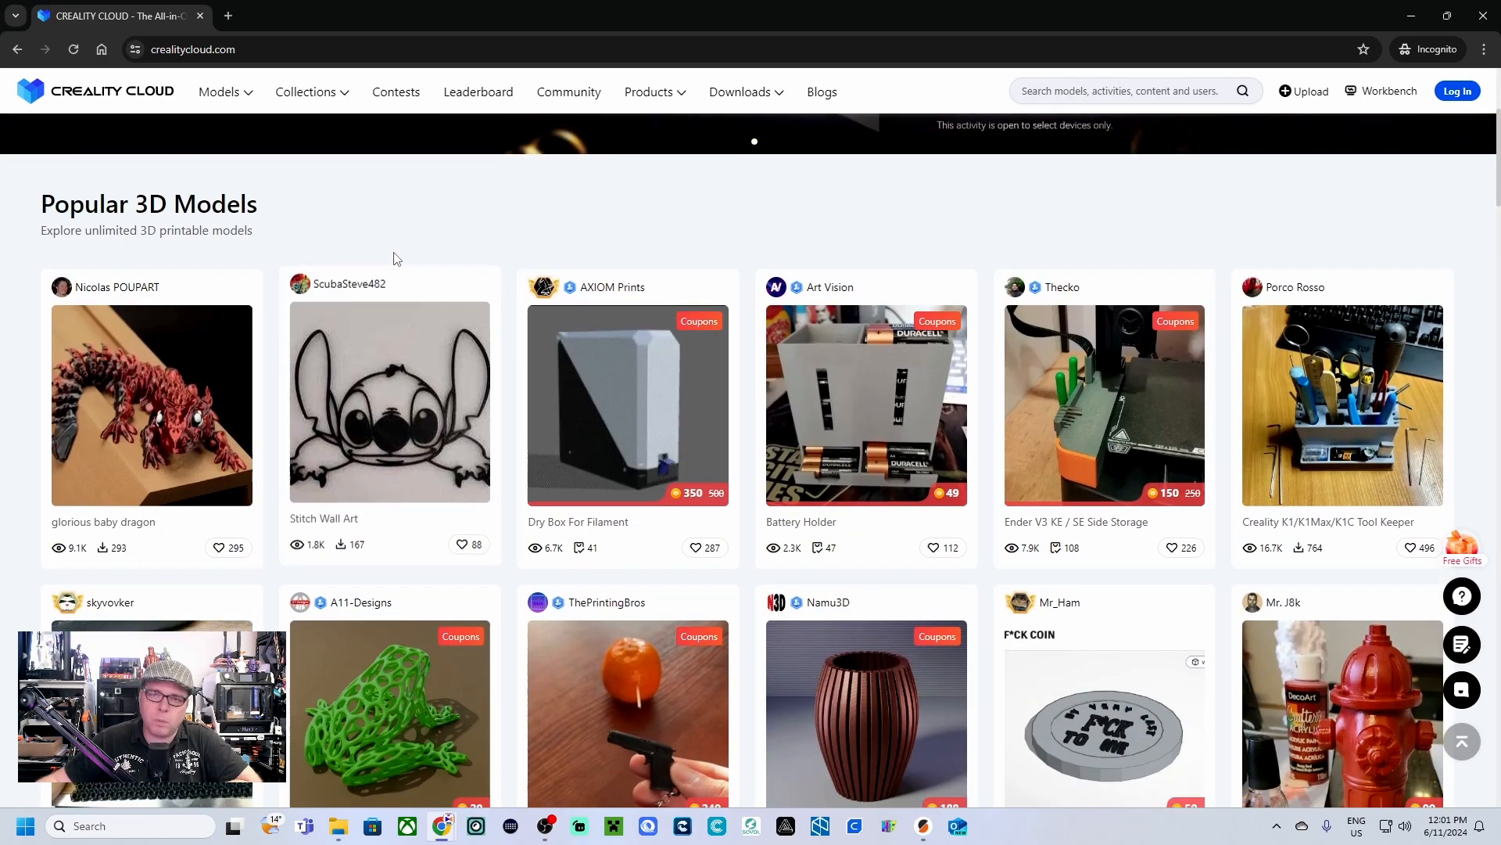
scroll("down", 3)
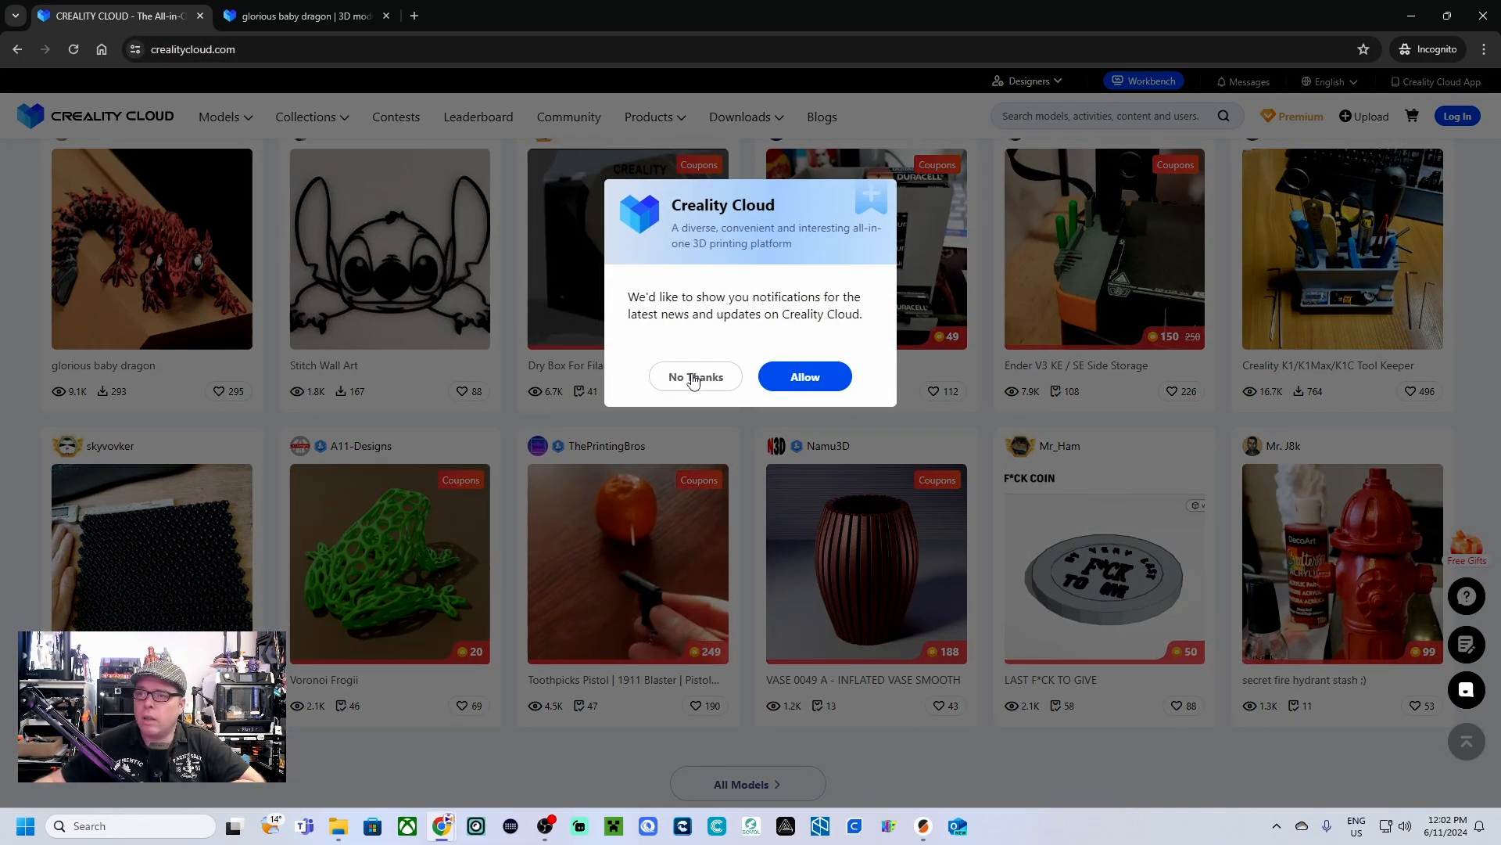
left_click(694, 377)
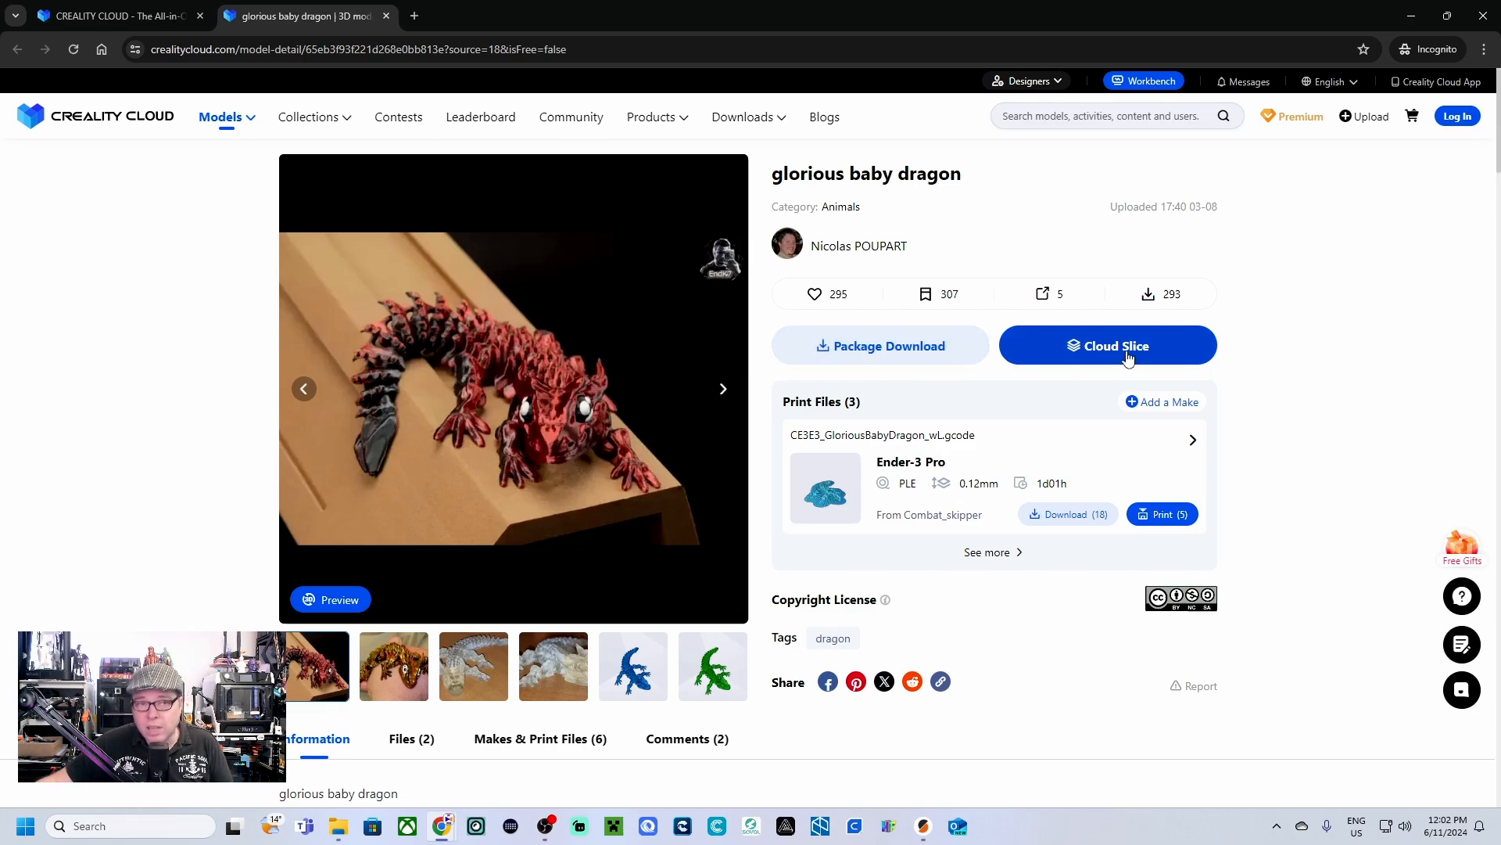
mouse_move(942, 471)
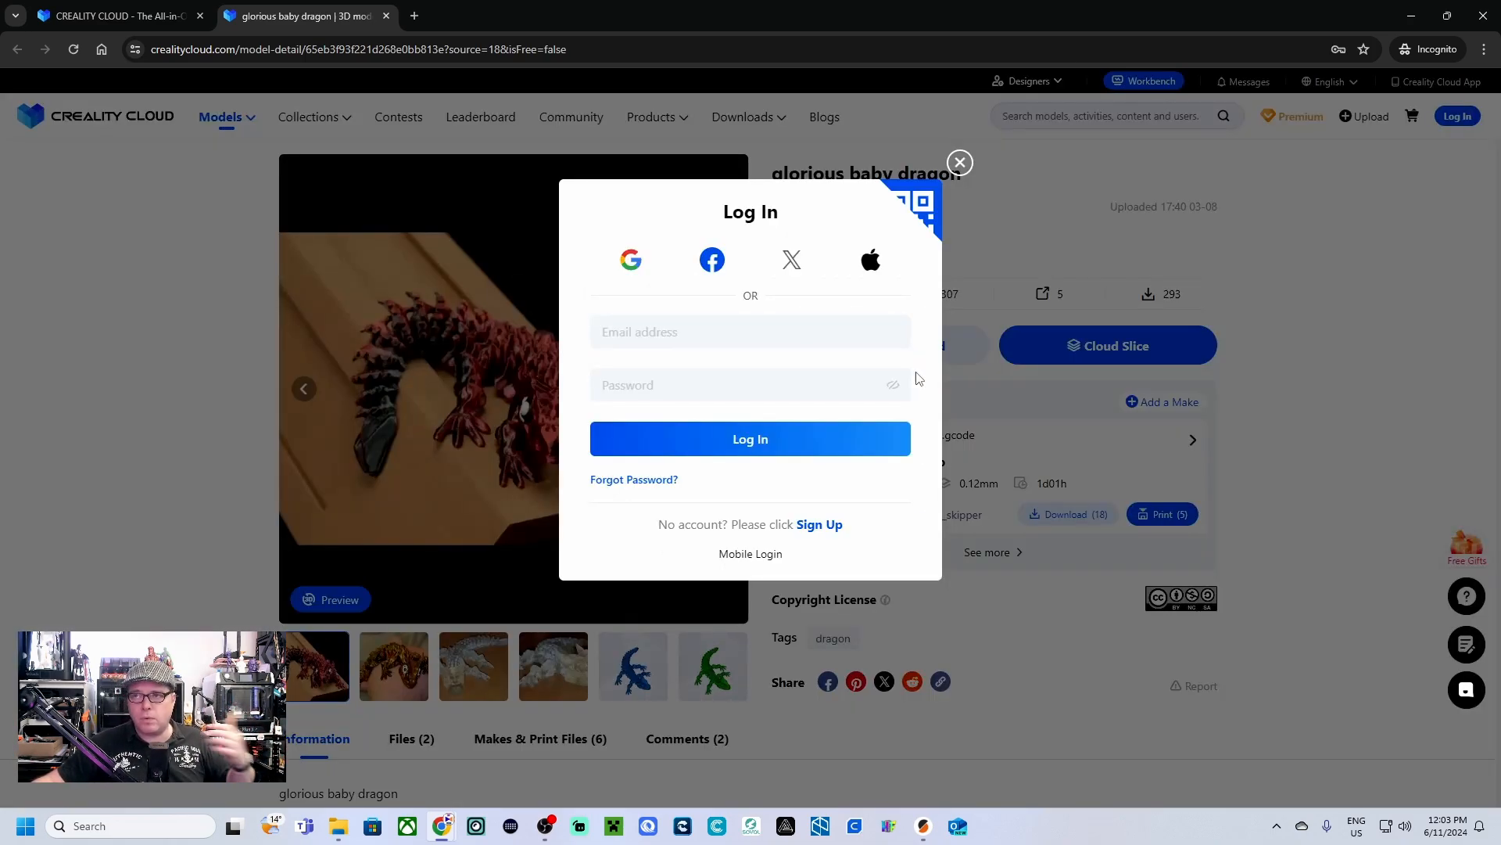
Step: Attempt Cloud Slice on the baby dragon, hit the Log In dialog, and switch to the signed-in browser
left_click(958, 162)
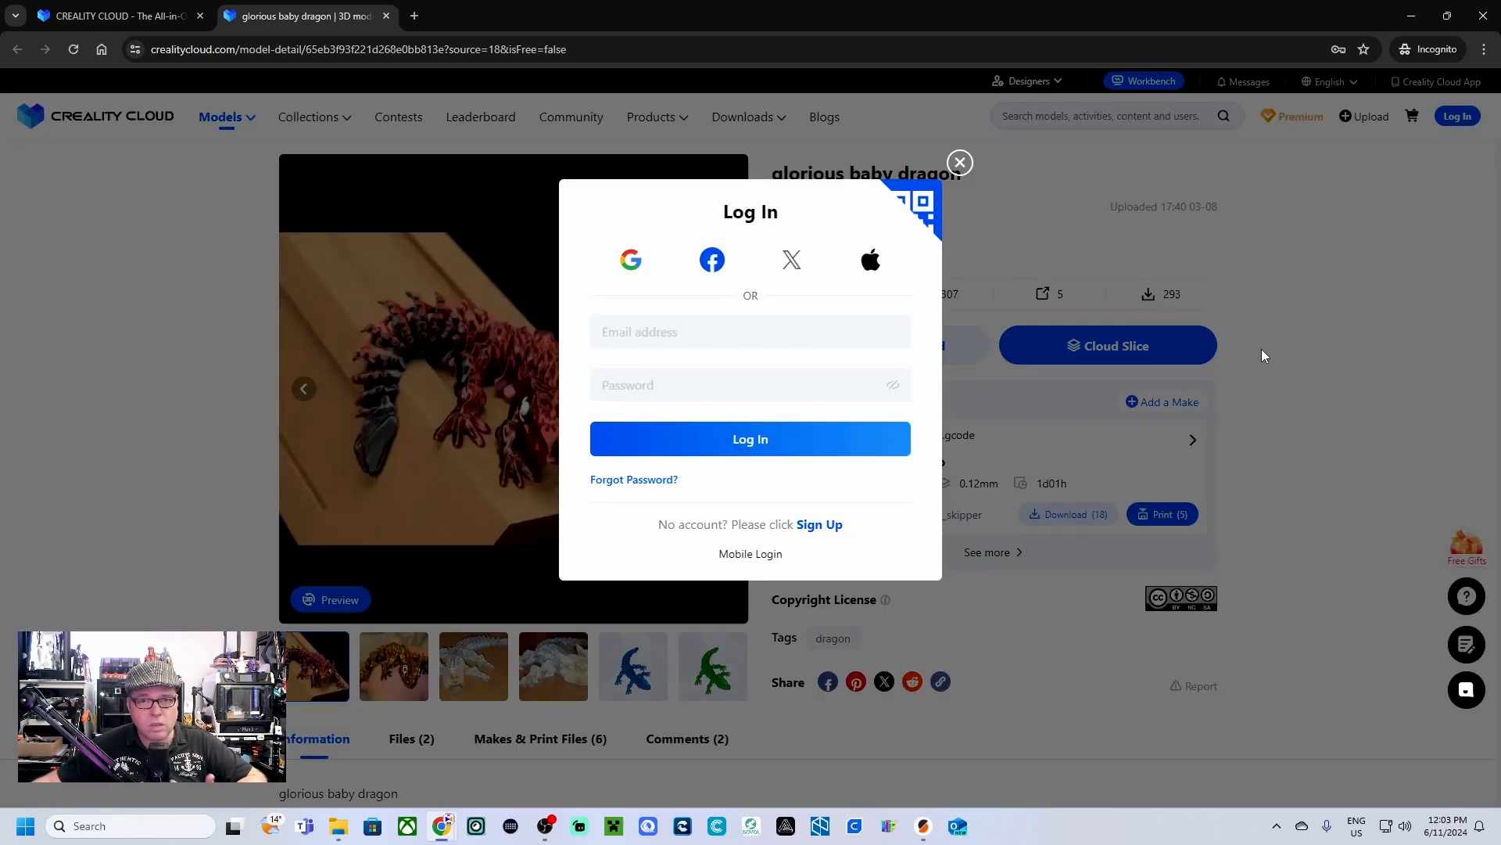
left_click(959, 161)
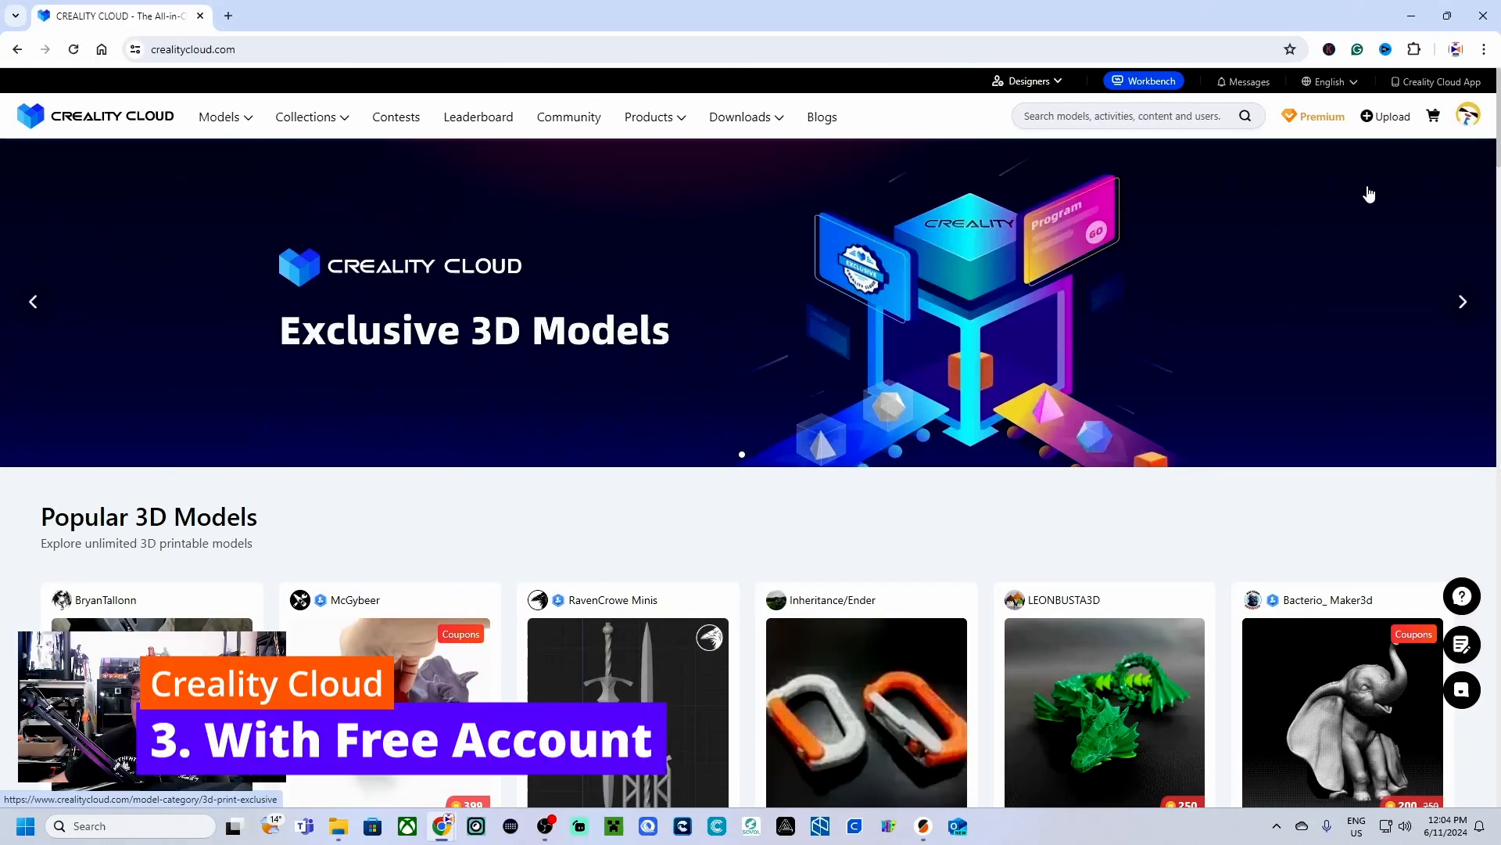
Step: Download the Baby Fidget Spinner package as a zip from its model page
left_click(1471, 116)
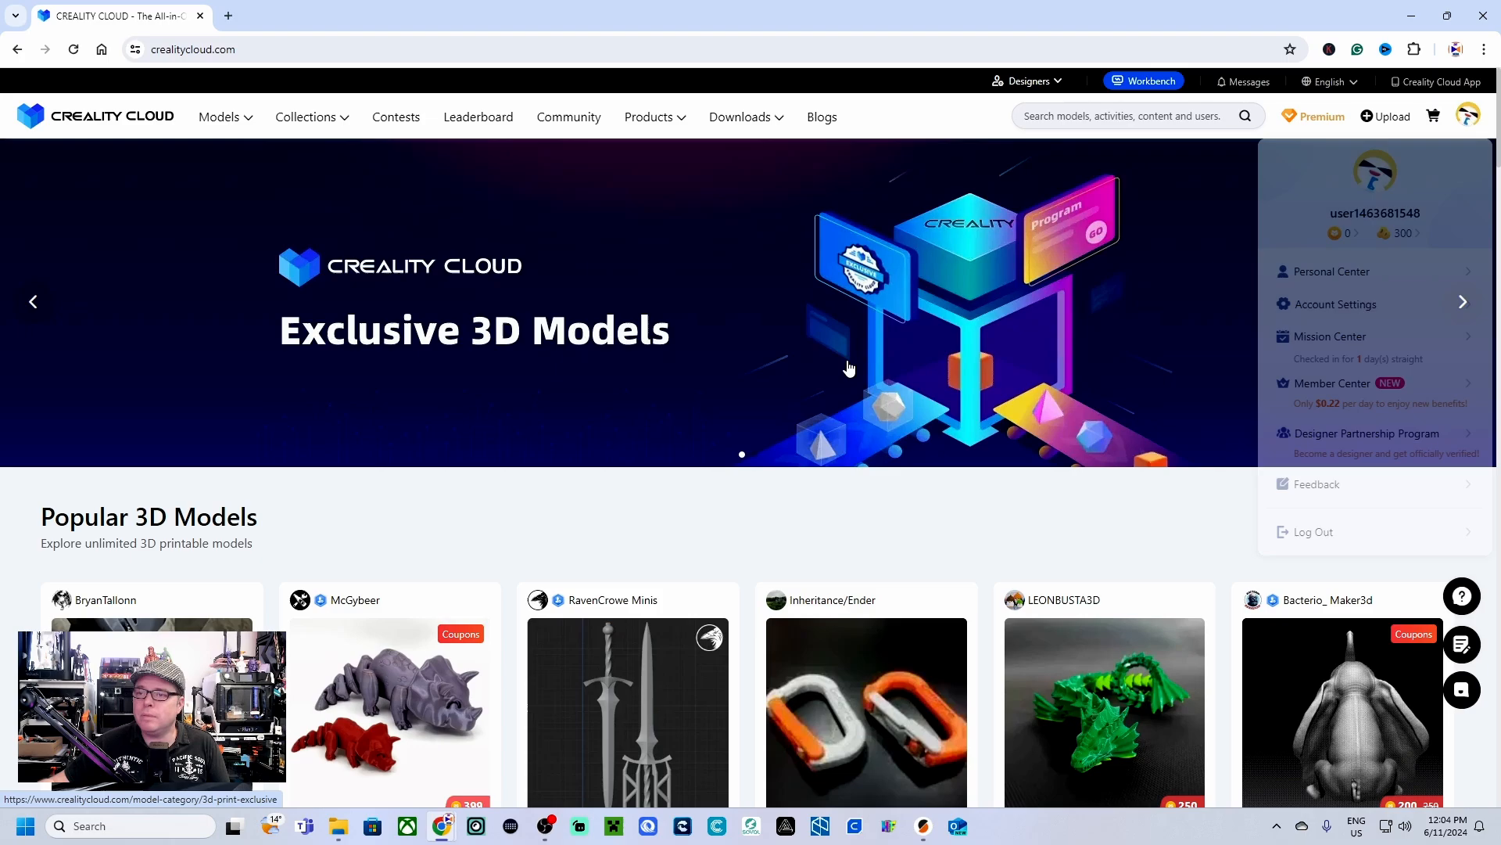
scroll("down", 3)
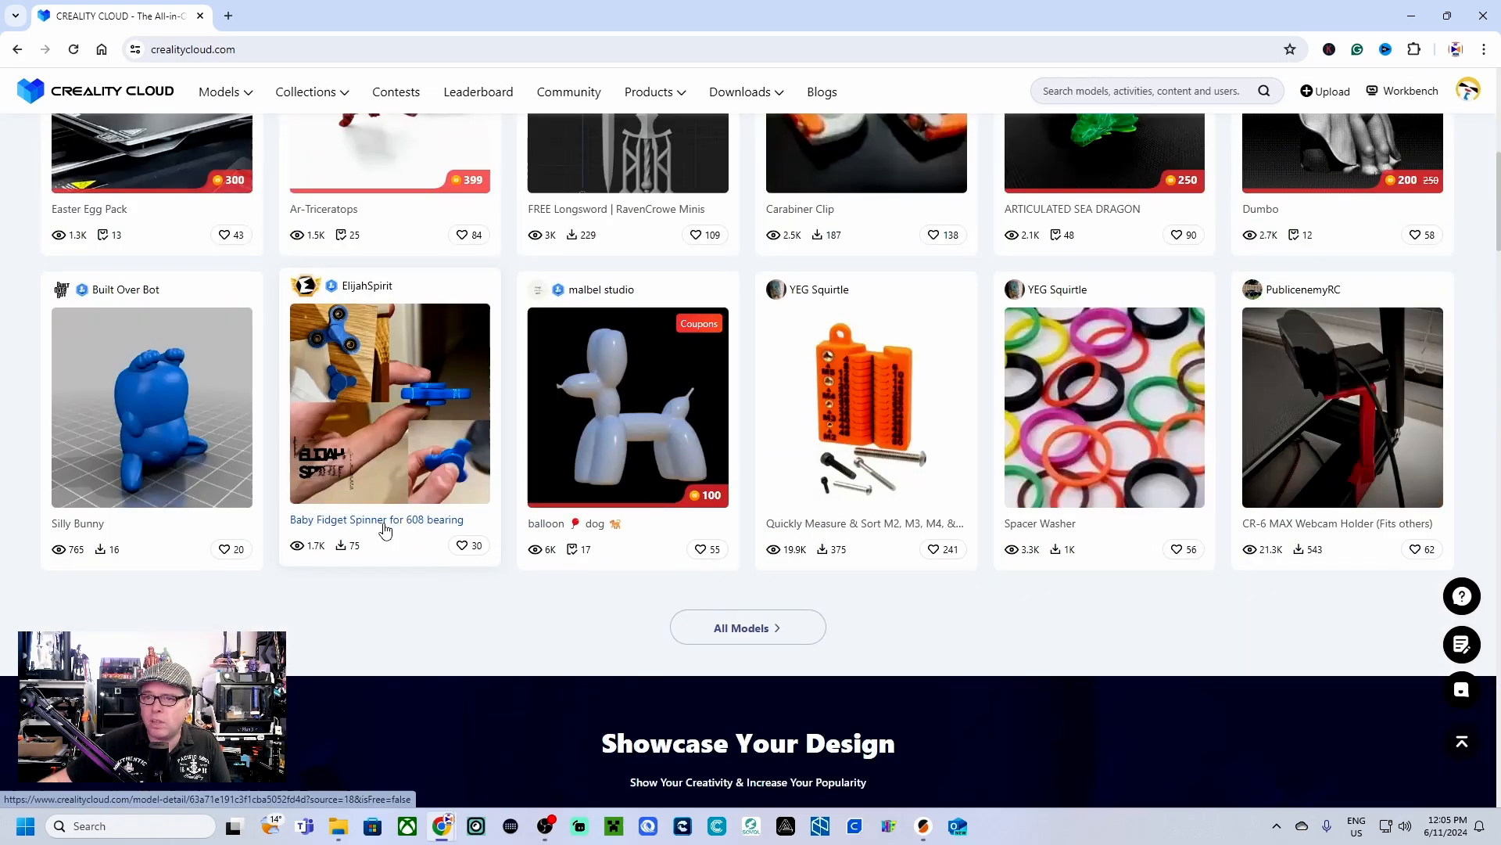
left_click(389, 402)
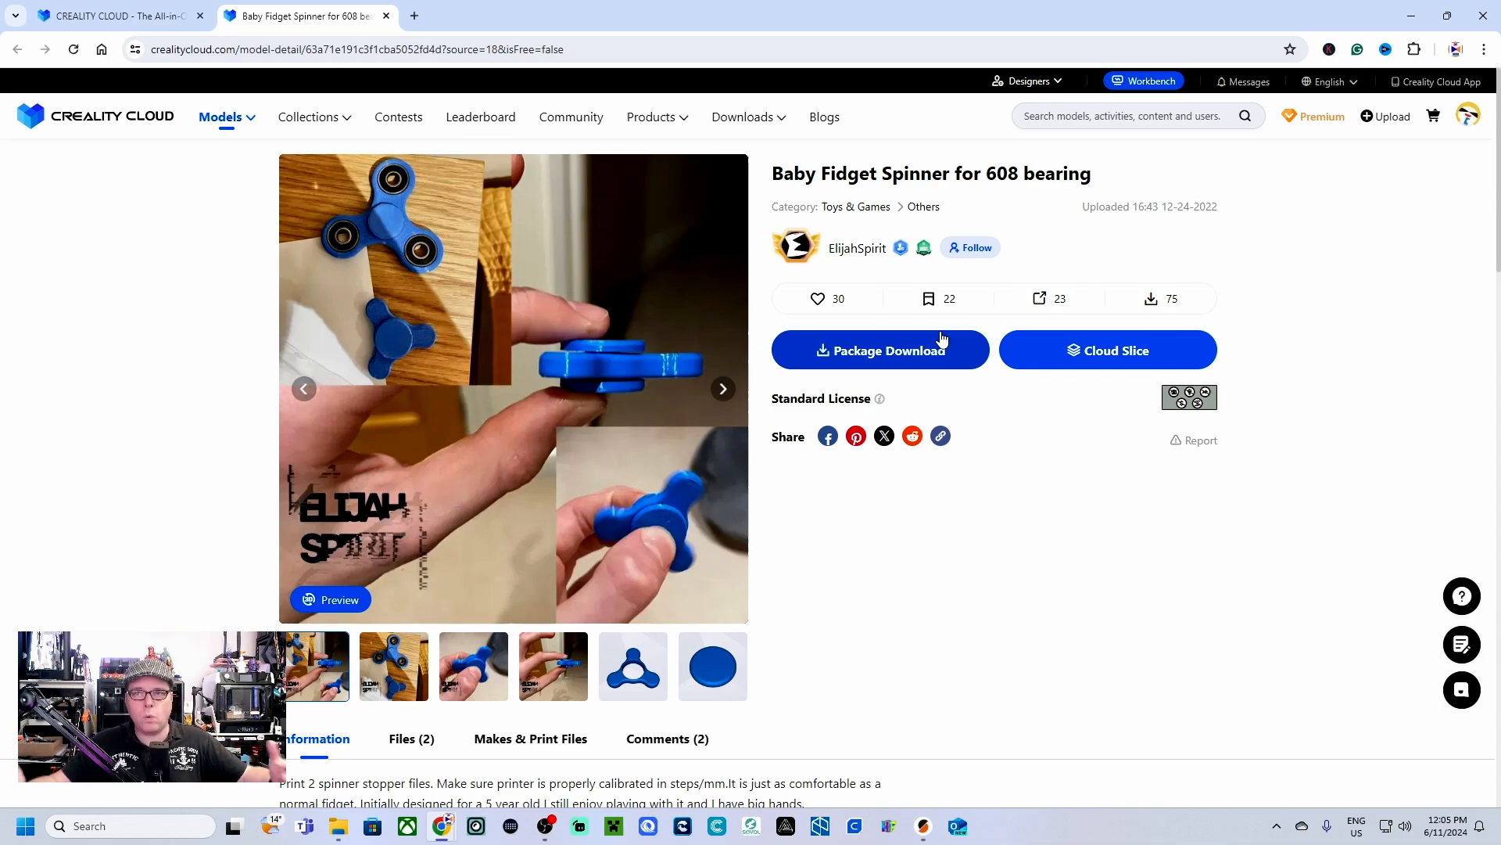
left_click(879, 349)
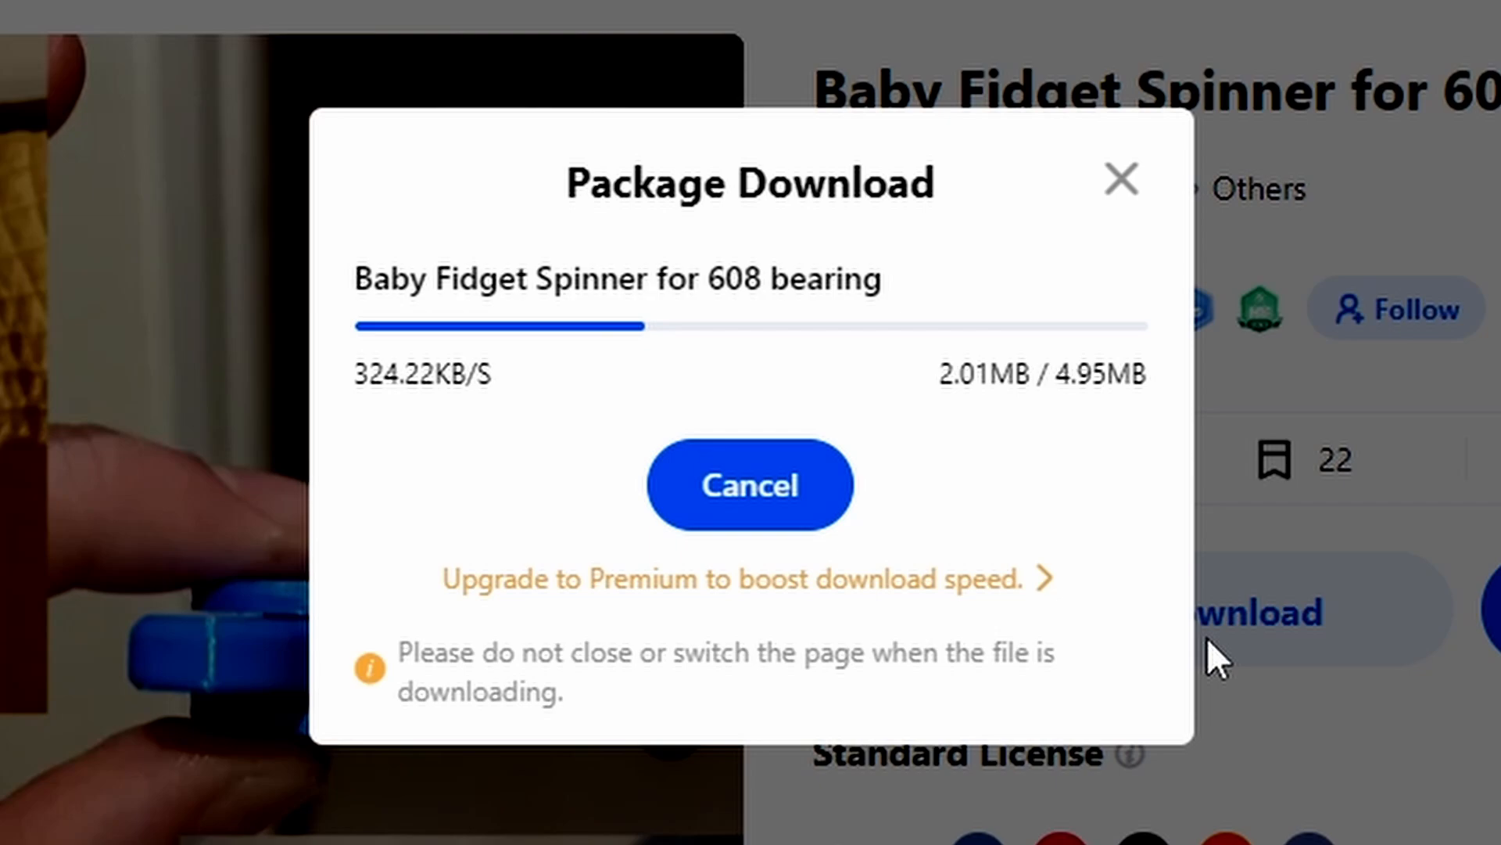
mouse_move(1135, 623)
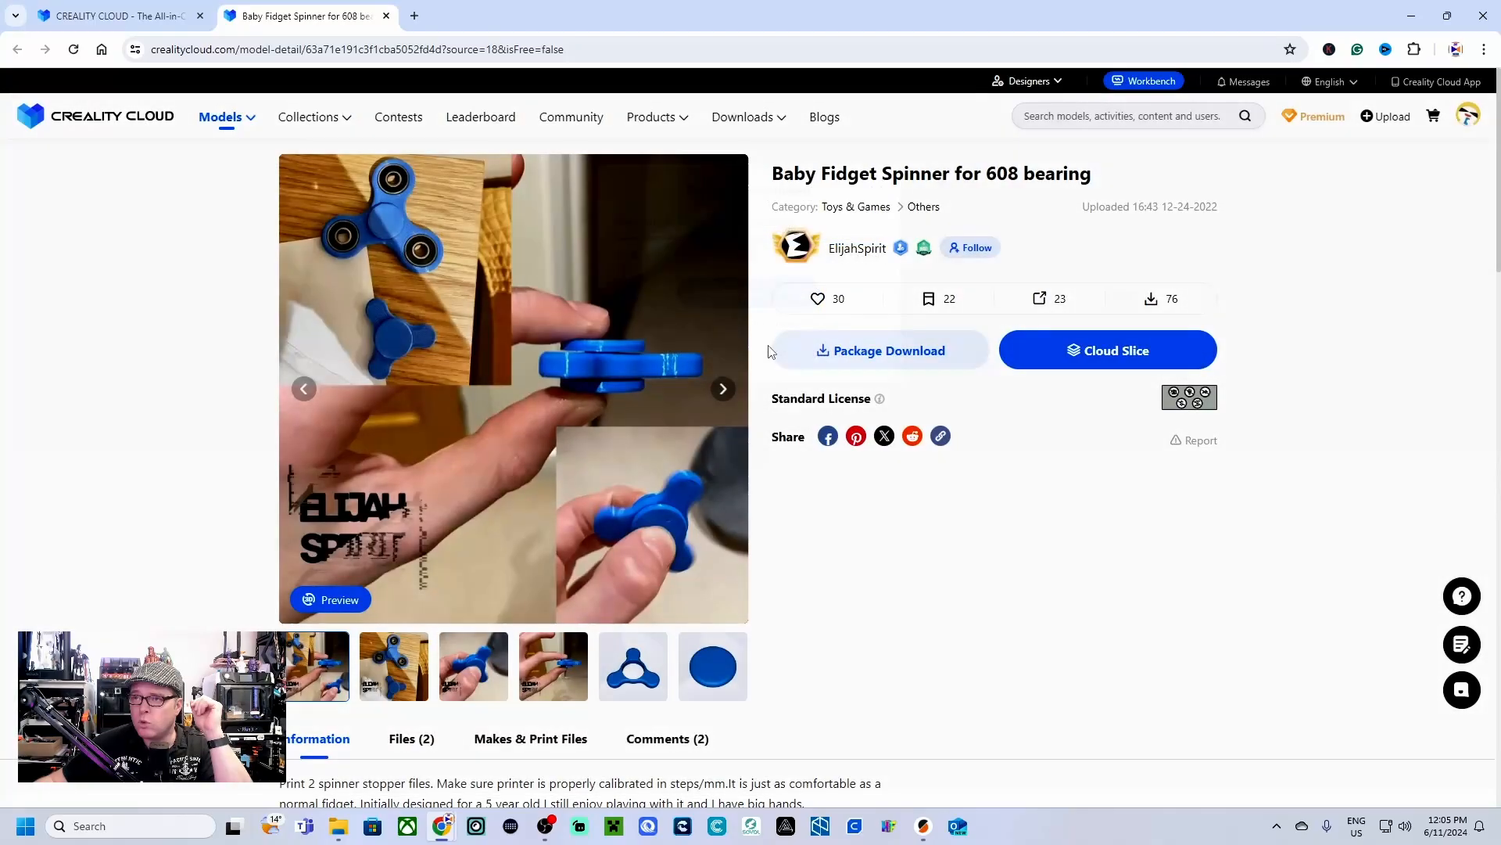
Step: Download the FREE Longsword package as a zip from its model page
left_click(879, 349)
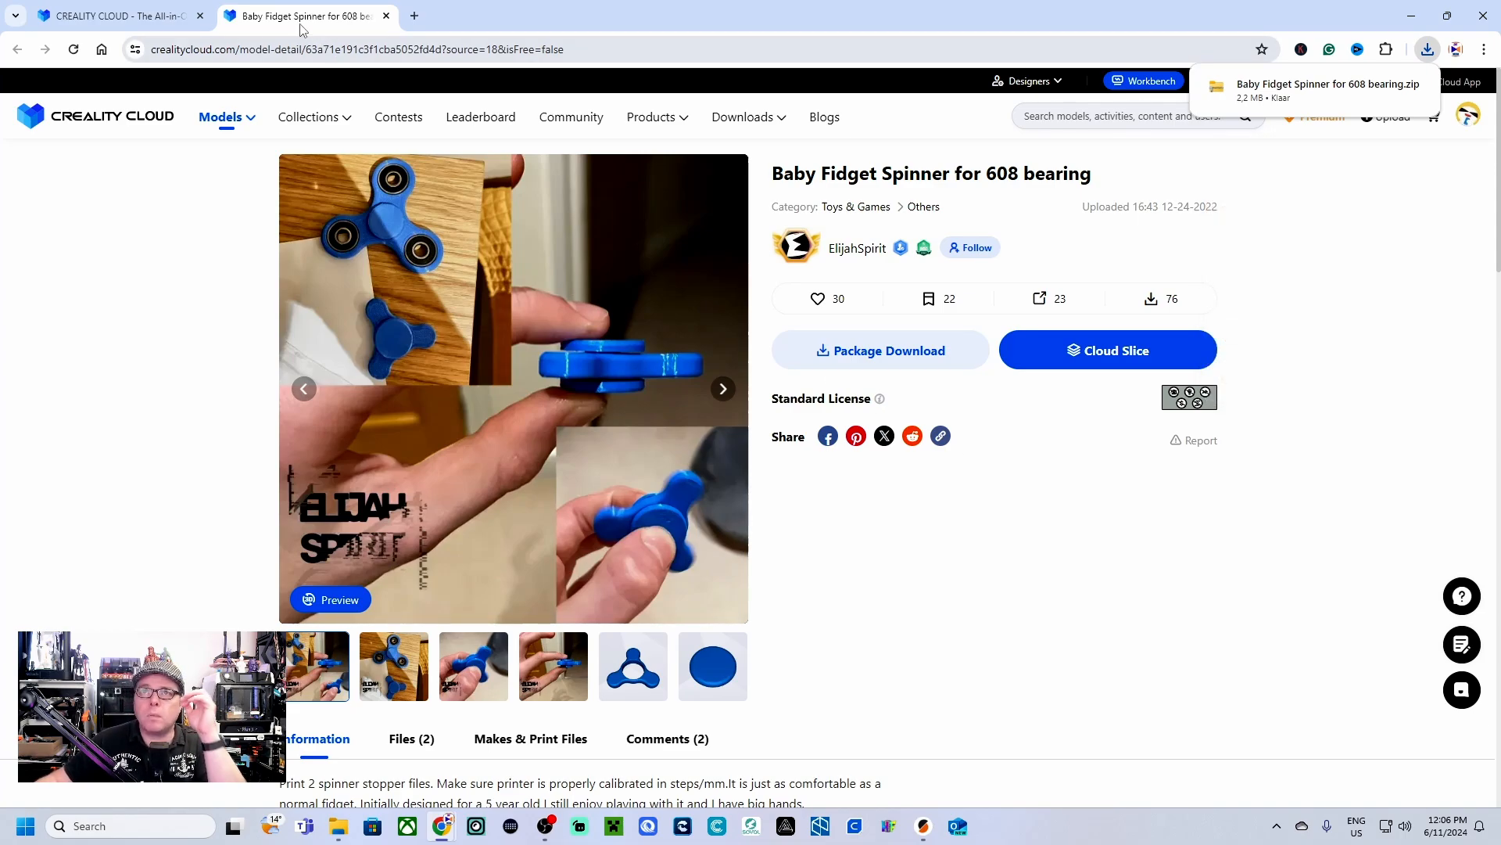
left_click(110, 16)
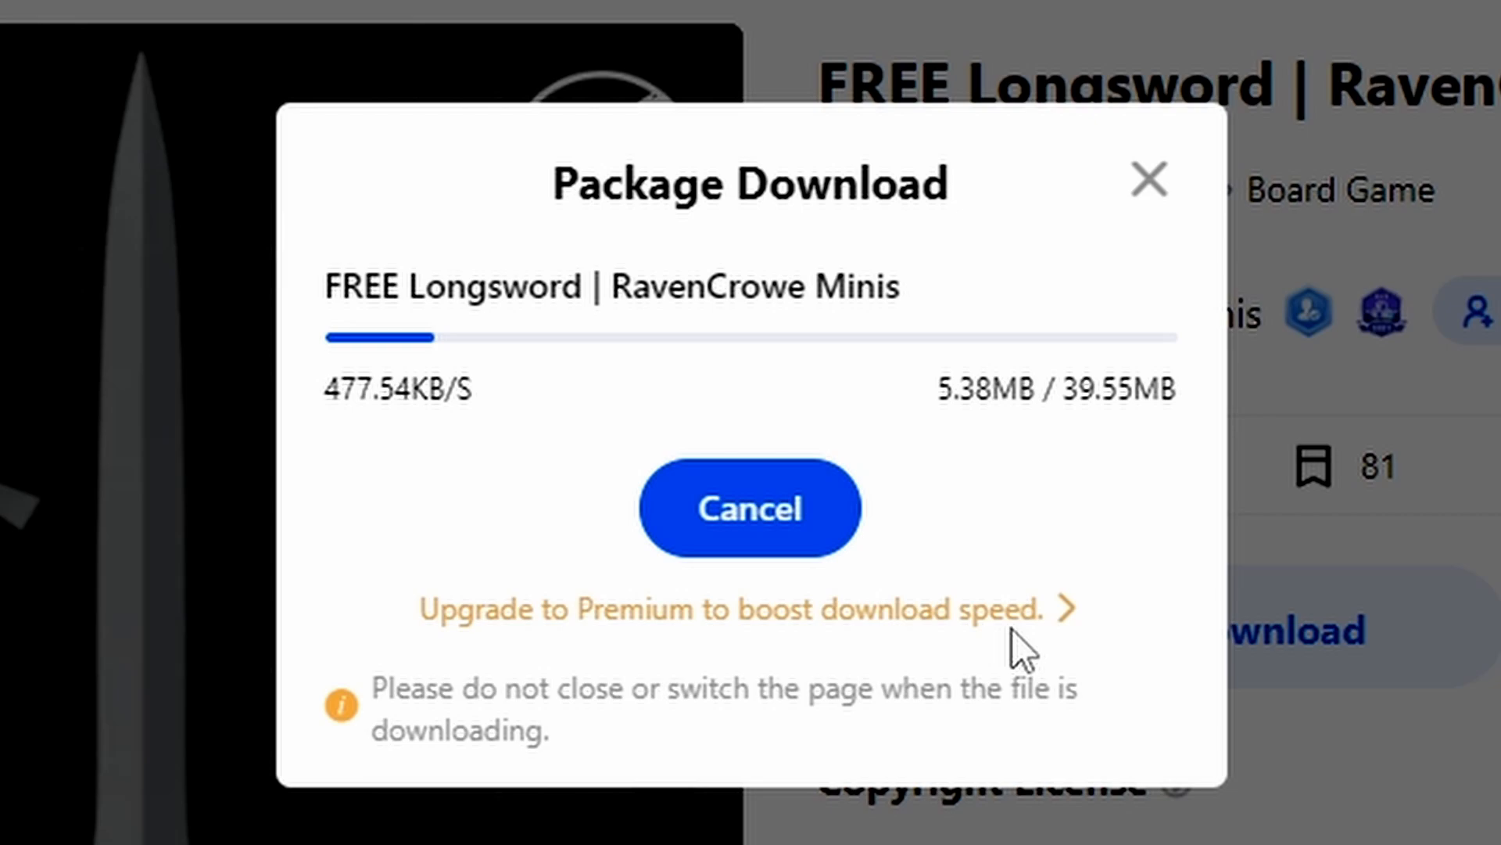
mouse_move(855, 750)
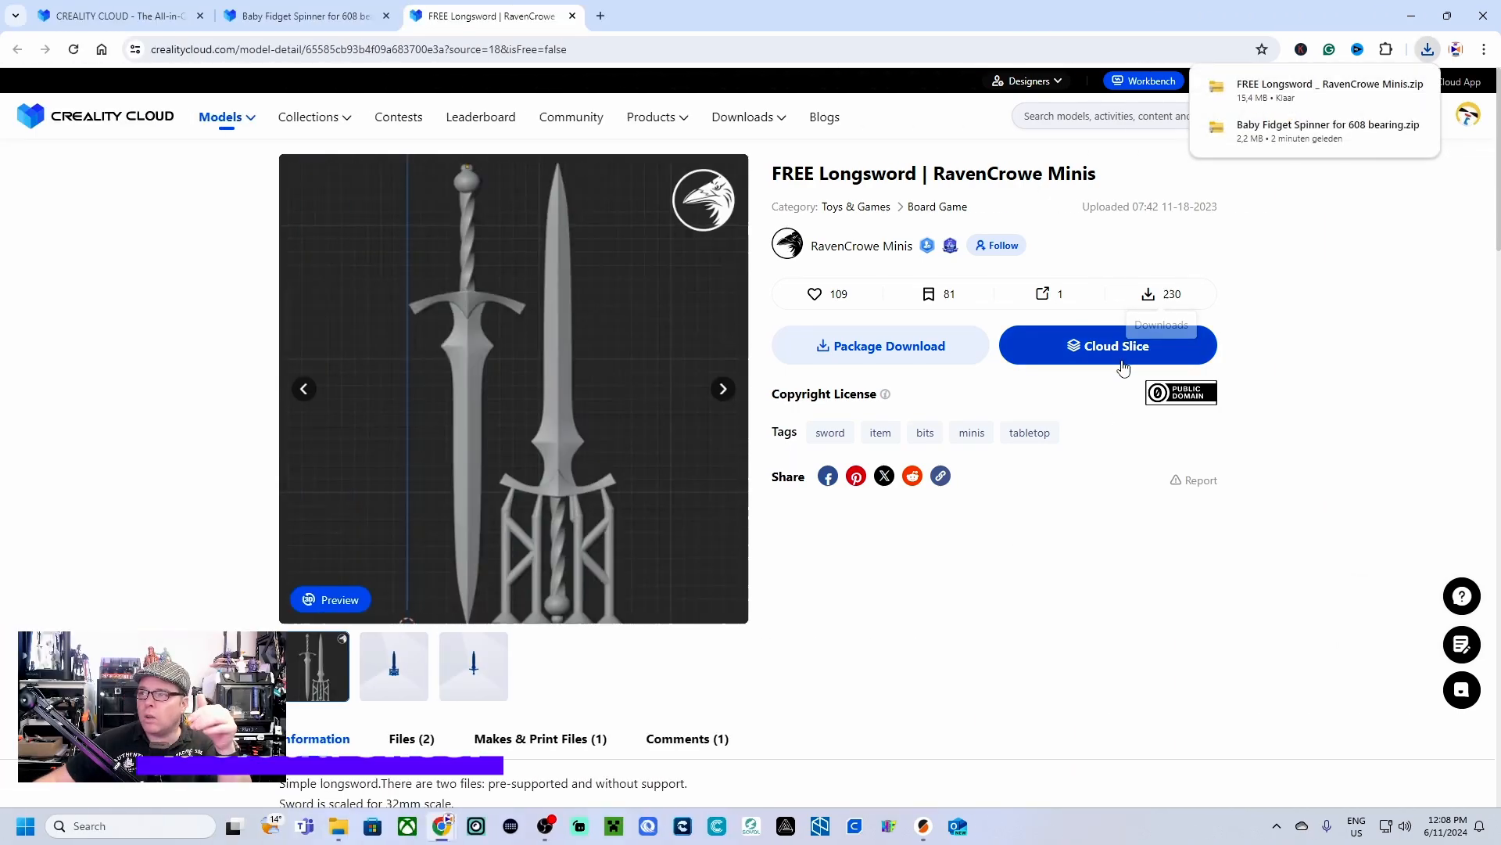
Step: Cloud slice the longsword with _Sword_Supp unchecked so only the Sword file is sliced
left_click(1107, 346)
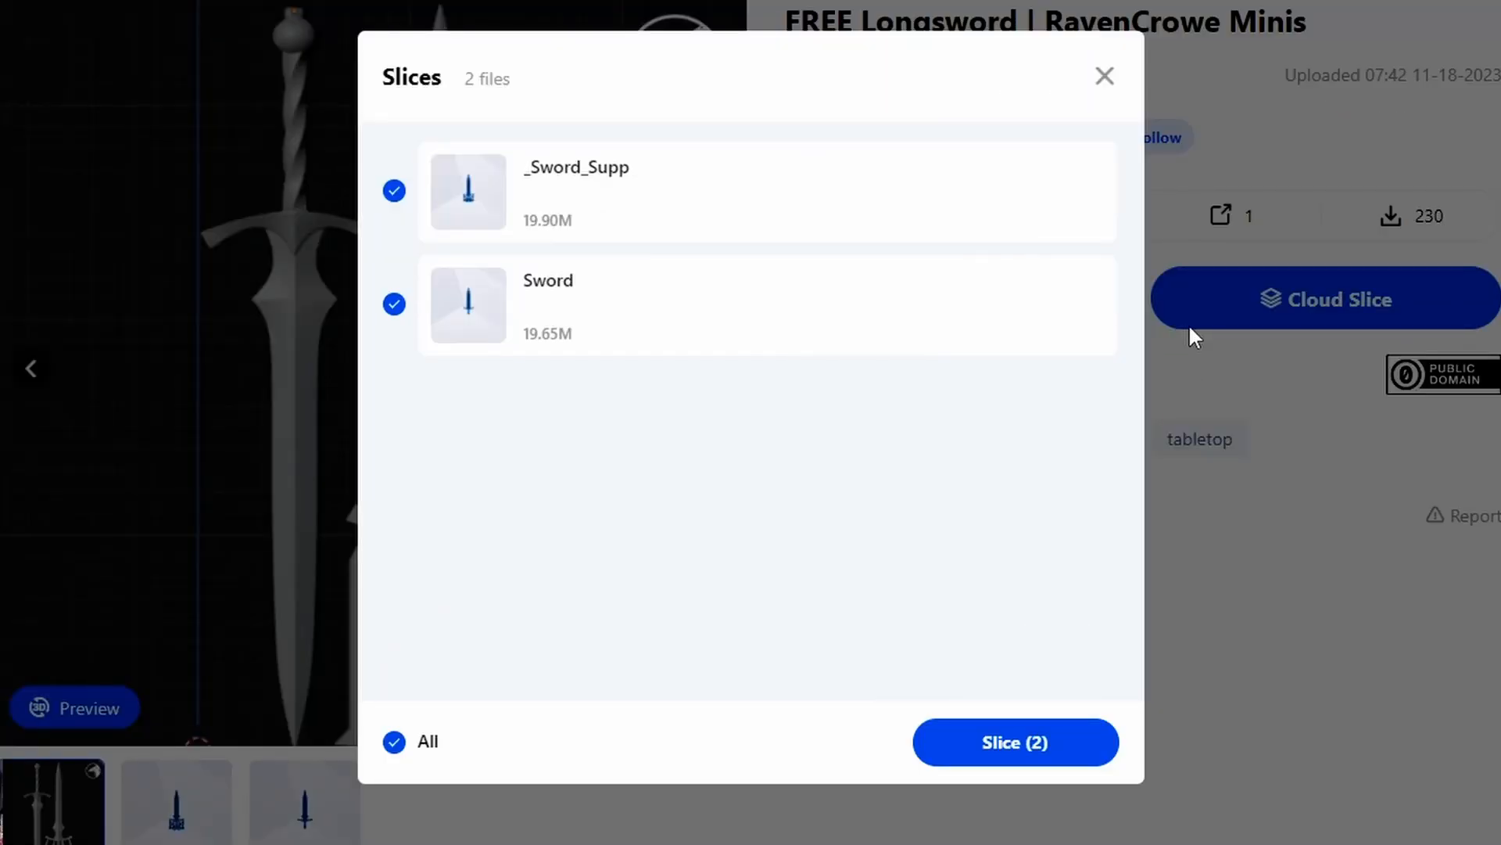
mouse_move(547, 228)
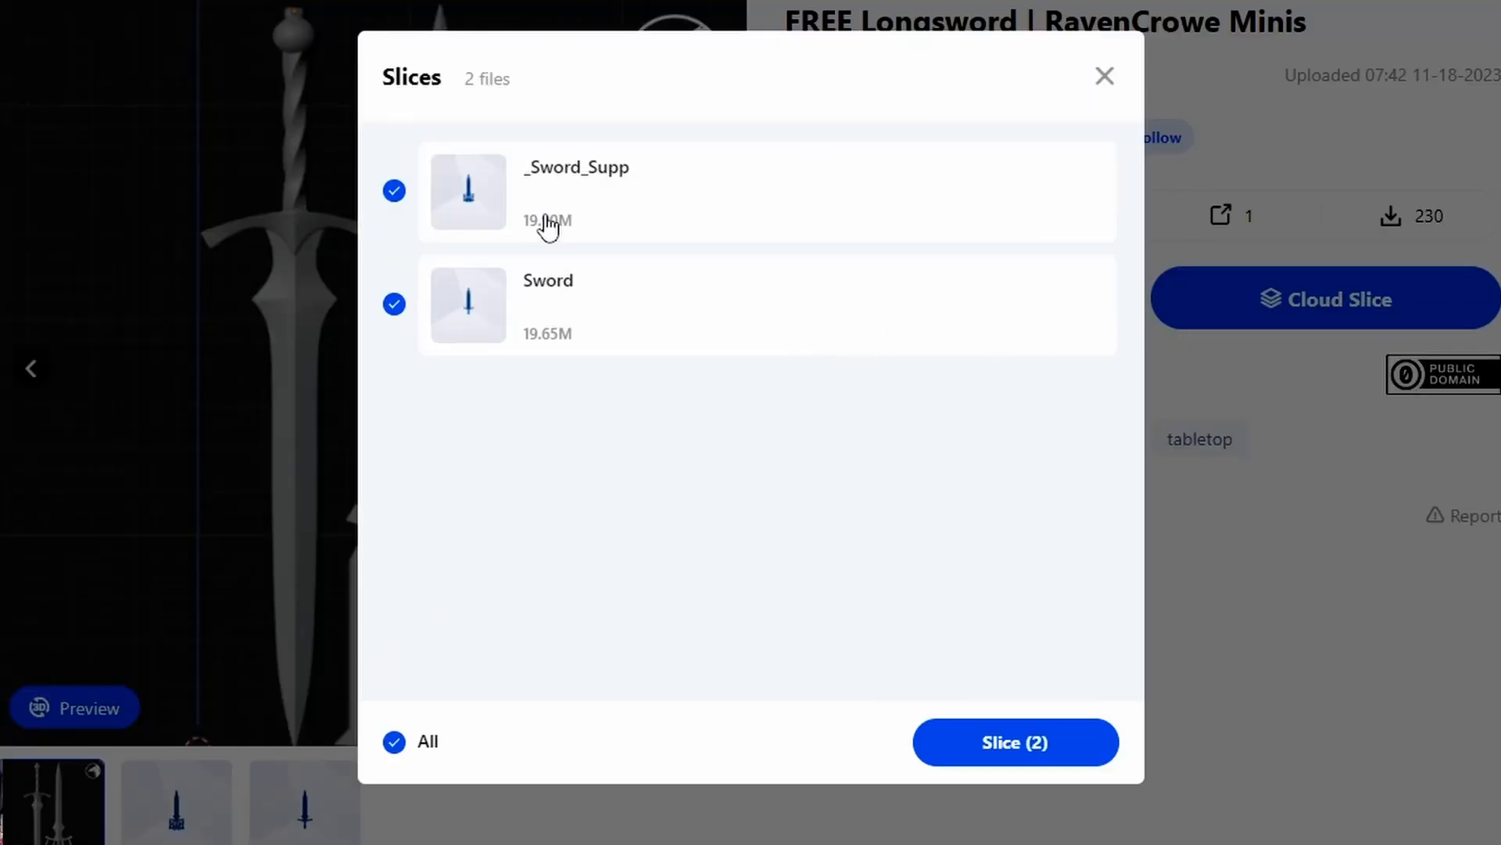
left_click(394, 191)
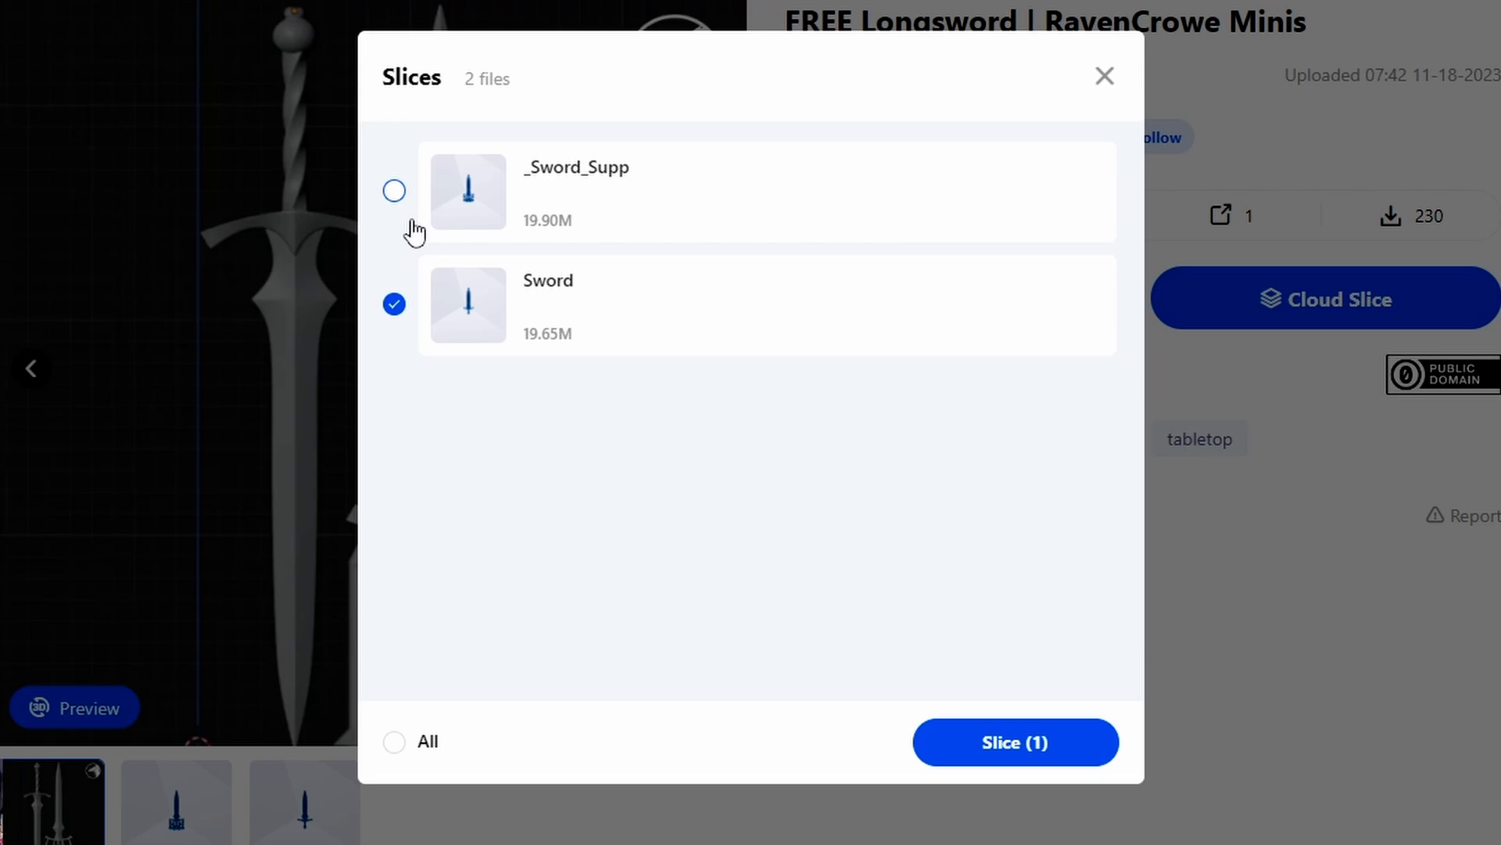
mouse_move(946, 777)
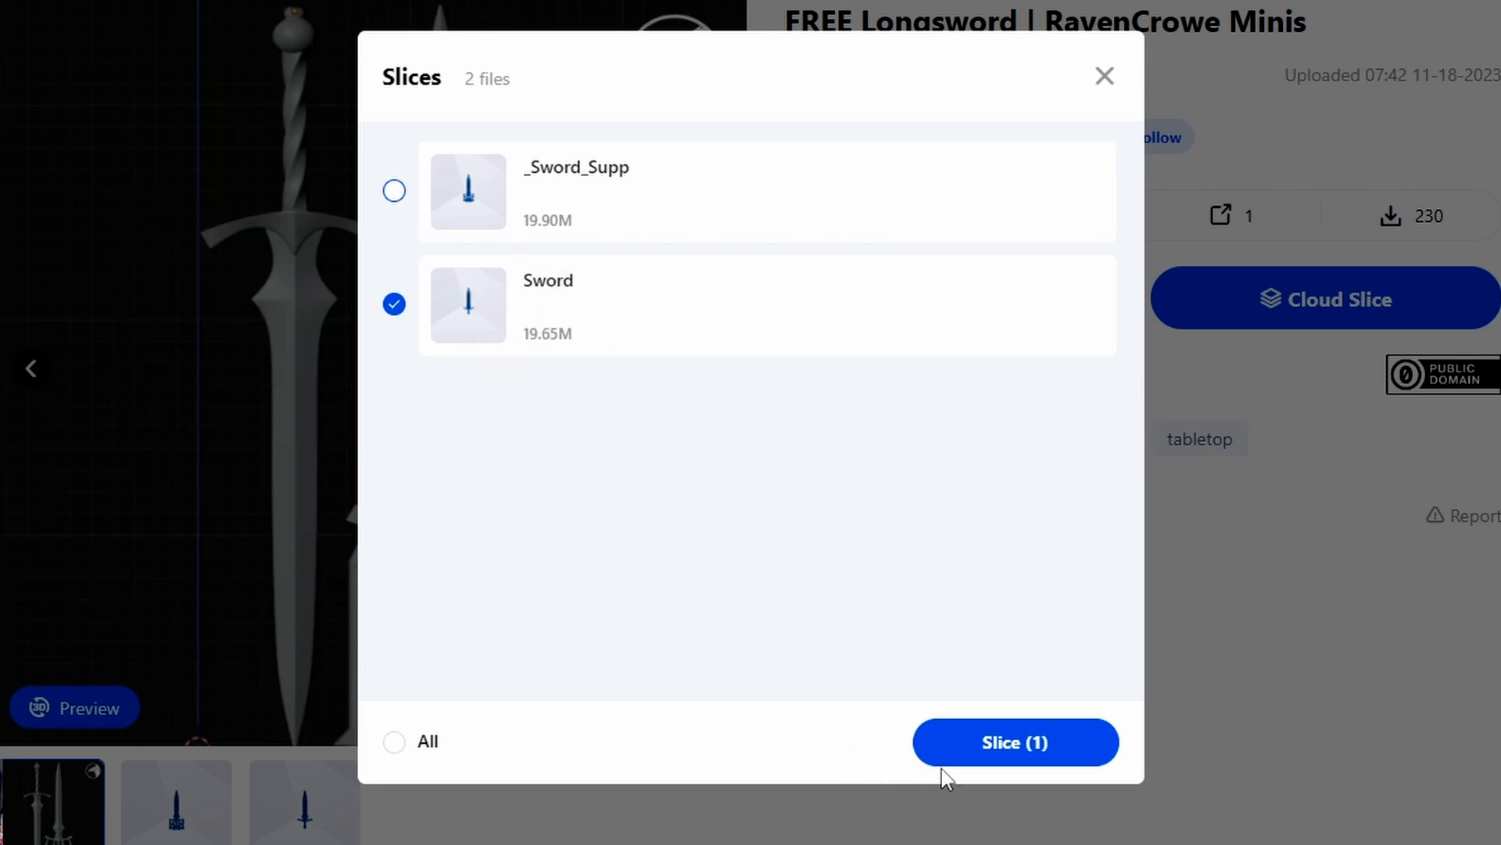
left_click(1015, 741)
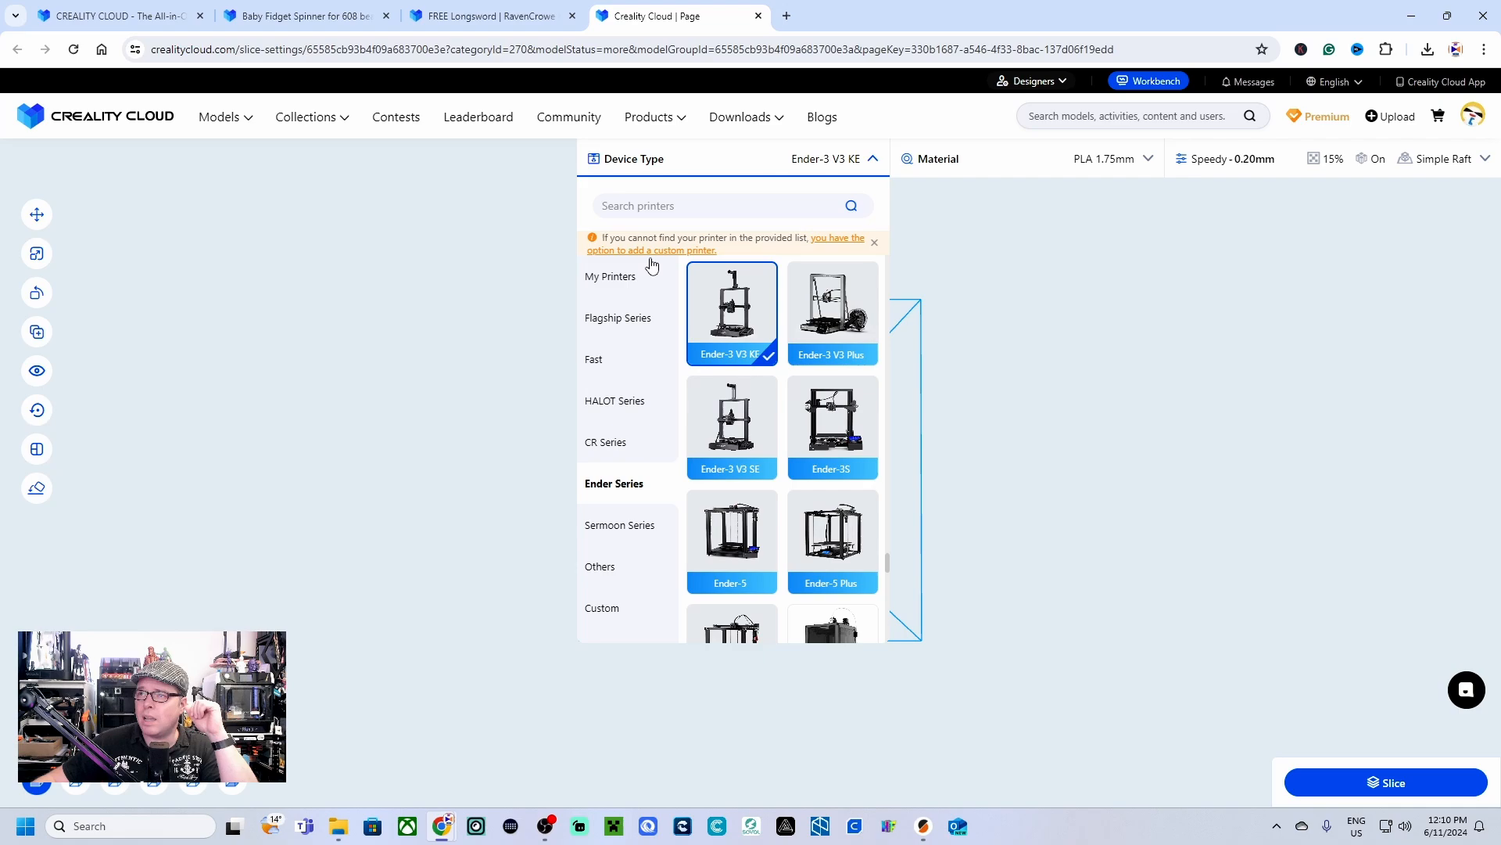
mouse_move(600, 475)
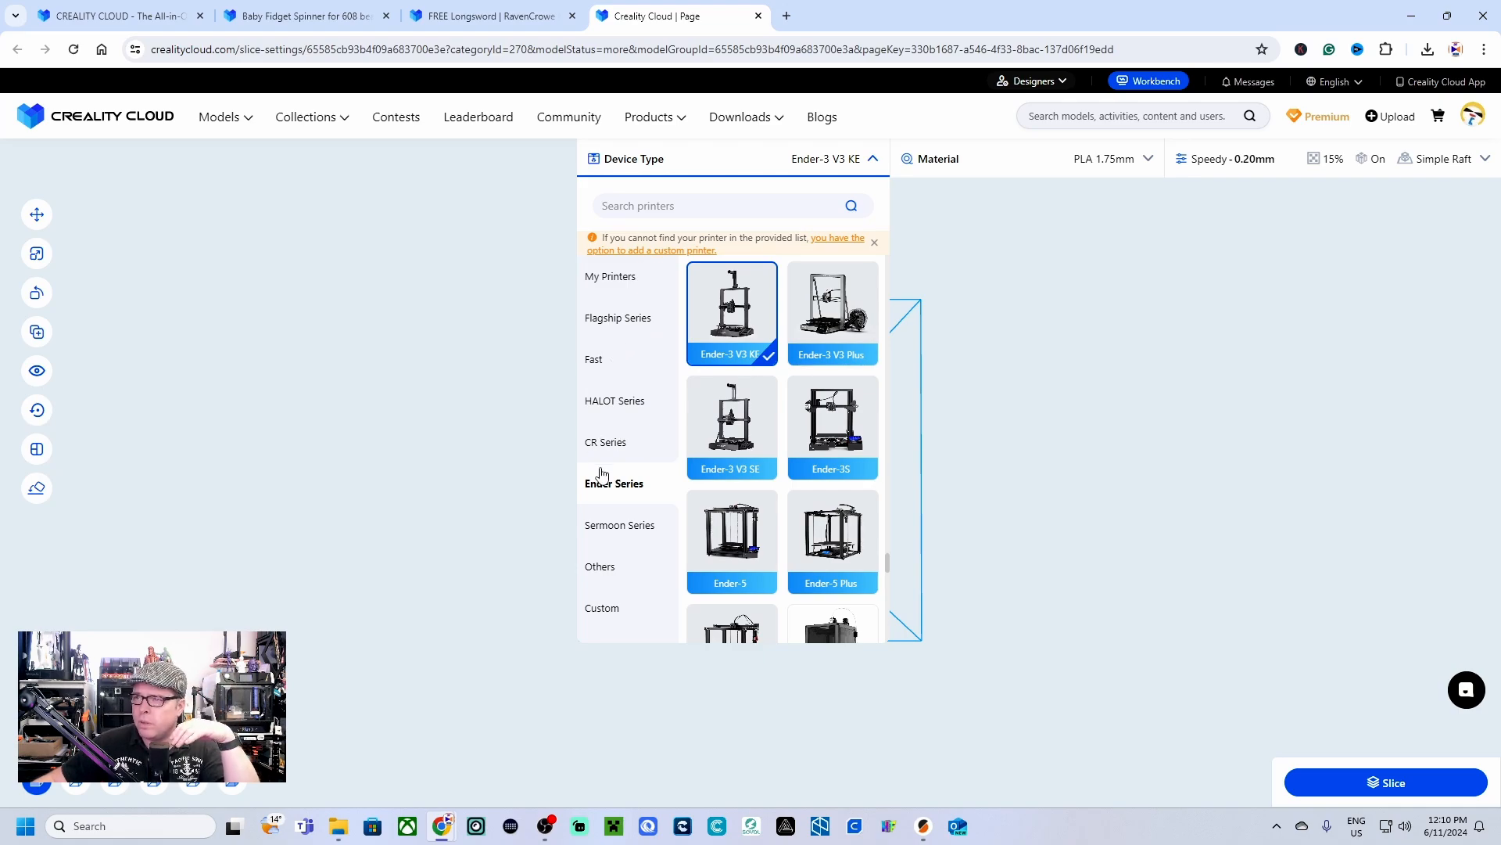
Step: Review the sword on the Ender-3 Pro build plate with PLA 1.75mm and Balanced 0.15mm profile, entering 300
scroll("down", 3)
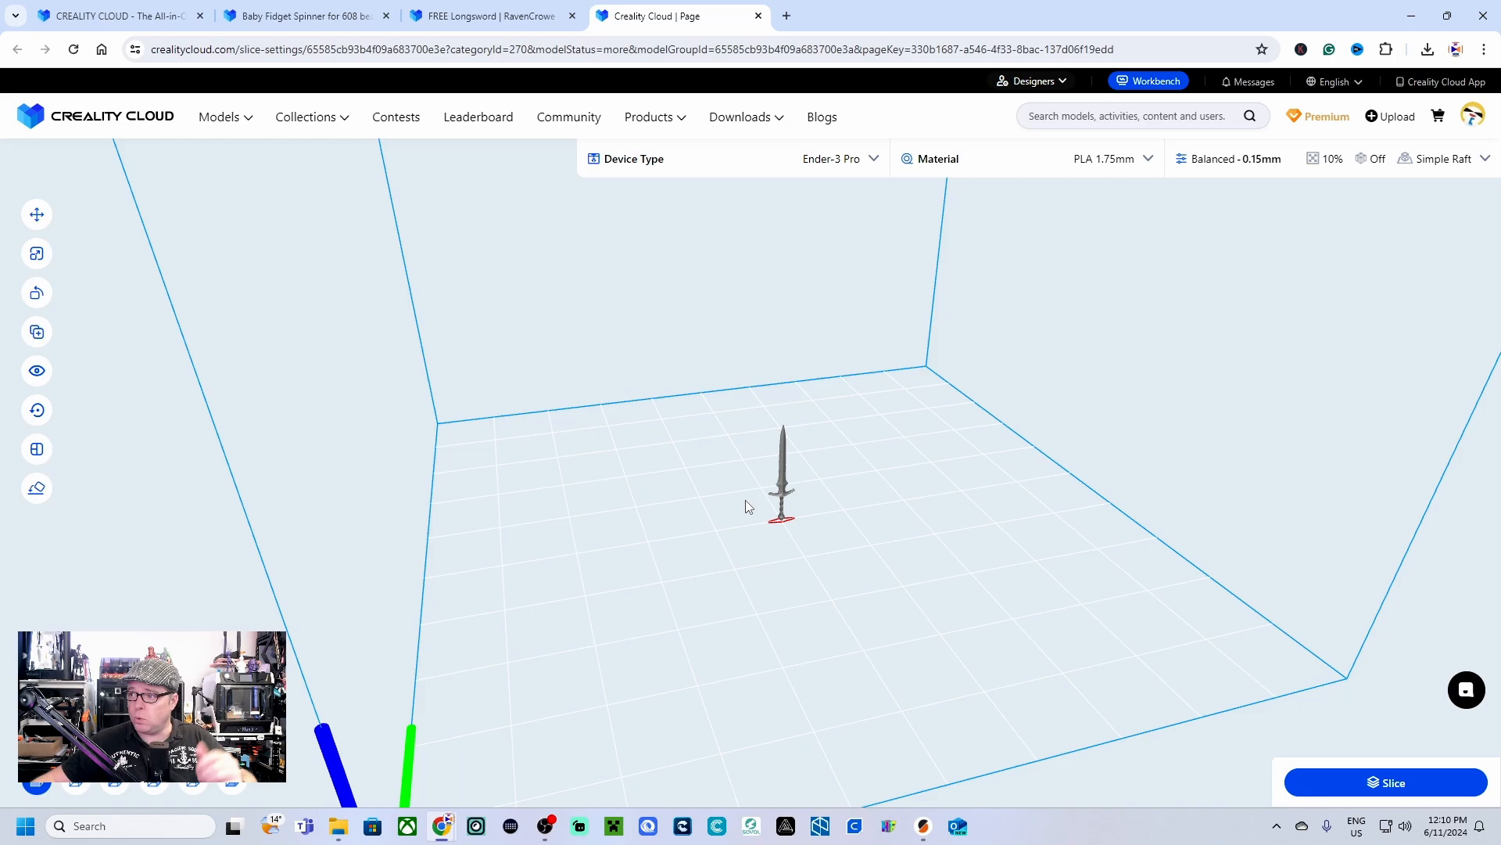
left_click(36, 254)
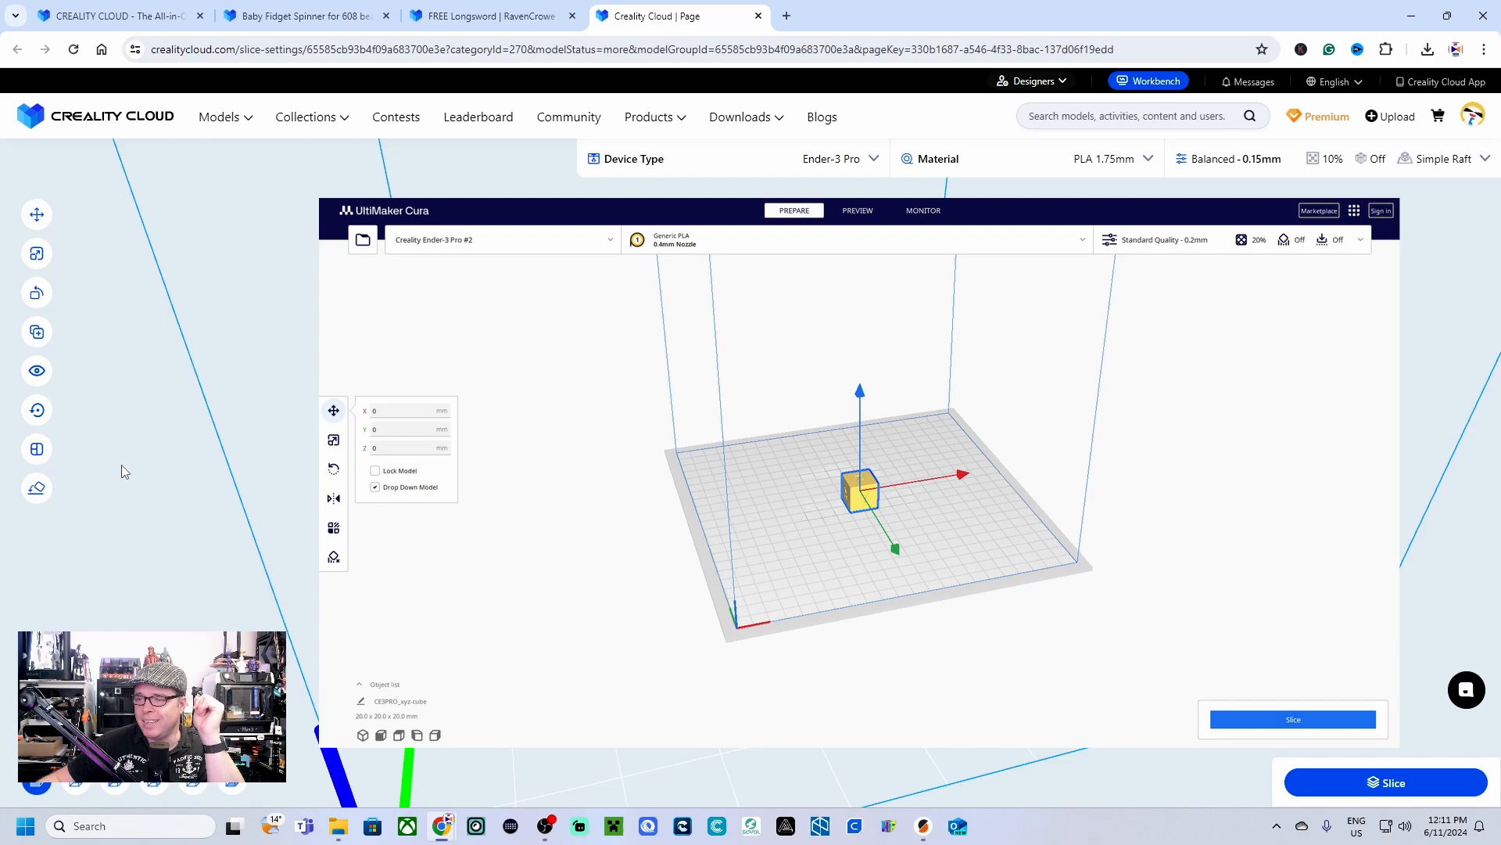
left_click(36, 254)
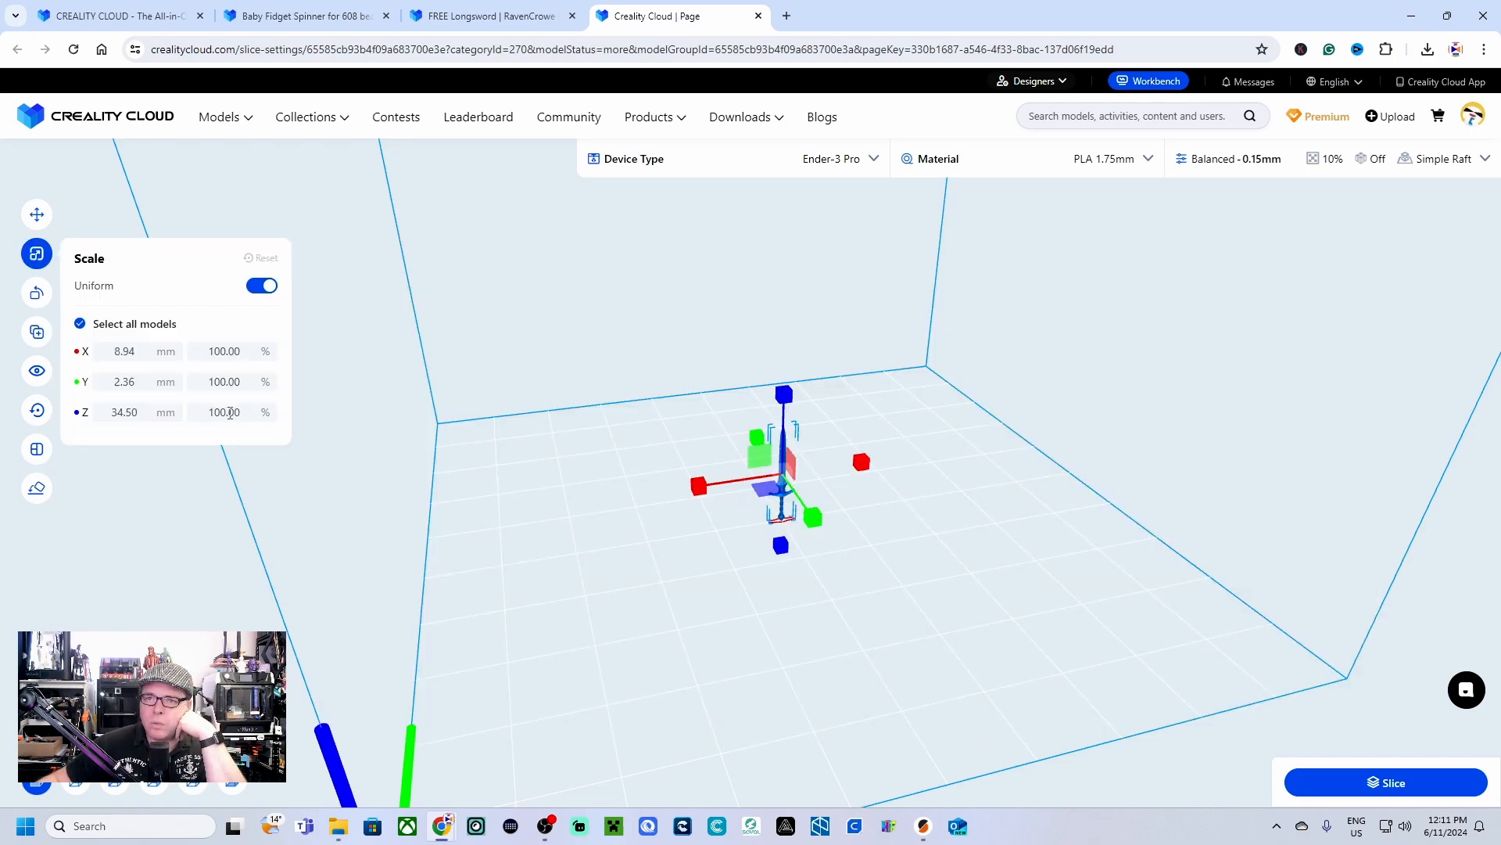
type("300")
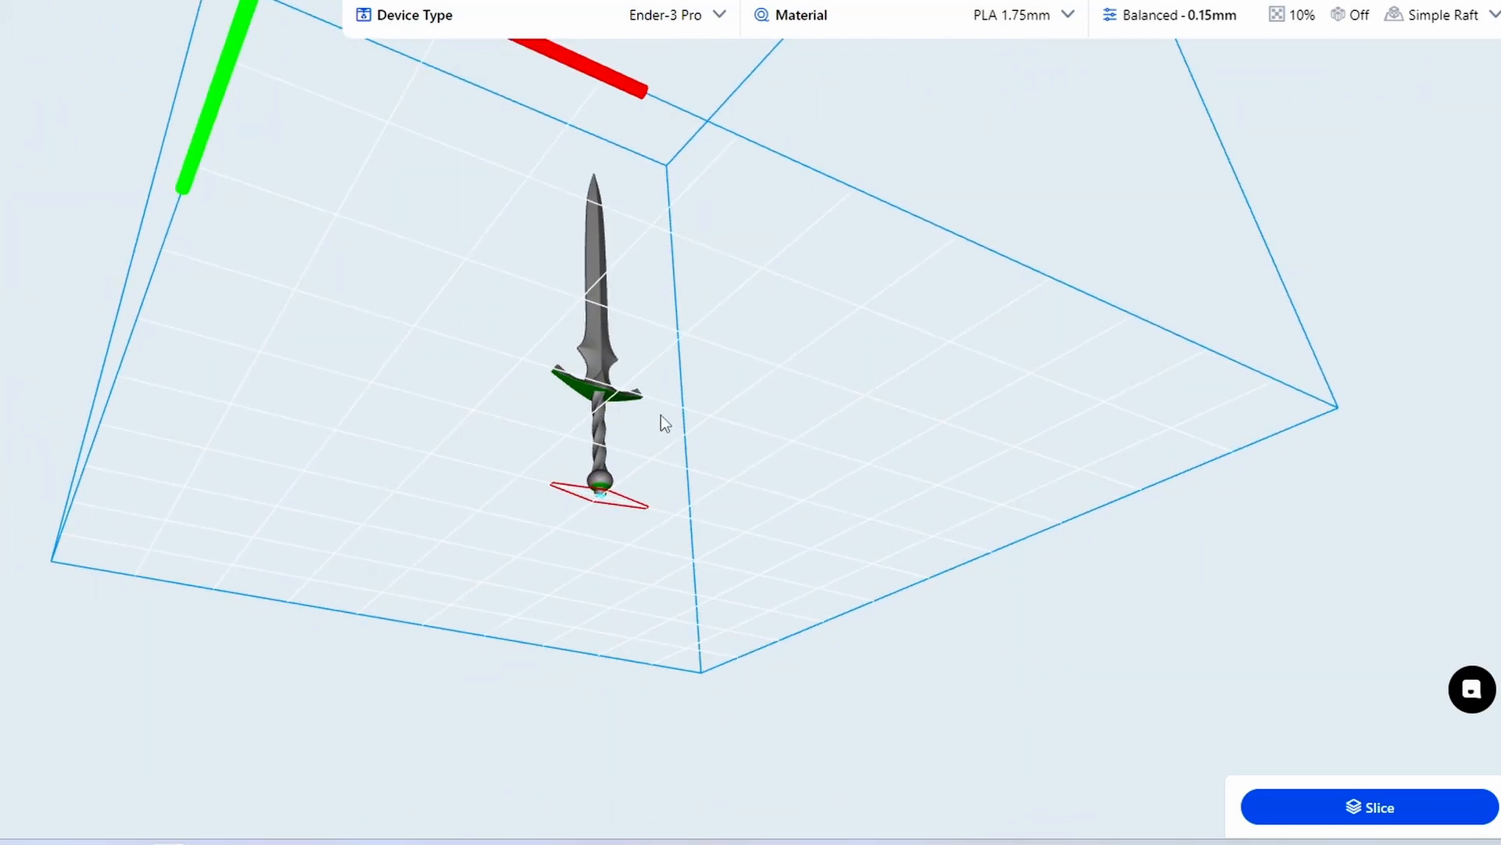
mouse_move(599, 396)
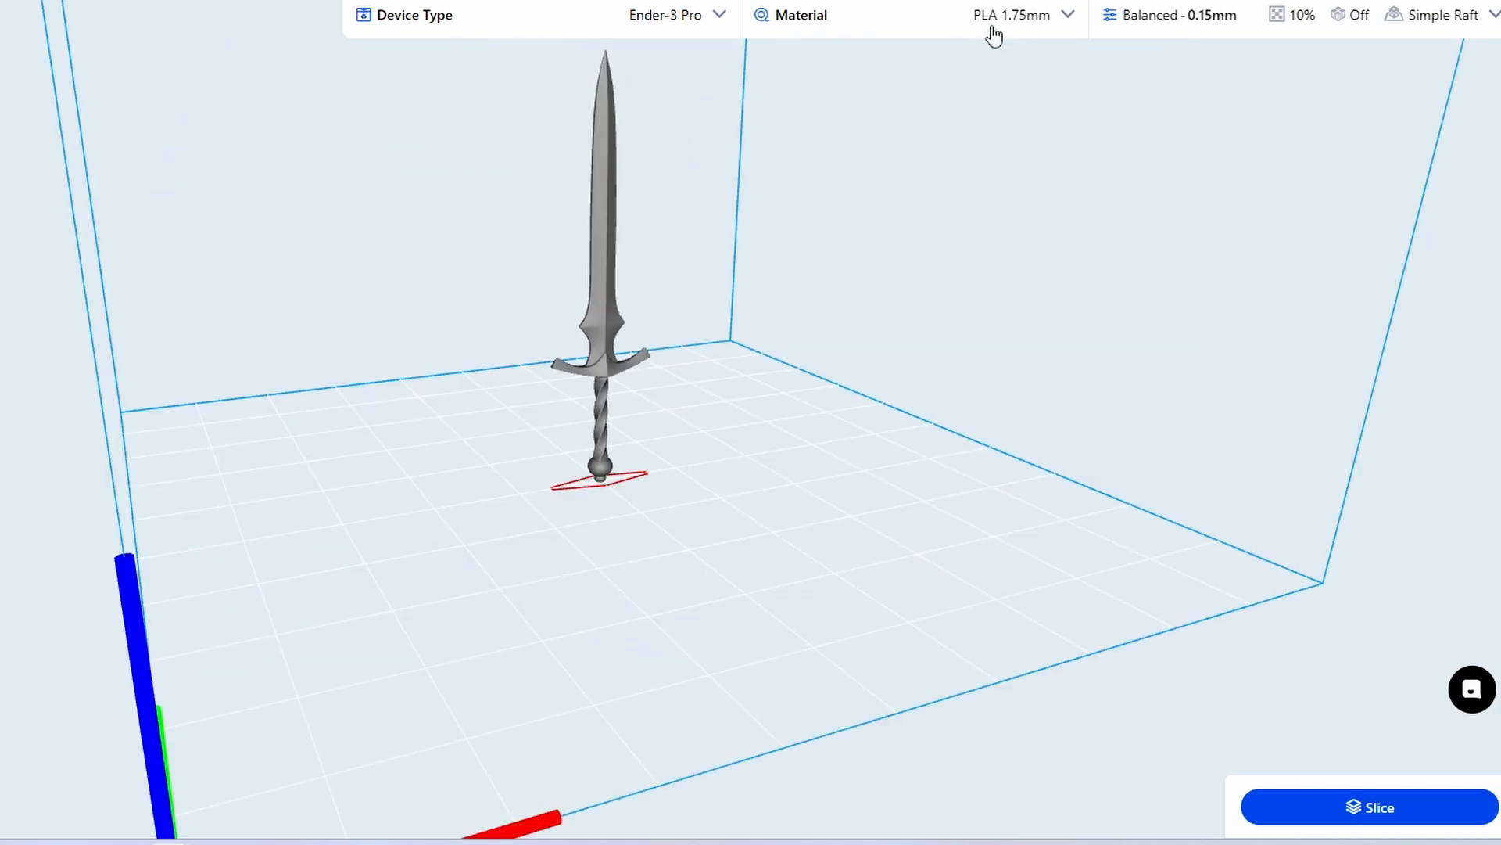
mouse_move(1042, 32)
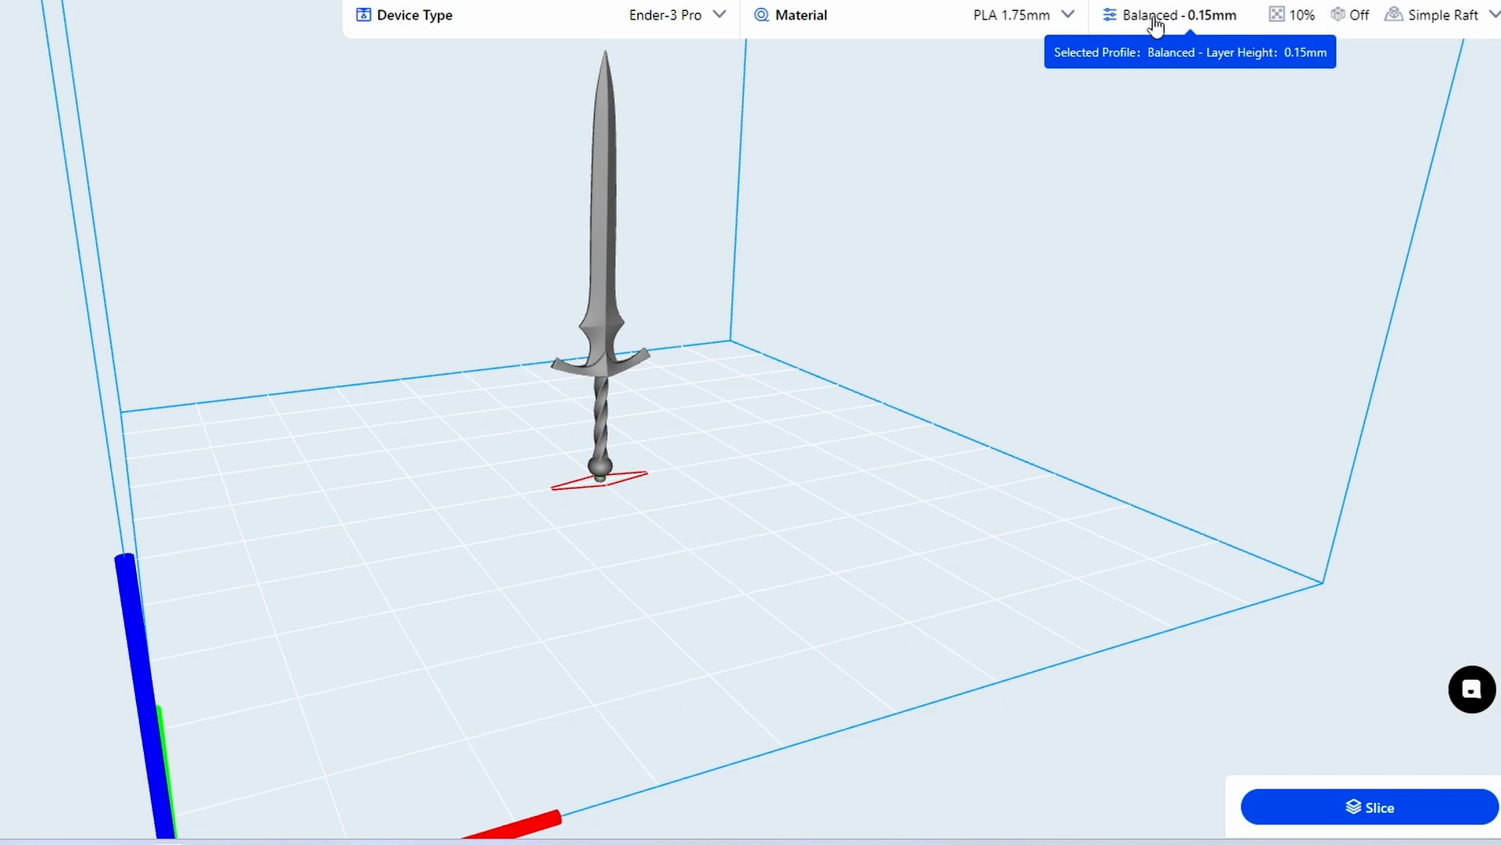
Step: Switch the sword to the Speedy profile with 0.20mm layers and confirm it
left_click(1176, 14)
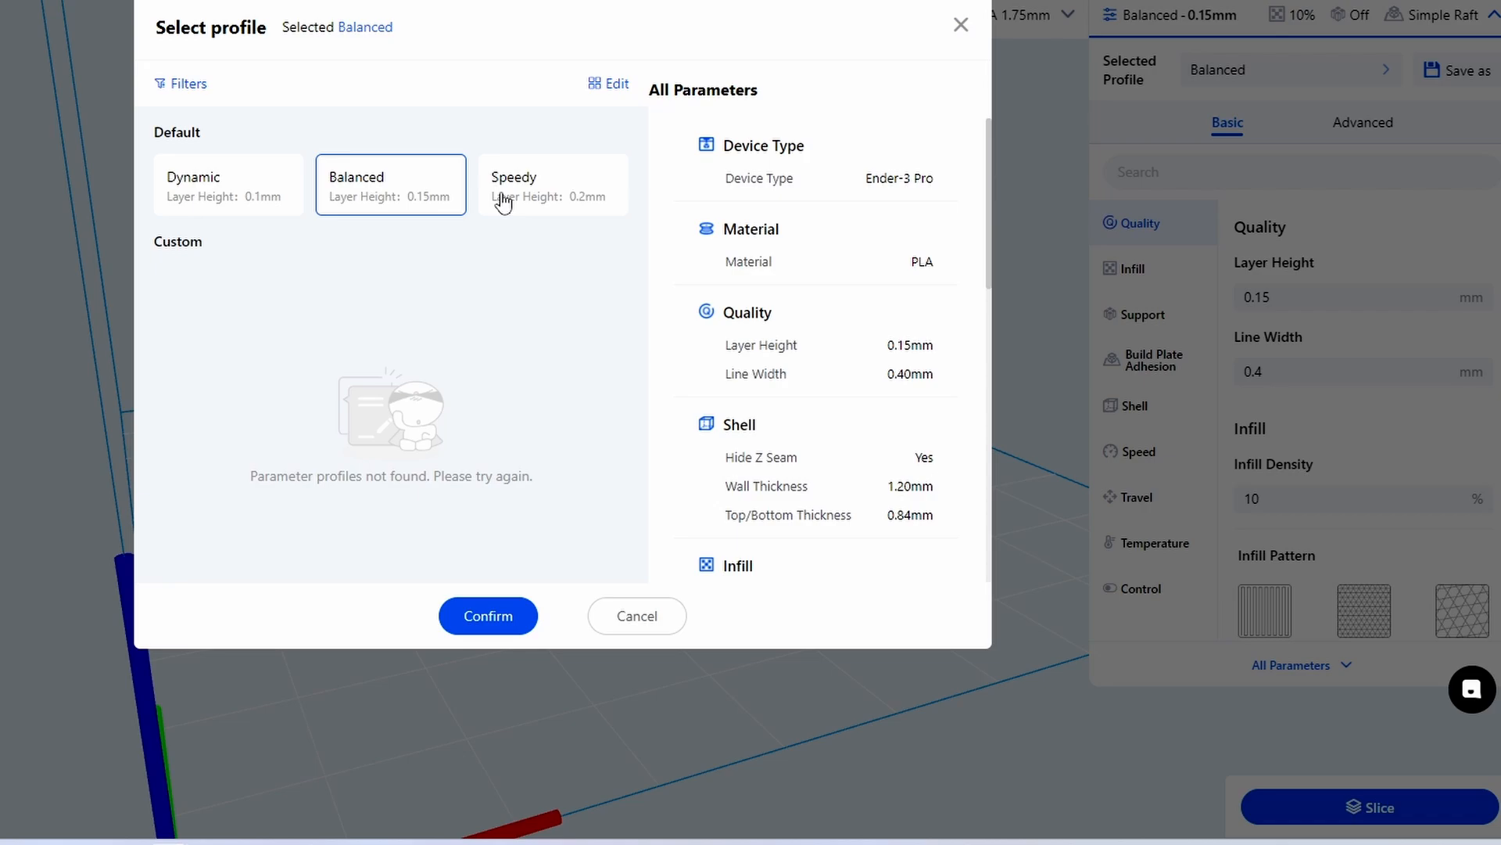
left_click(552, 184)
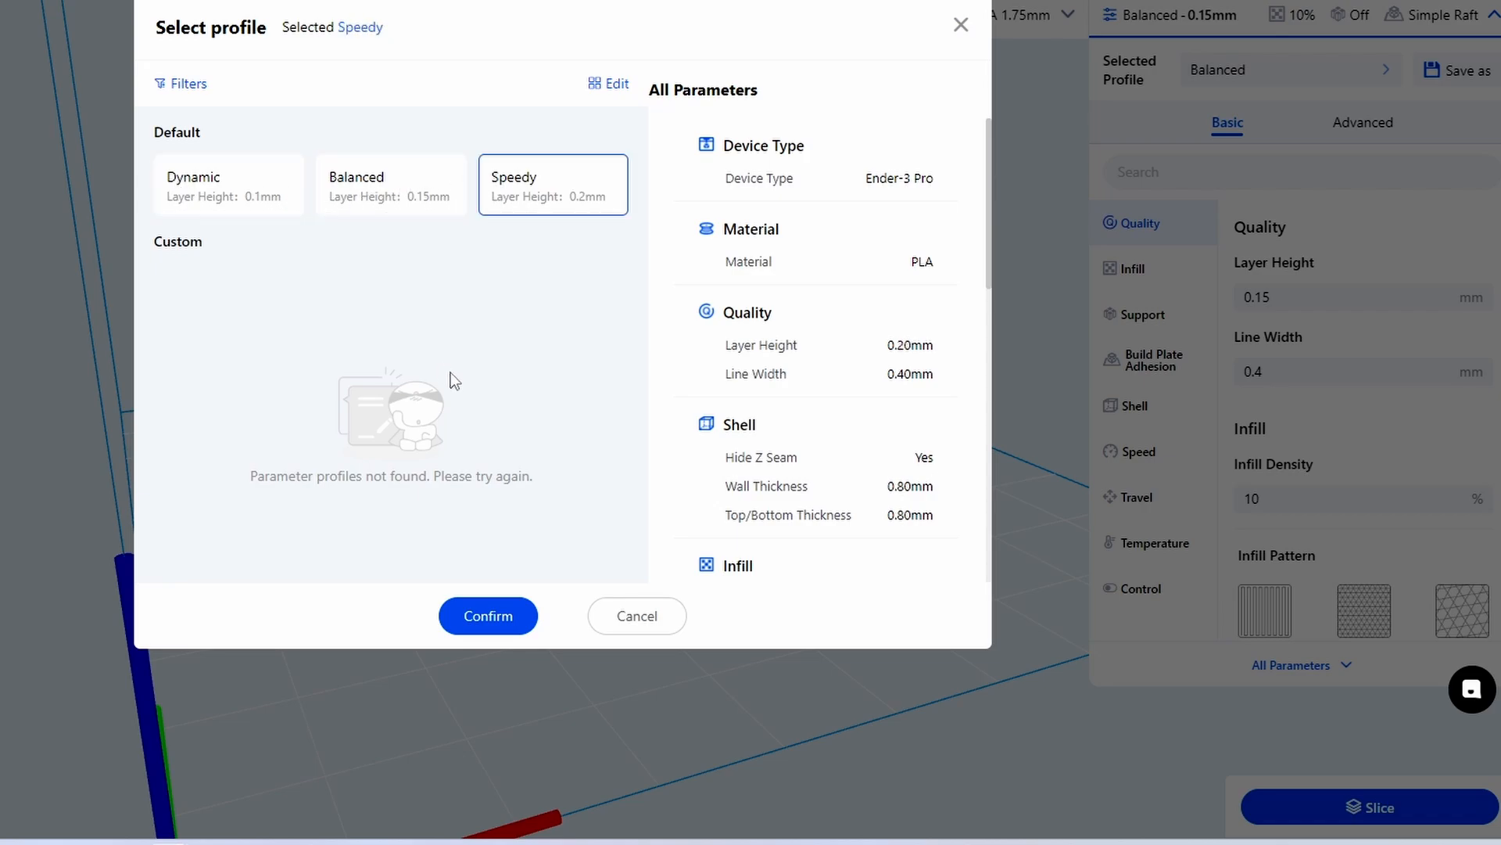
left_click(488, 614)
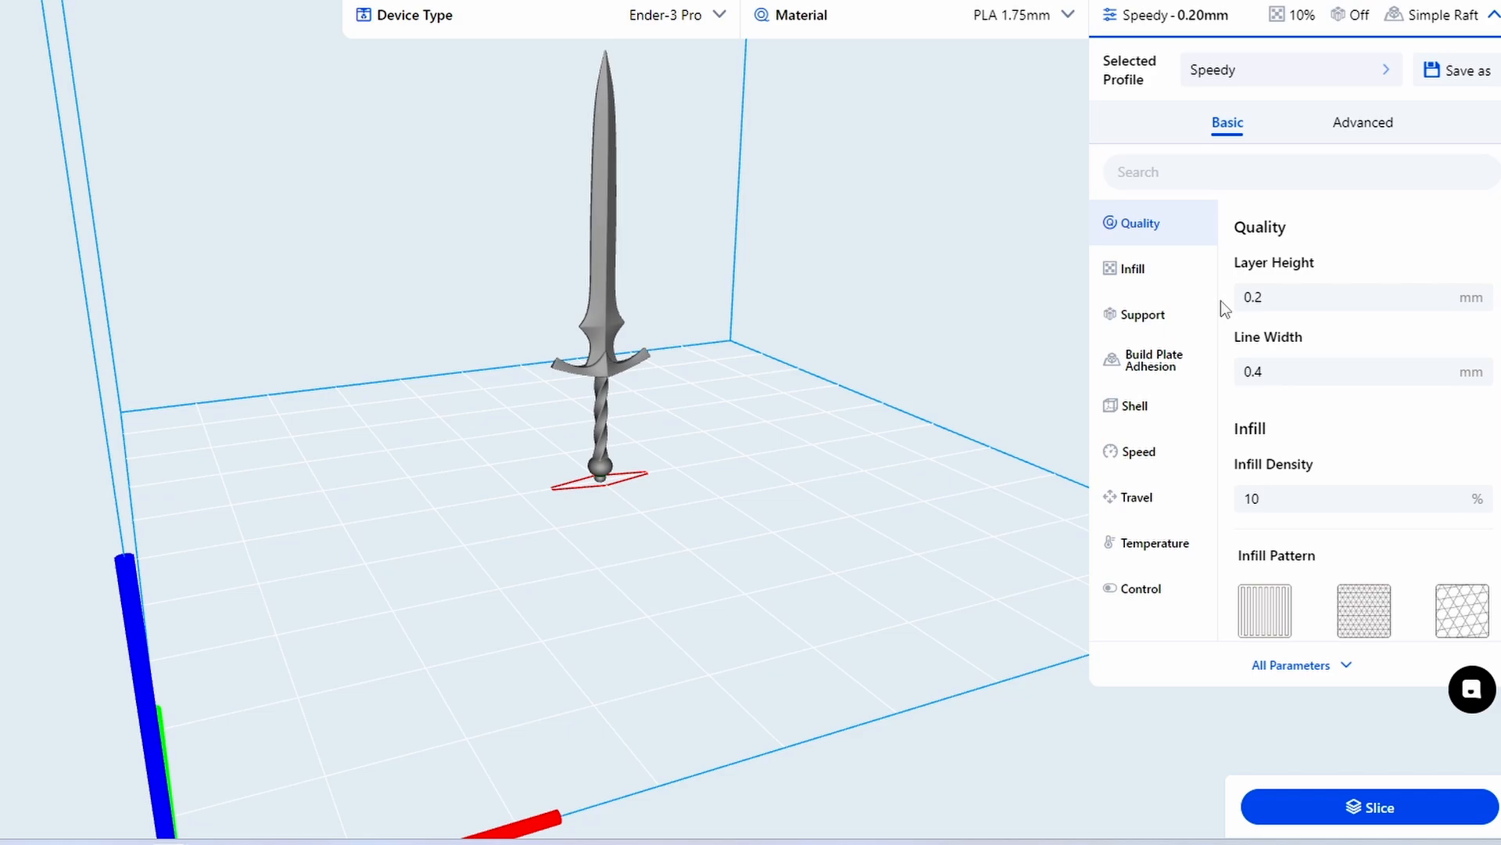
mouse_move(1308, 355)
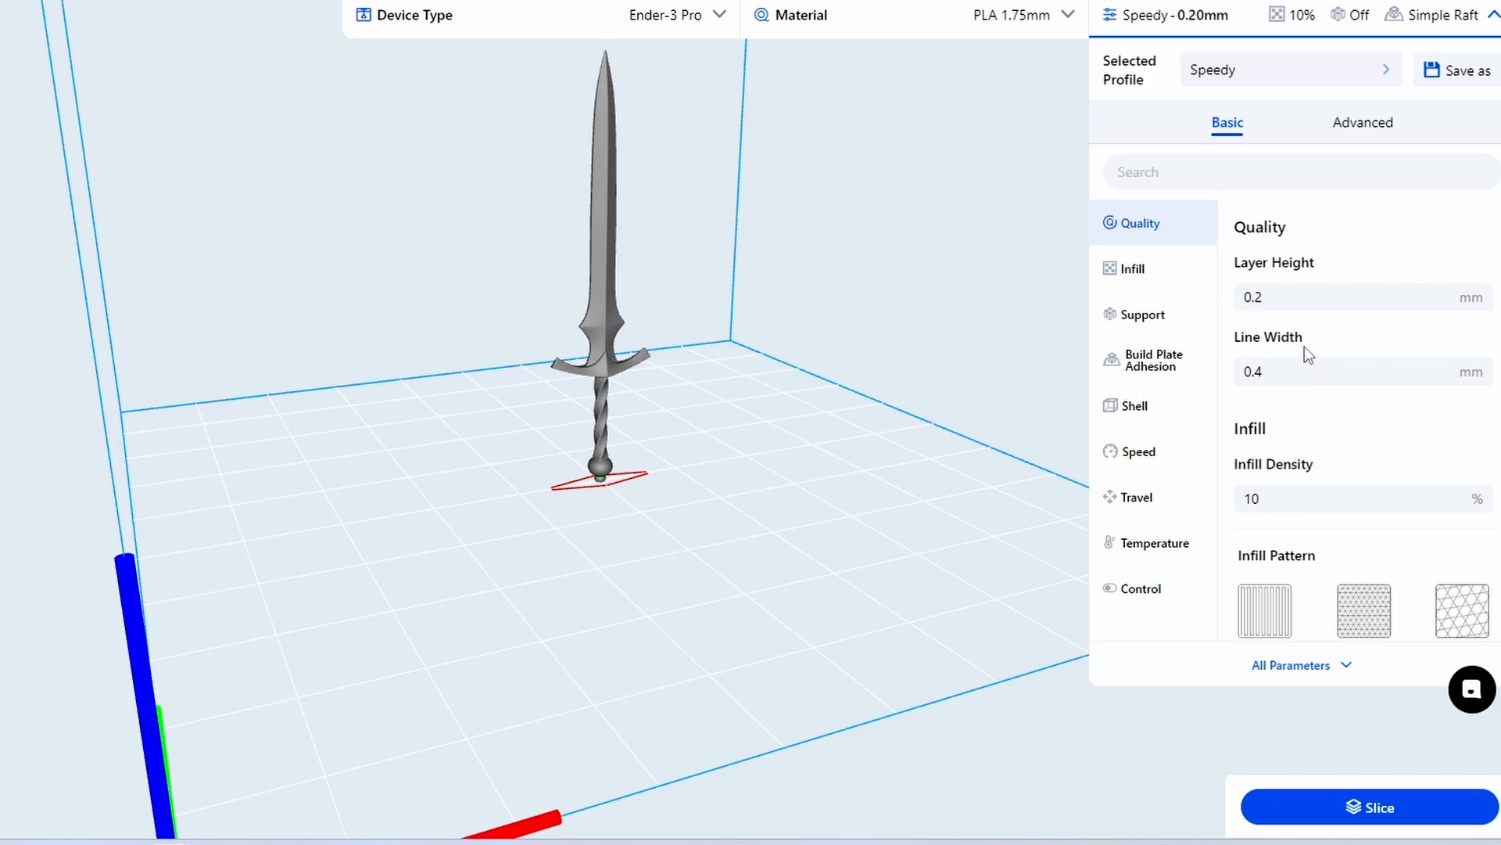
mouse_move(1334, 493)
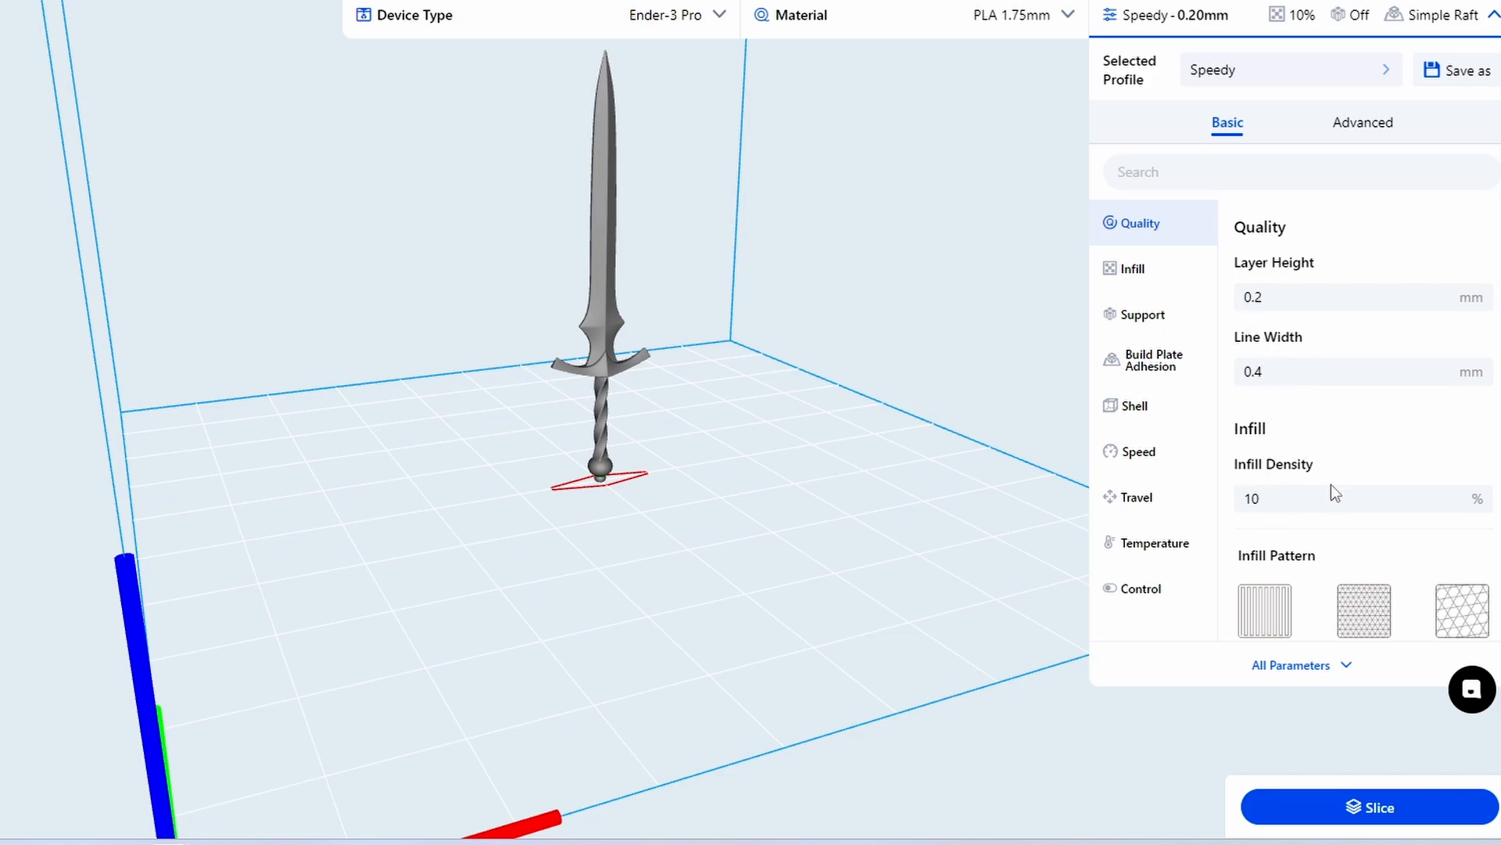
mouse_move(1156, 290)
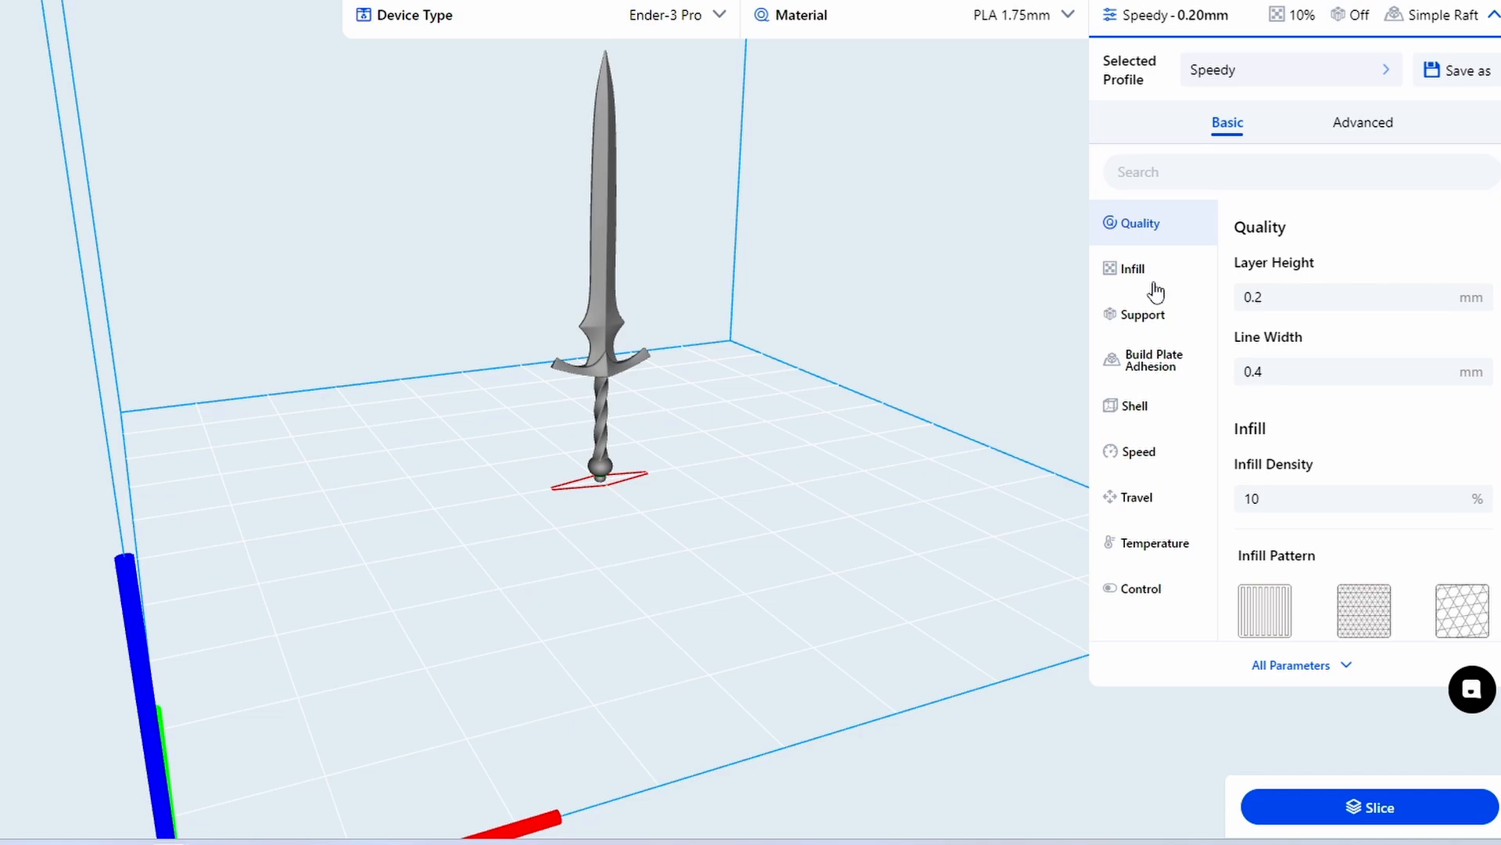
Step: Browse infill and support settings and change build plate adhesion from Simple Raft to Brim
left_click(1136, 268)
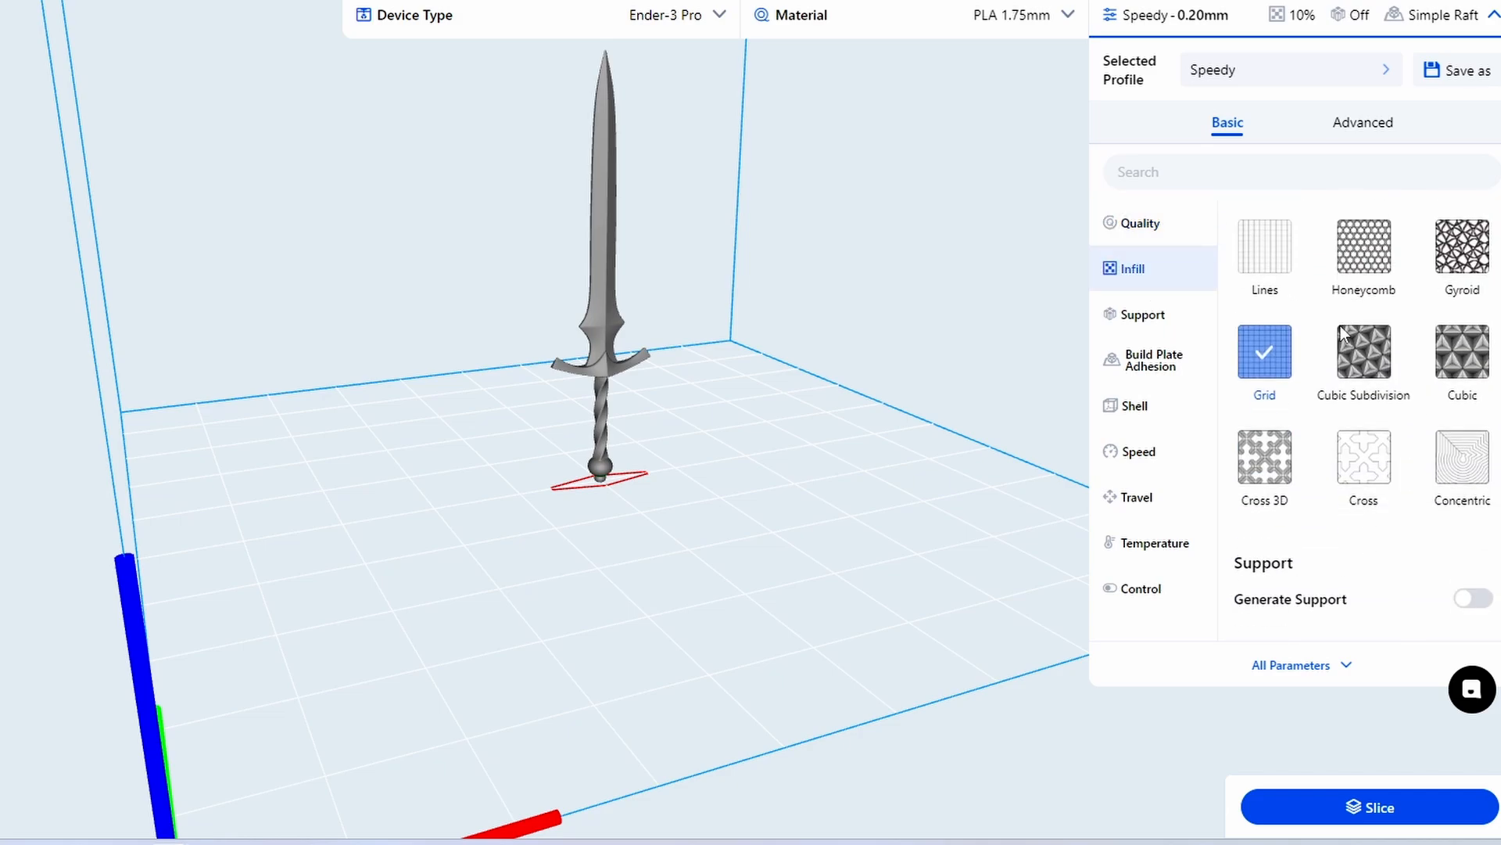
left_click(1141, 315)
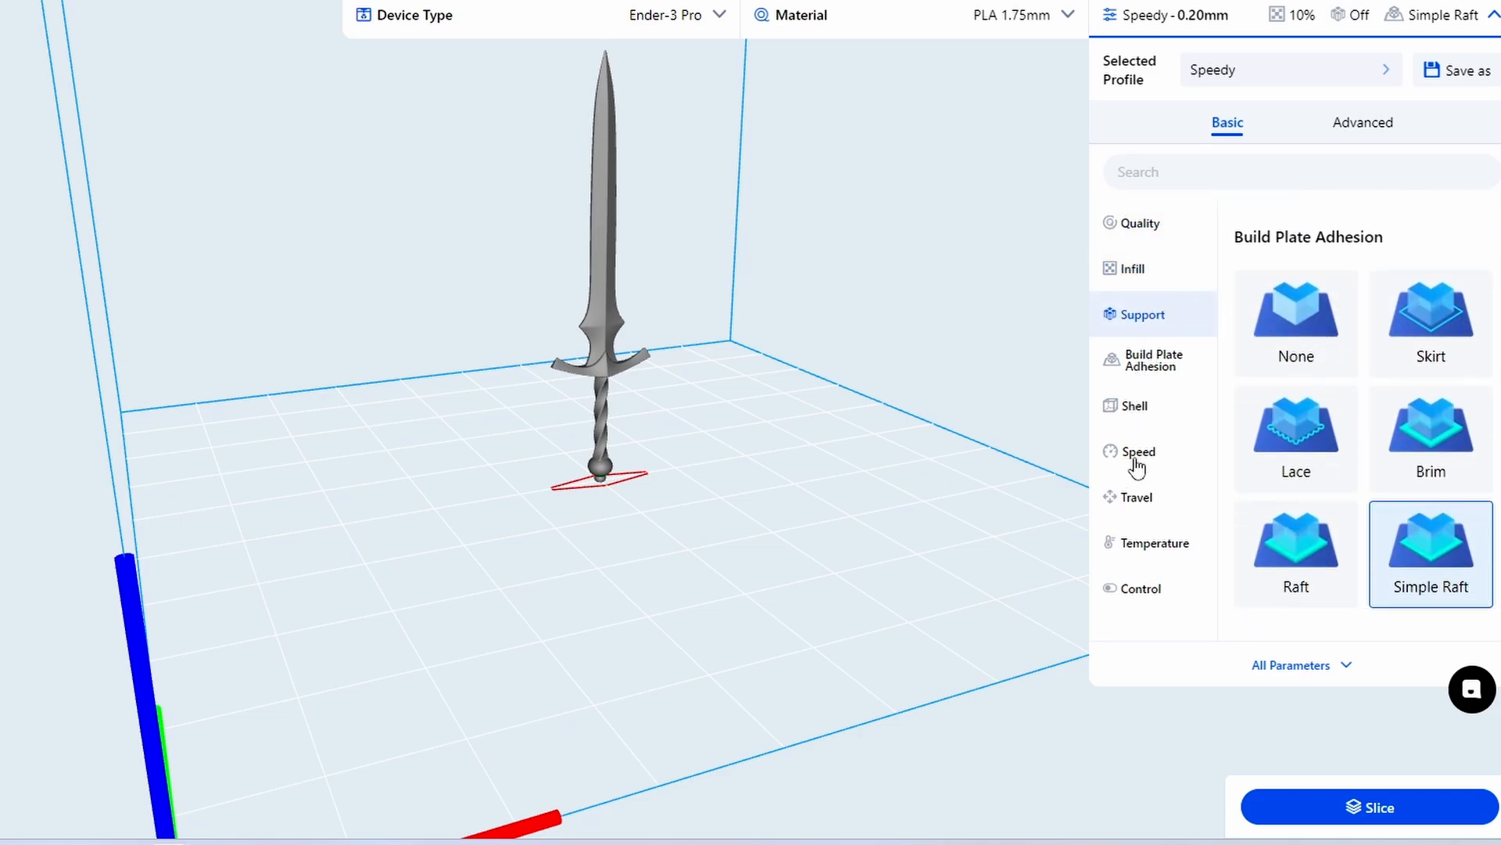
mouse_move(1386, 374)
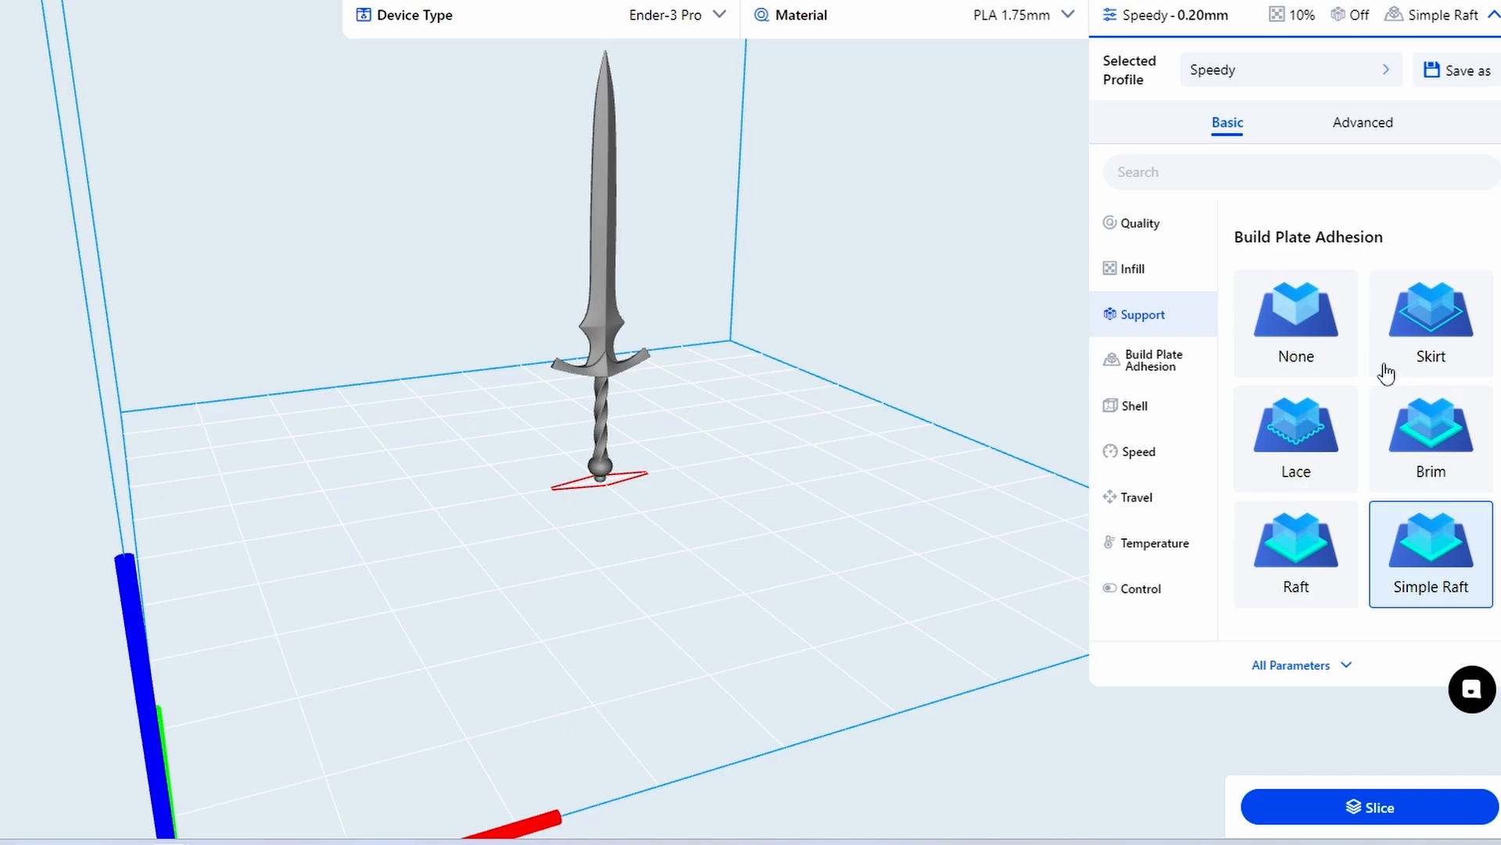
mouse_move(1362, 378)
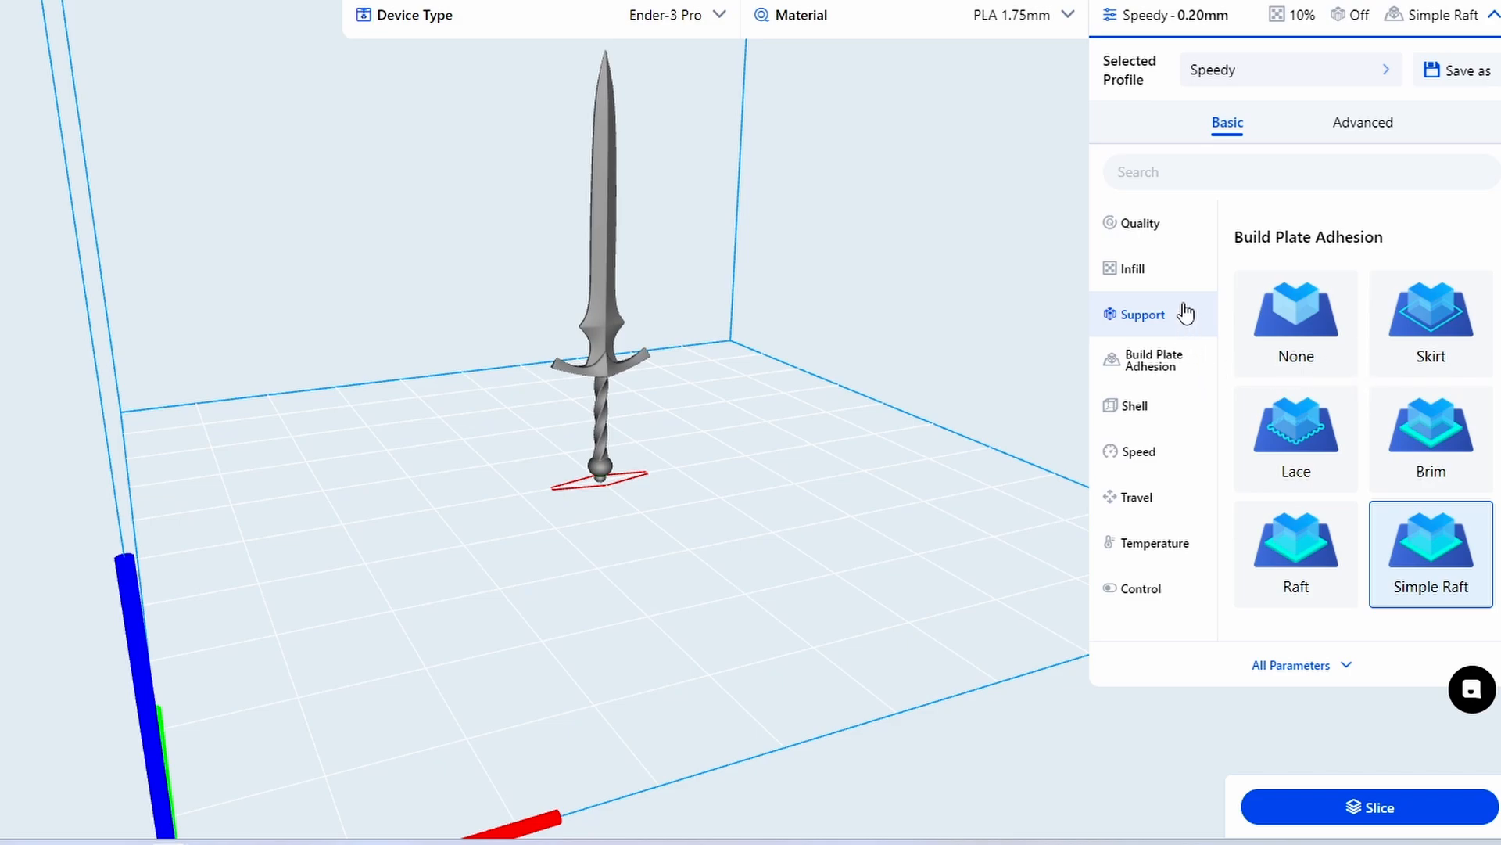
left_click(1135, 268)
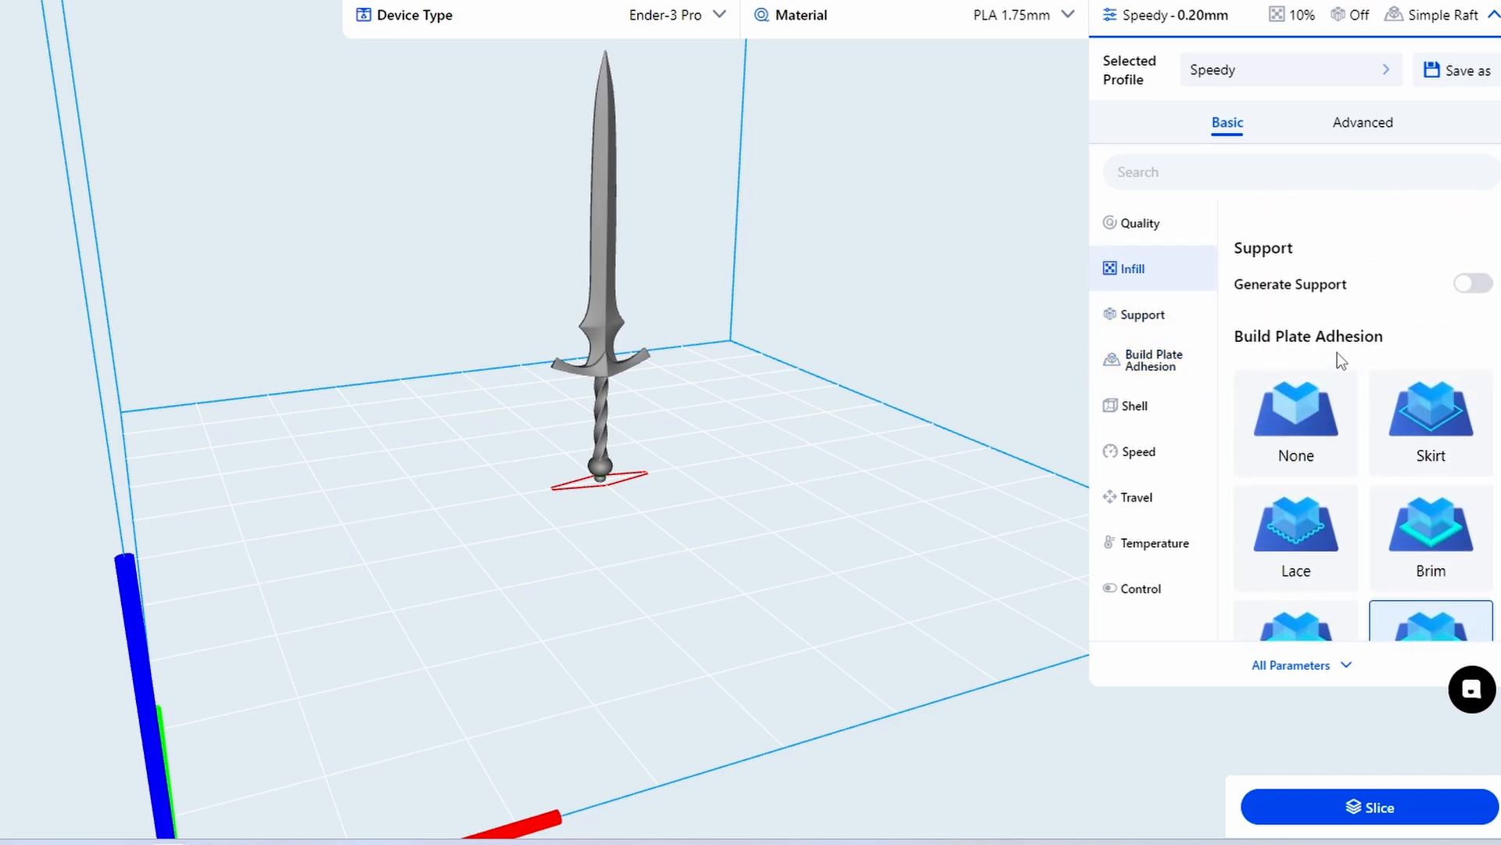
left_click(1144, 360)
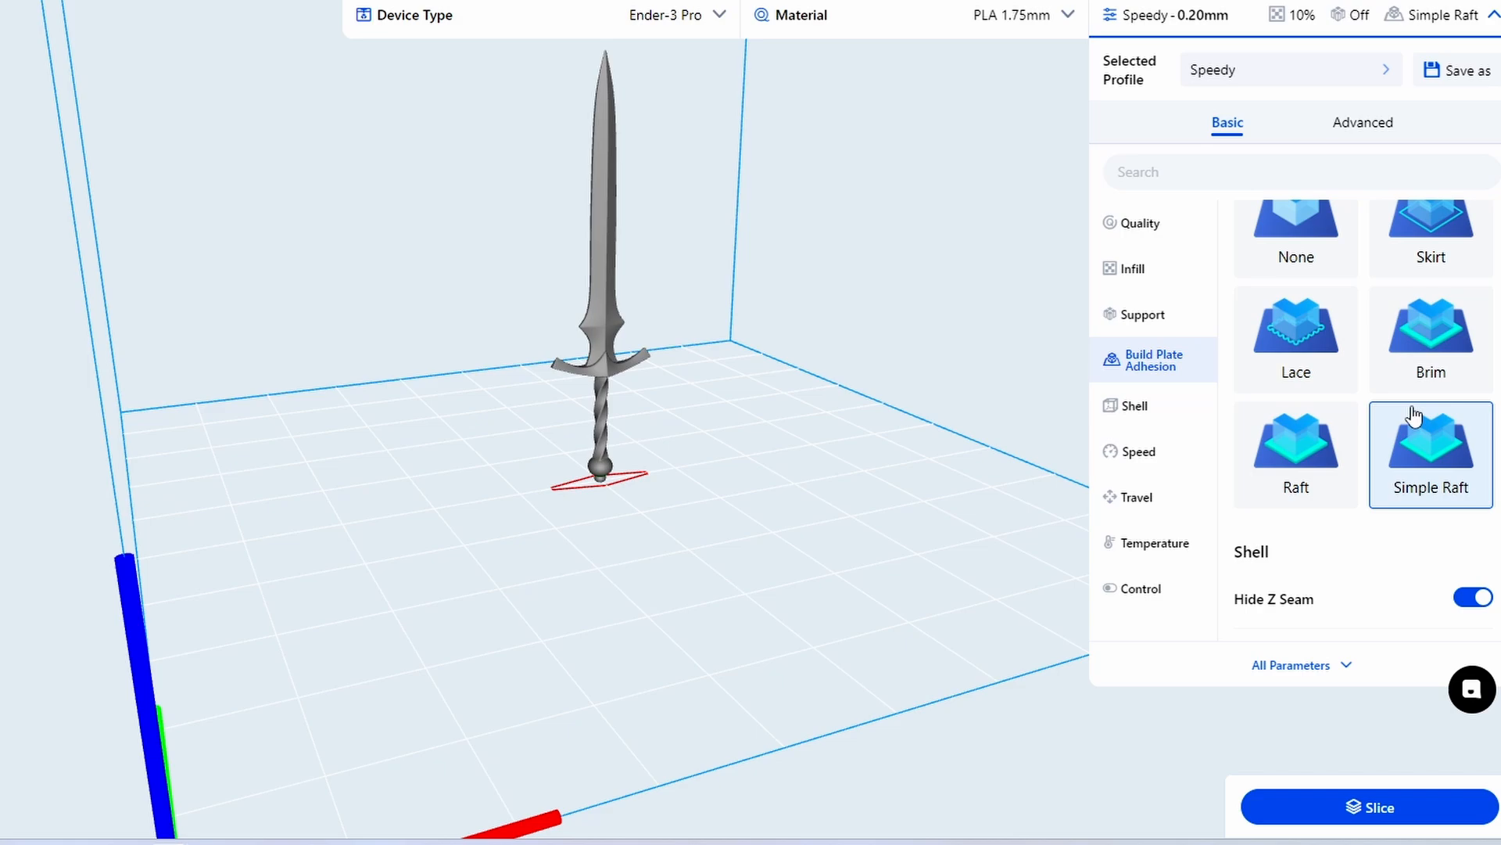
left_click(1431, 334)
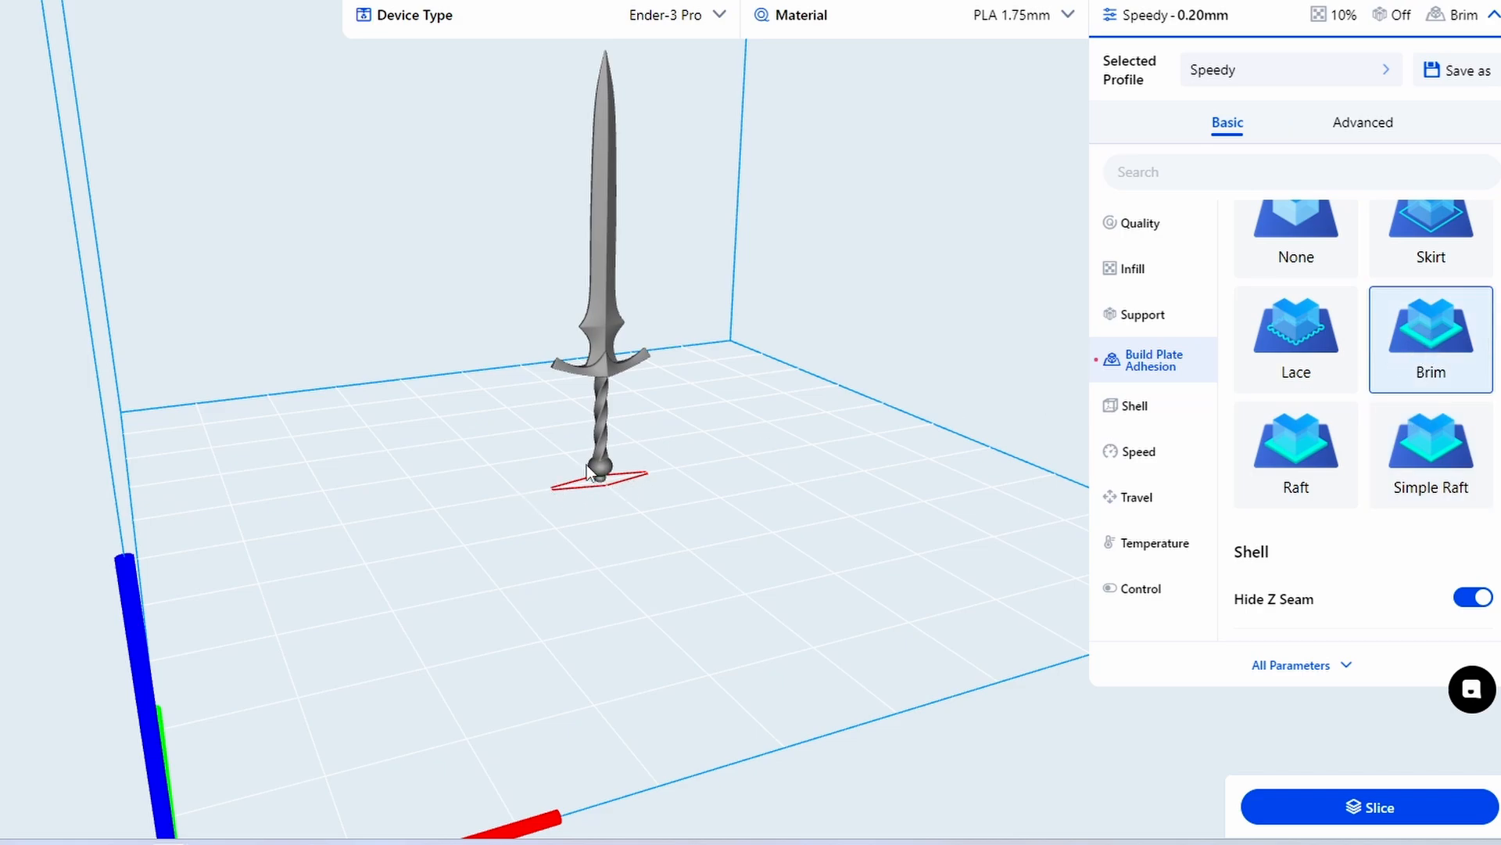
scroll("down", 3)
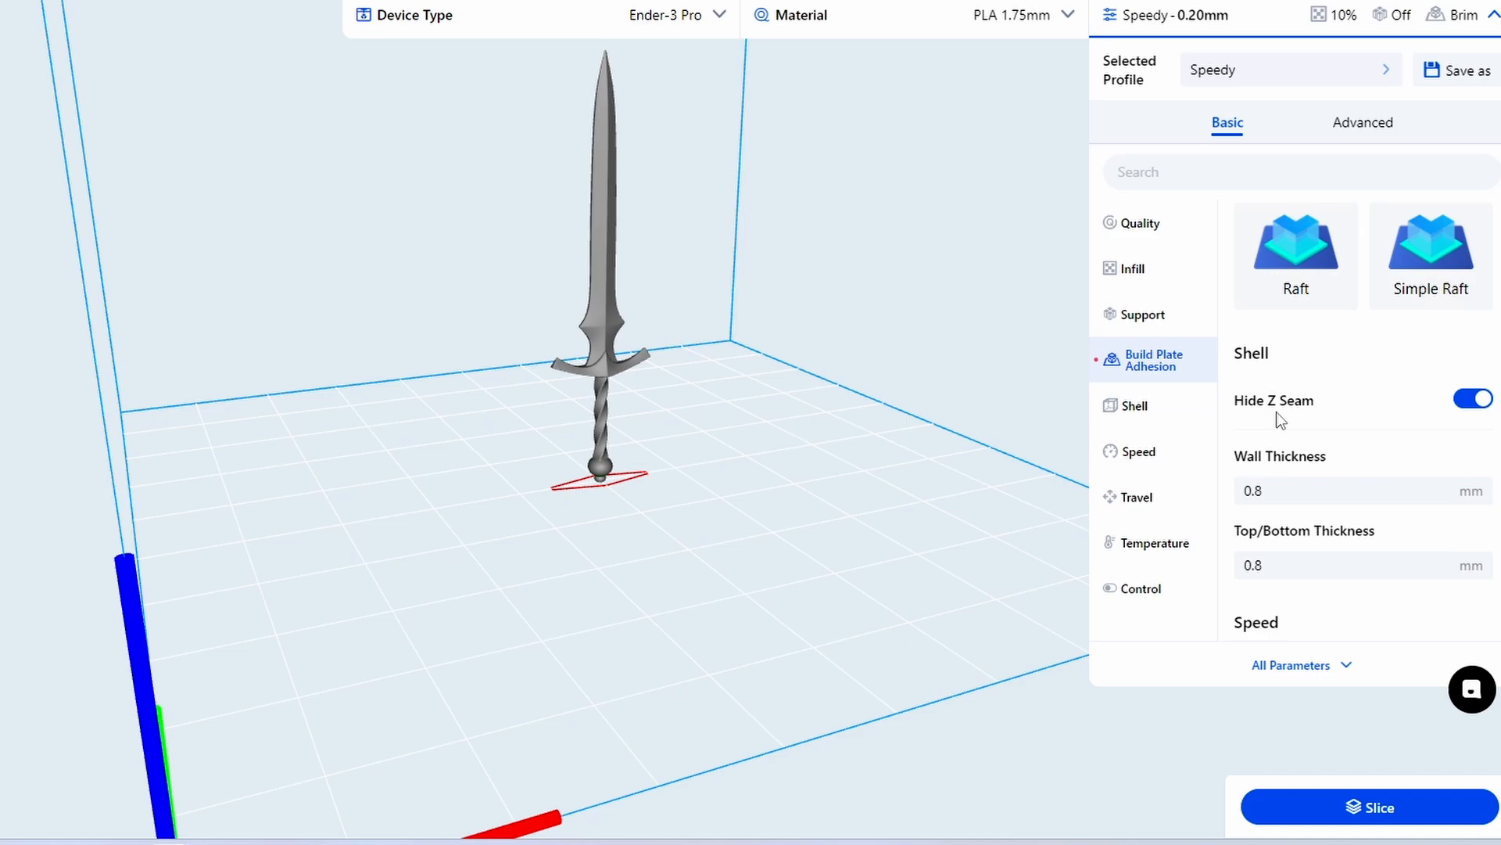
Step: Review shell, speed and temperature settings, then turn on Generate Support for the sword
left_click(1136, 405)
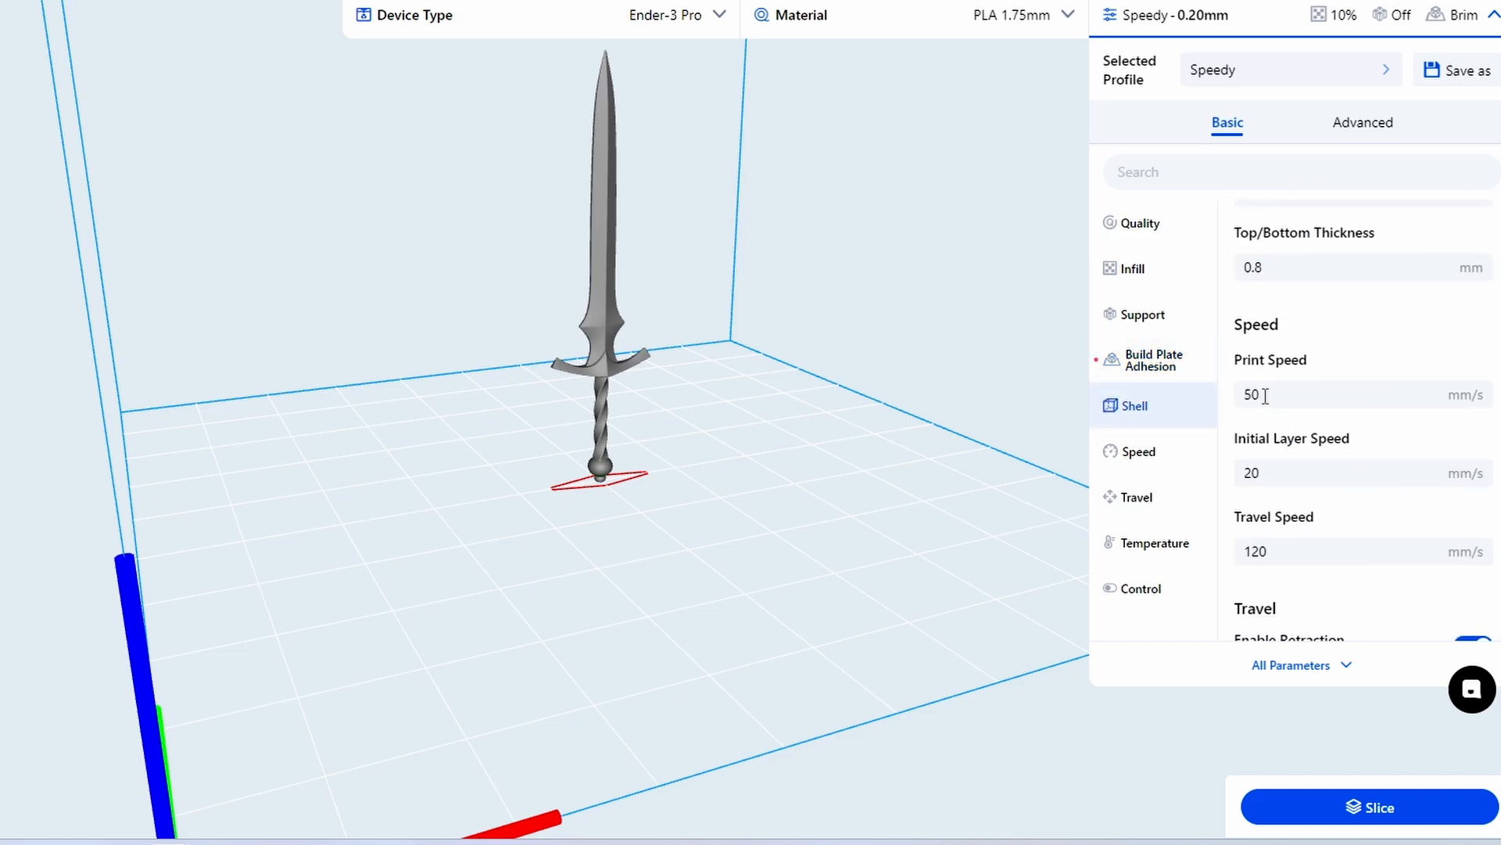
mouse_move(1494, 413)
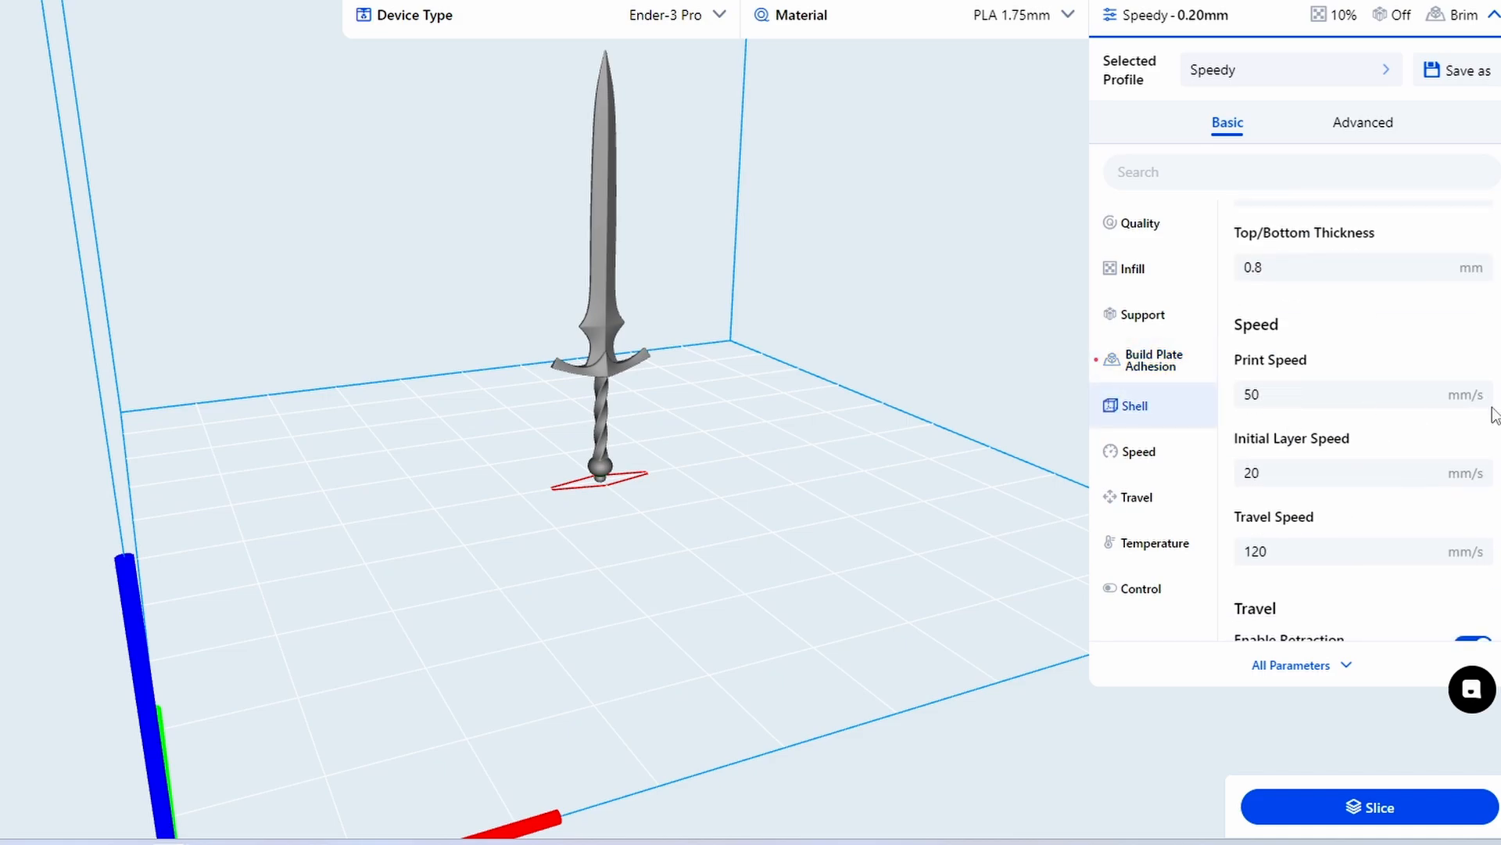
left_click(1137, 497)
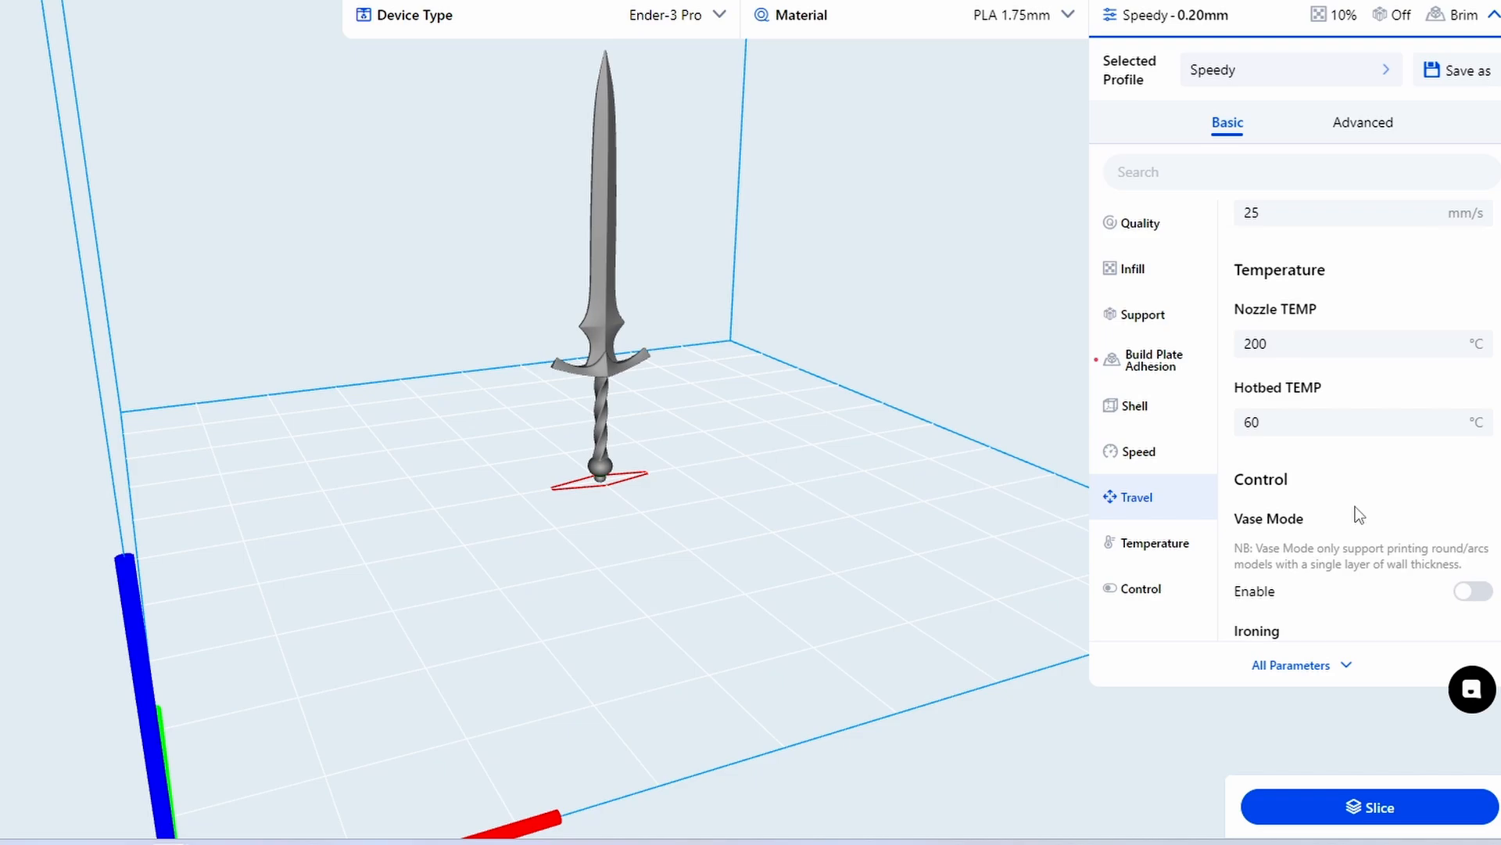
left_click(1142, 314)
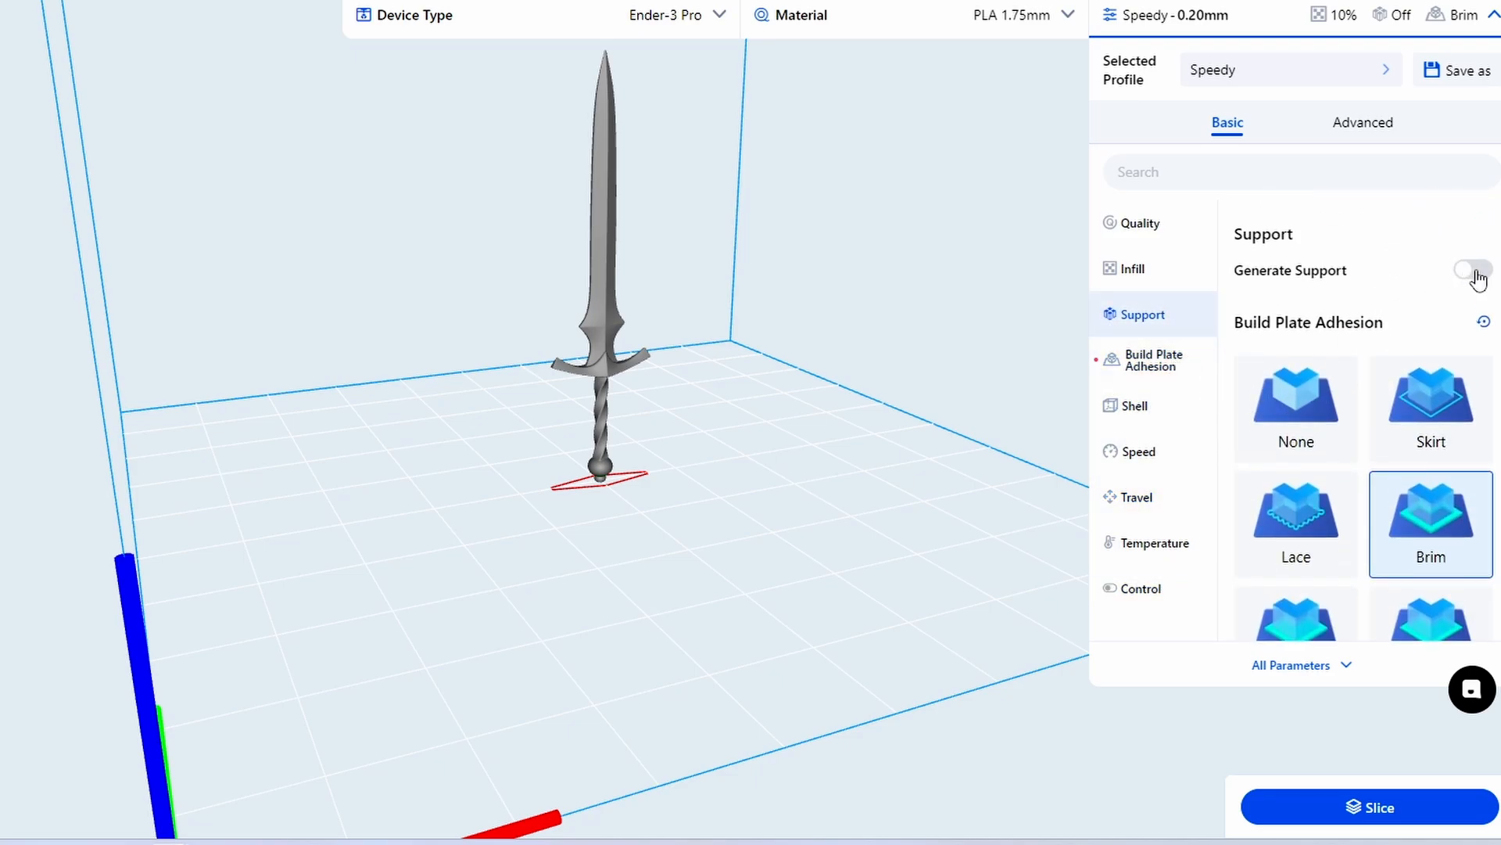
left_click(1473, 269)
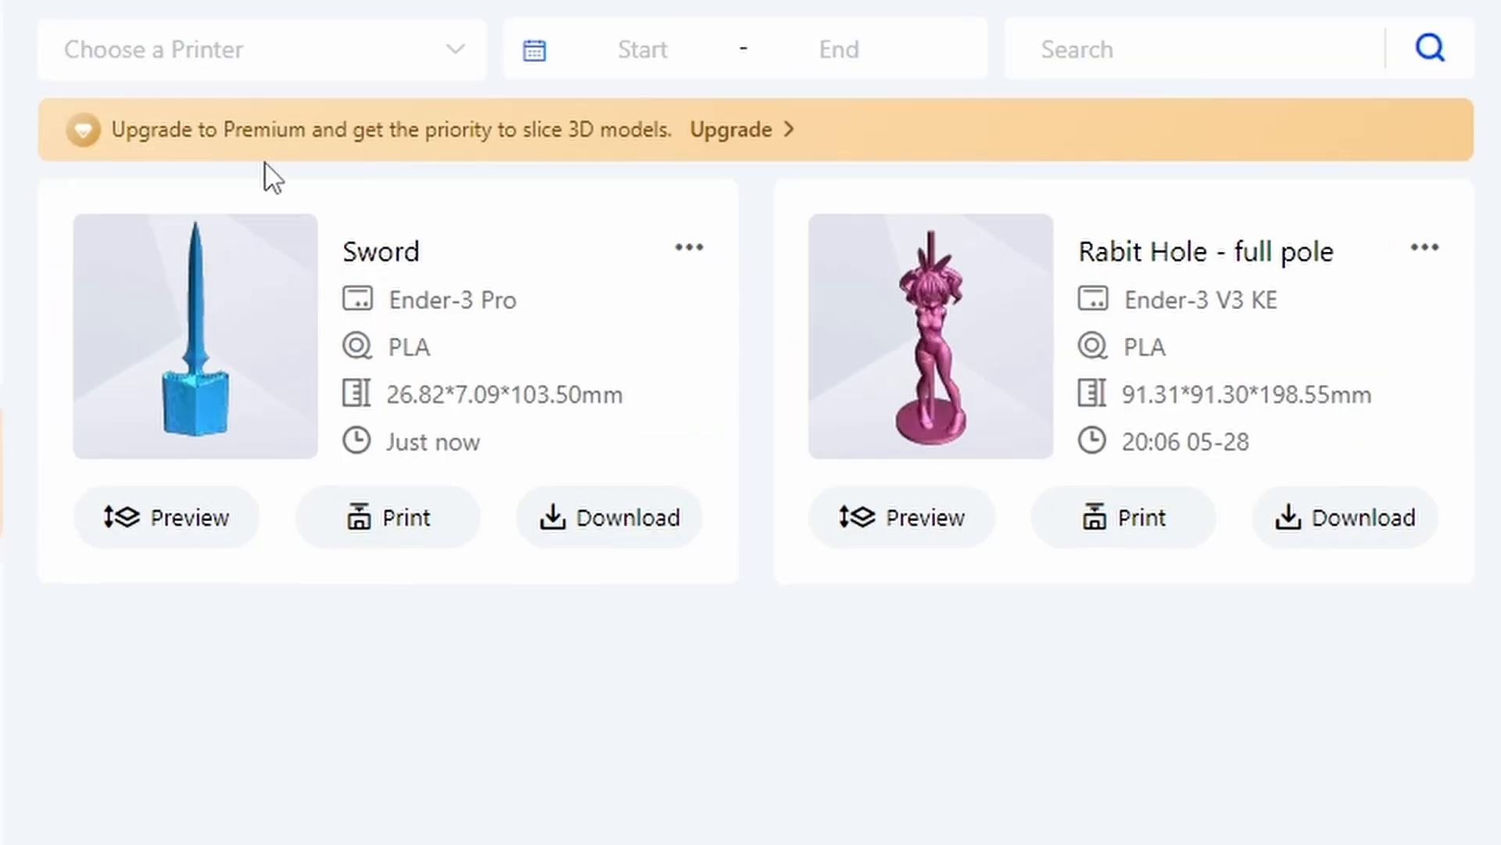
mouse_move(652, 163)
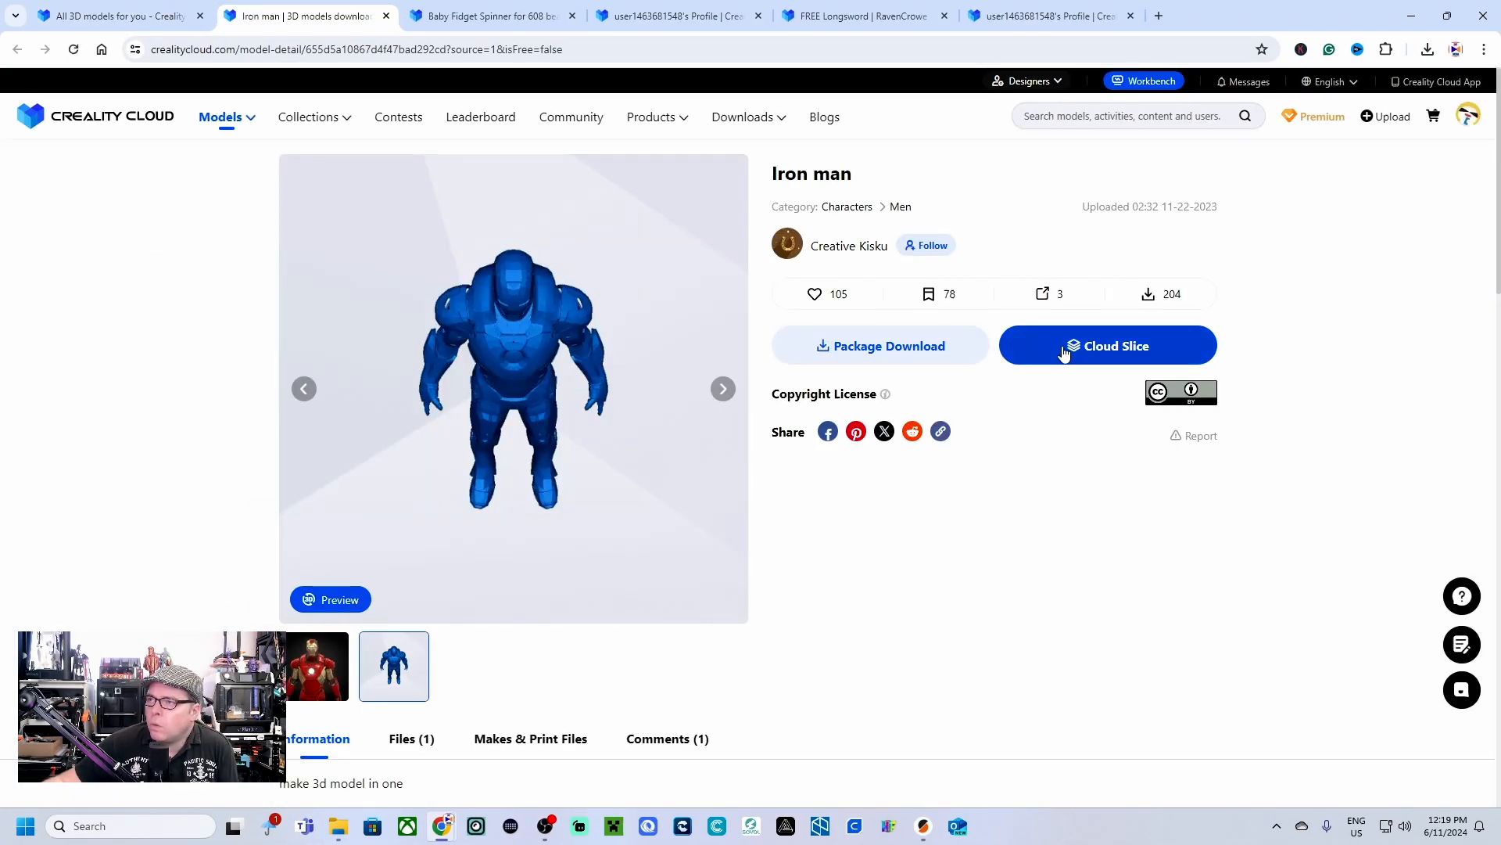
Step: Send the Iron man model to Cloud Slice and start slicing it
left_click(1107, 346)
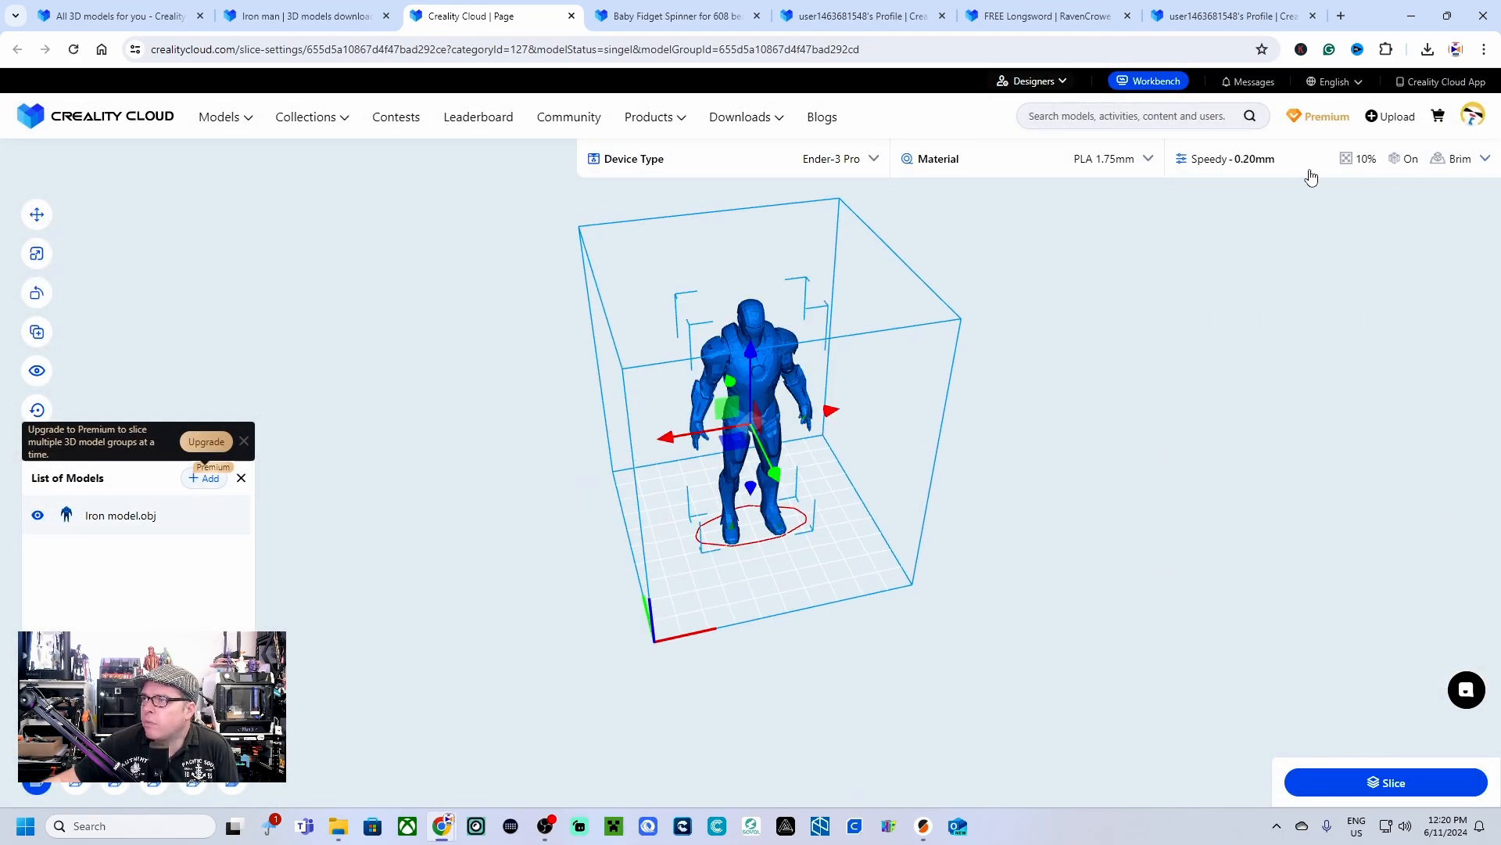
left_click(1236, 158)
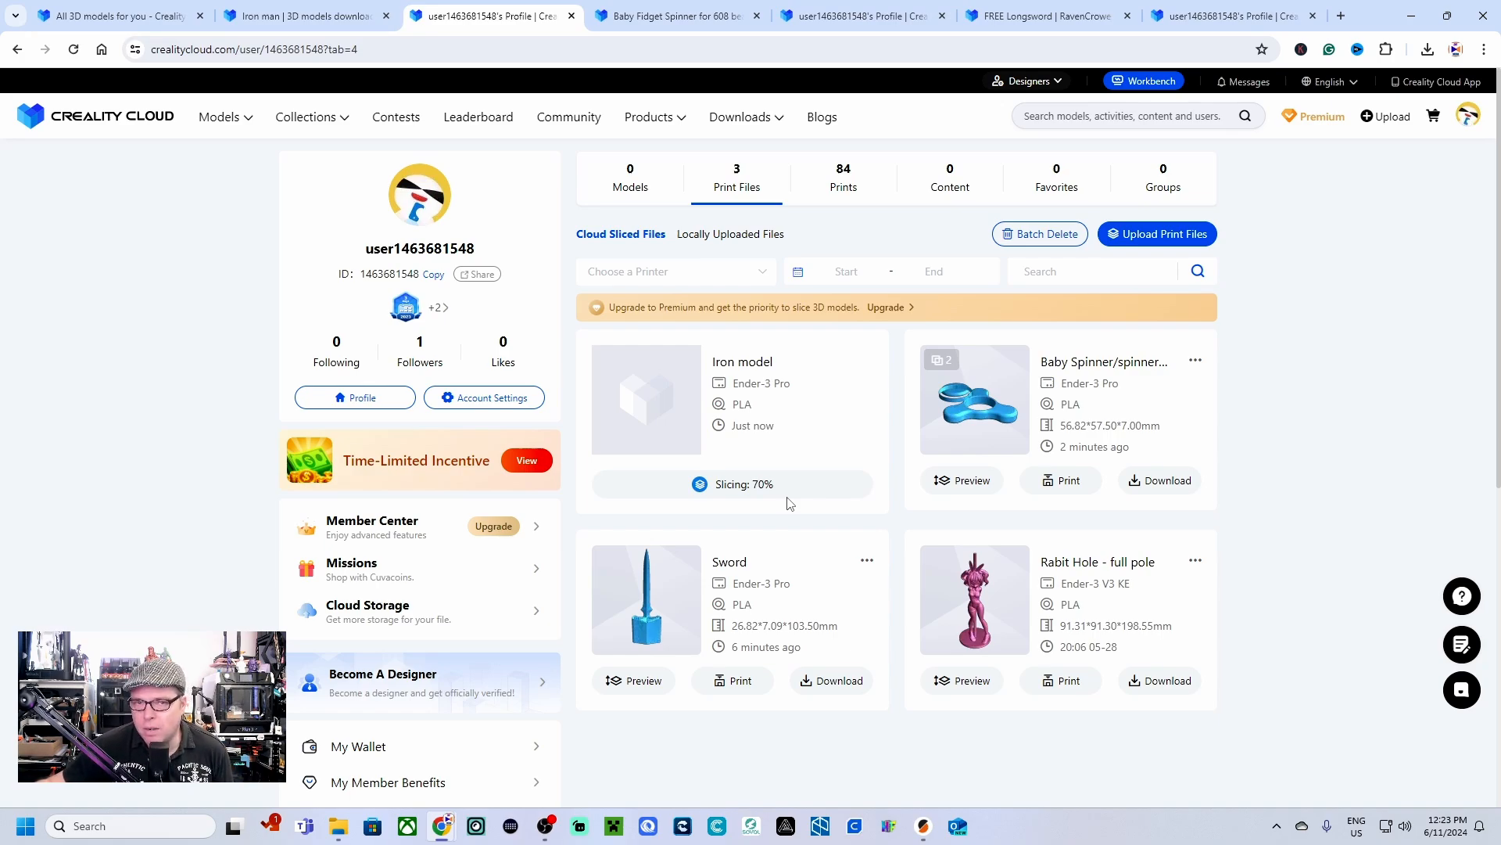
left_click(1141, 80)
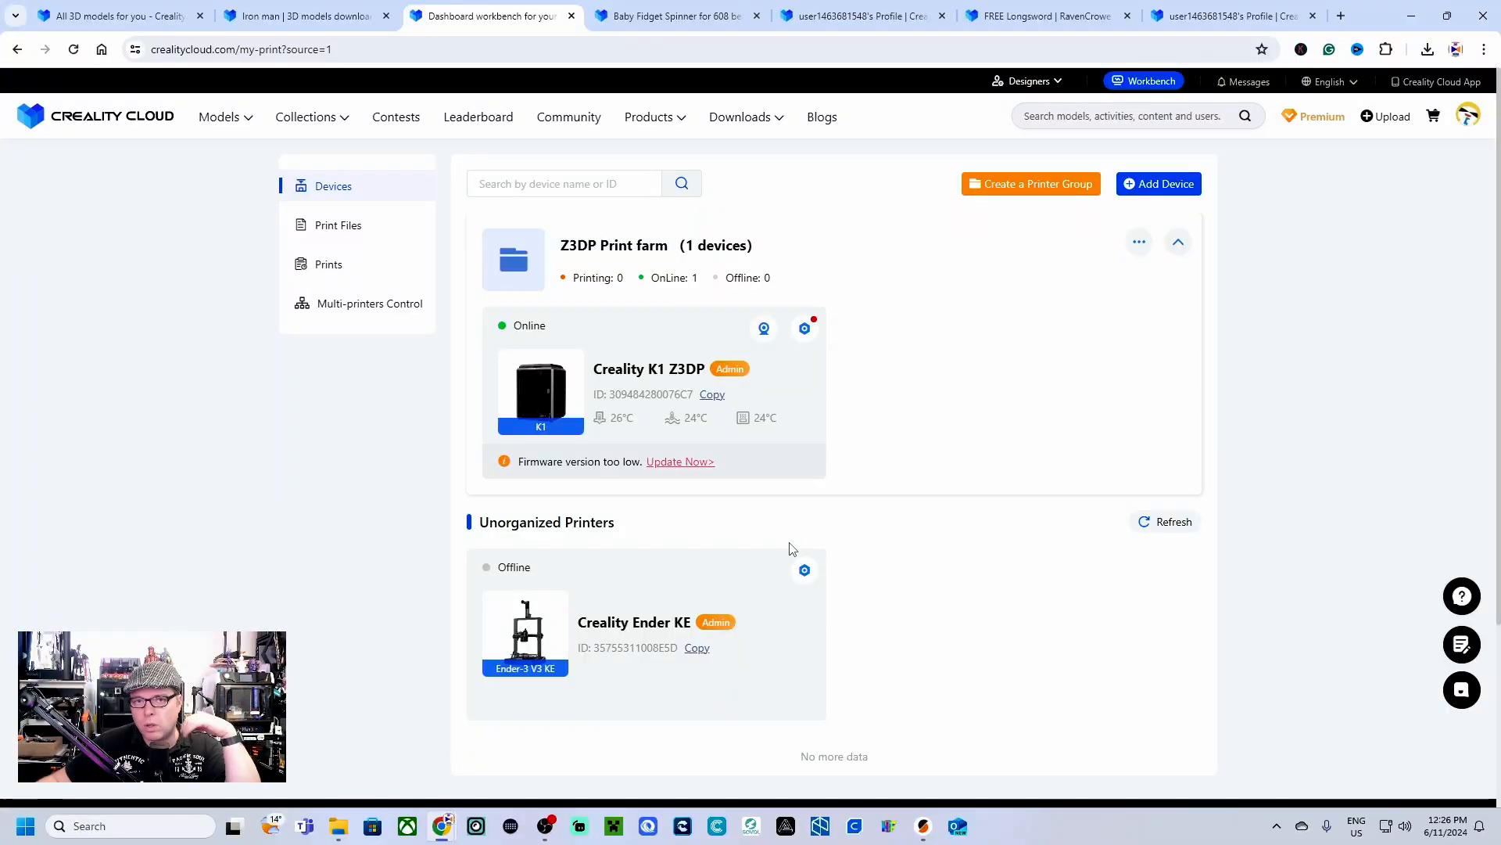
mouse_move(774, 450)
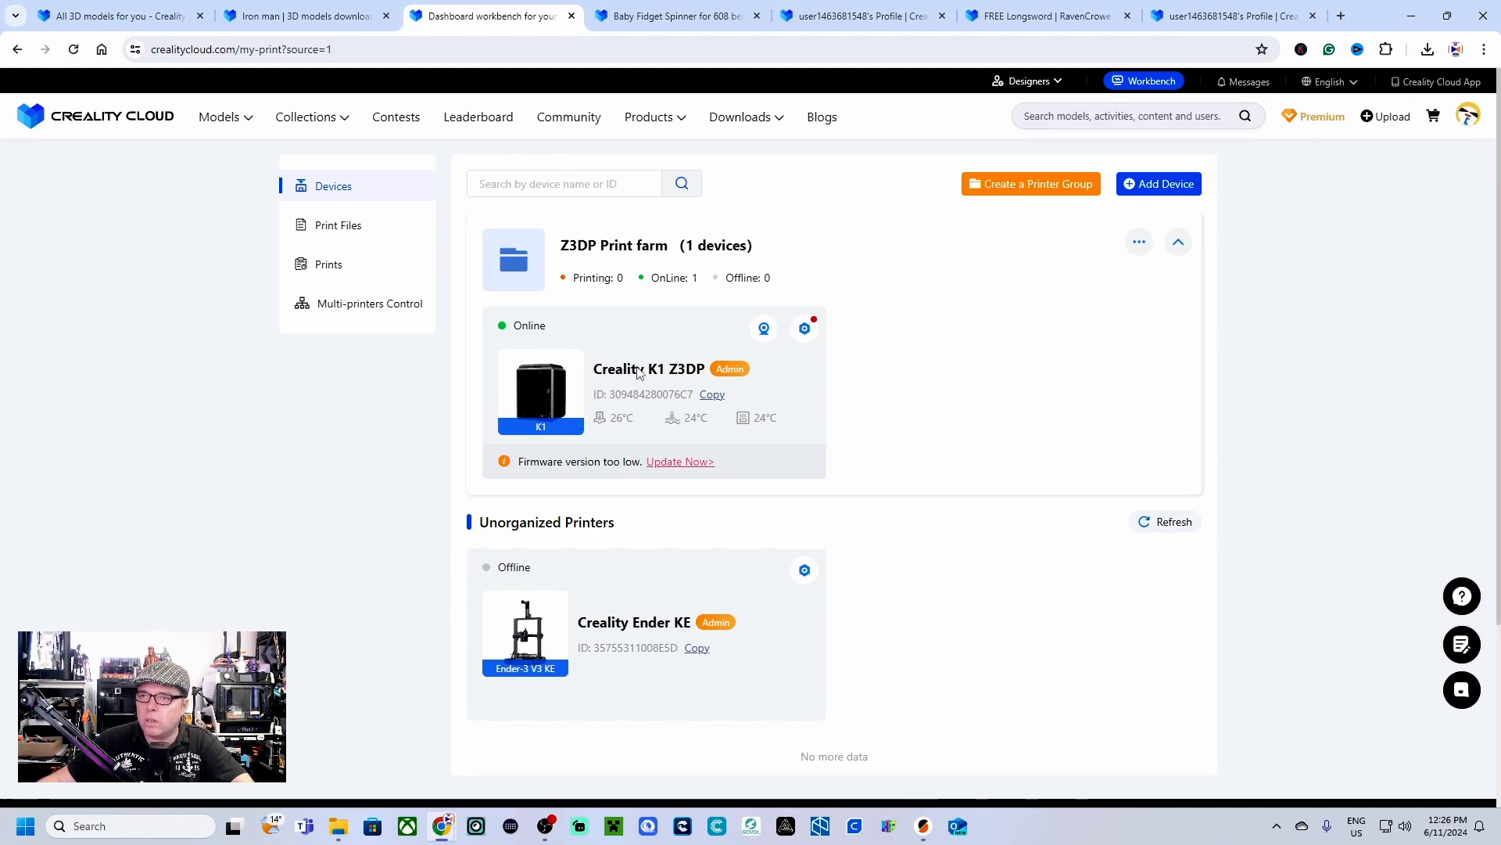
Step: Open the Creality K1 Z3DP control page and scroll to its temperature, axis, fan and LED settings
left_click(647, 369)
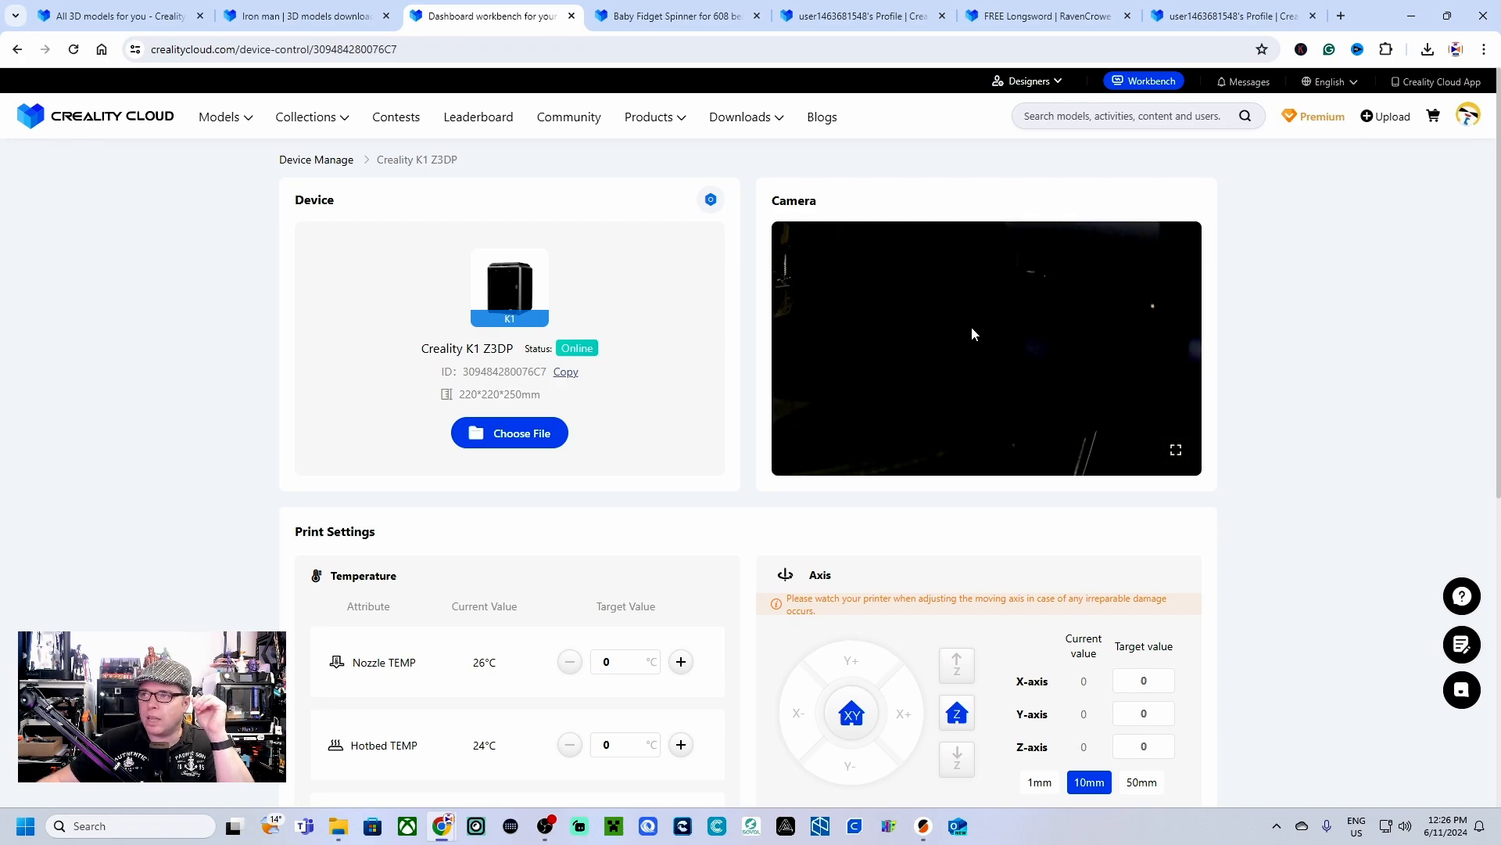
scroll("down", 3)
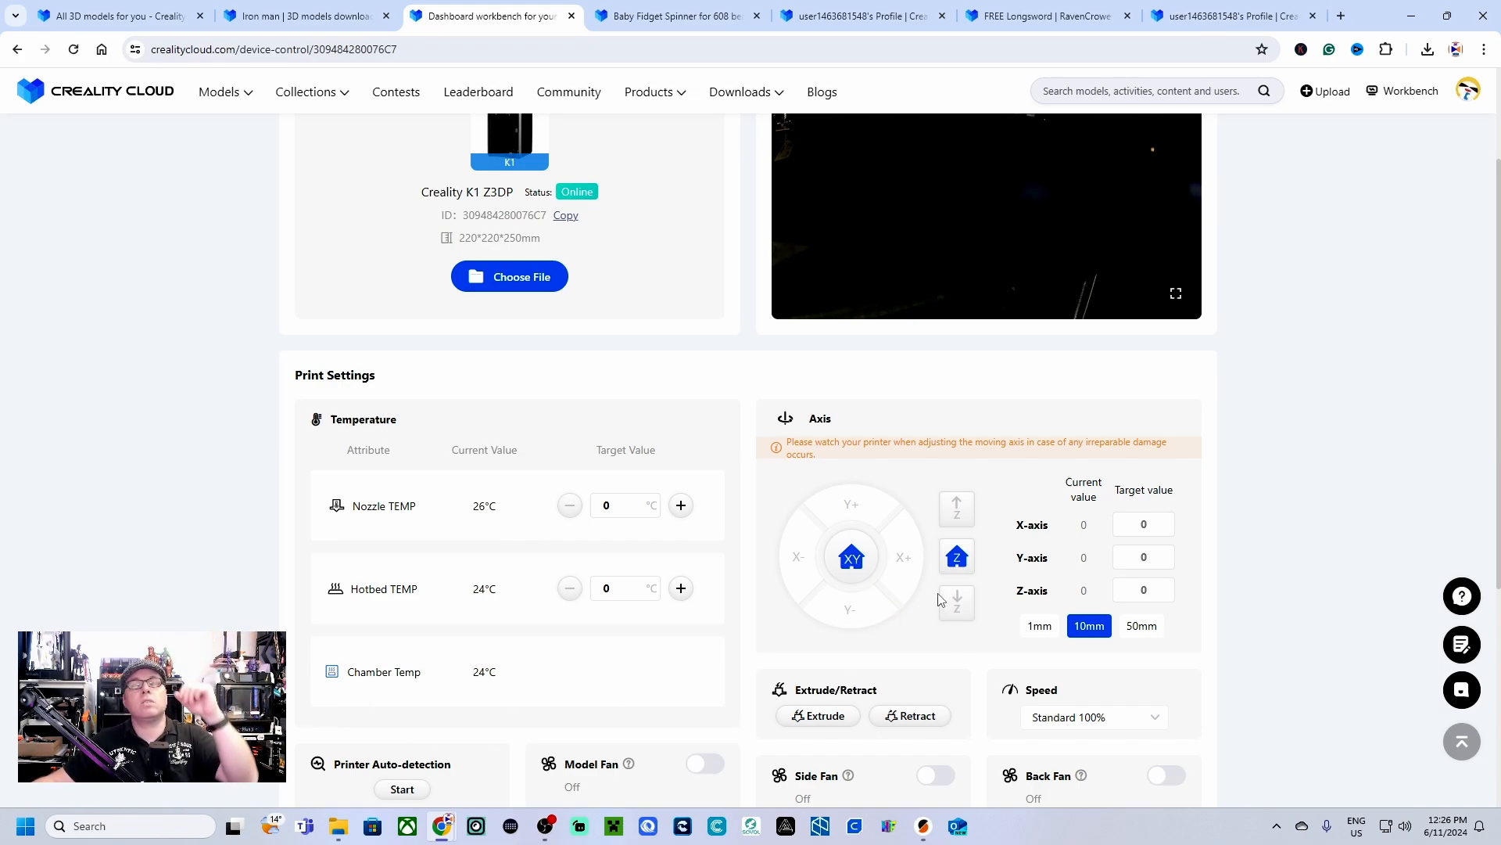
scroll("down", 3)
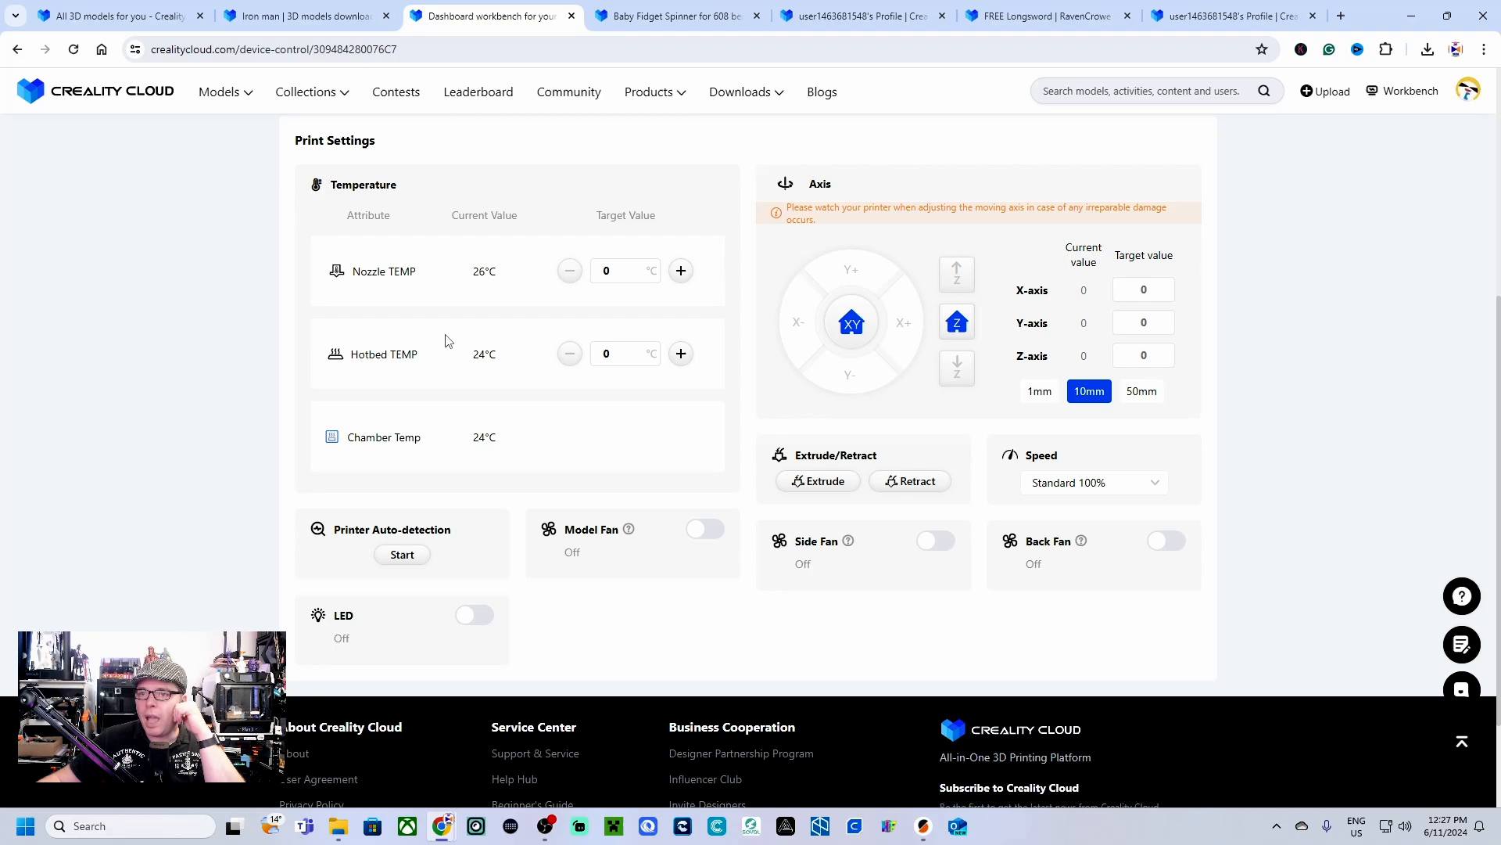
mouse_move(968, 398)
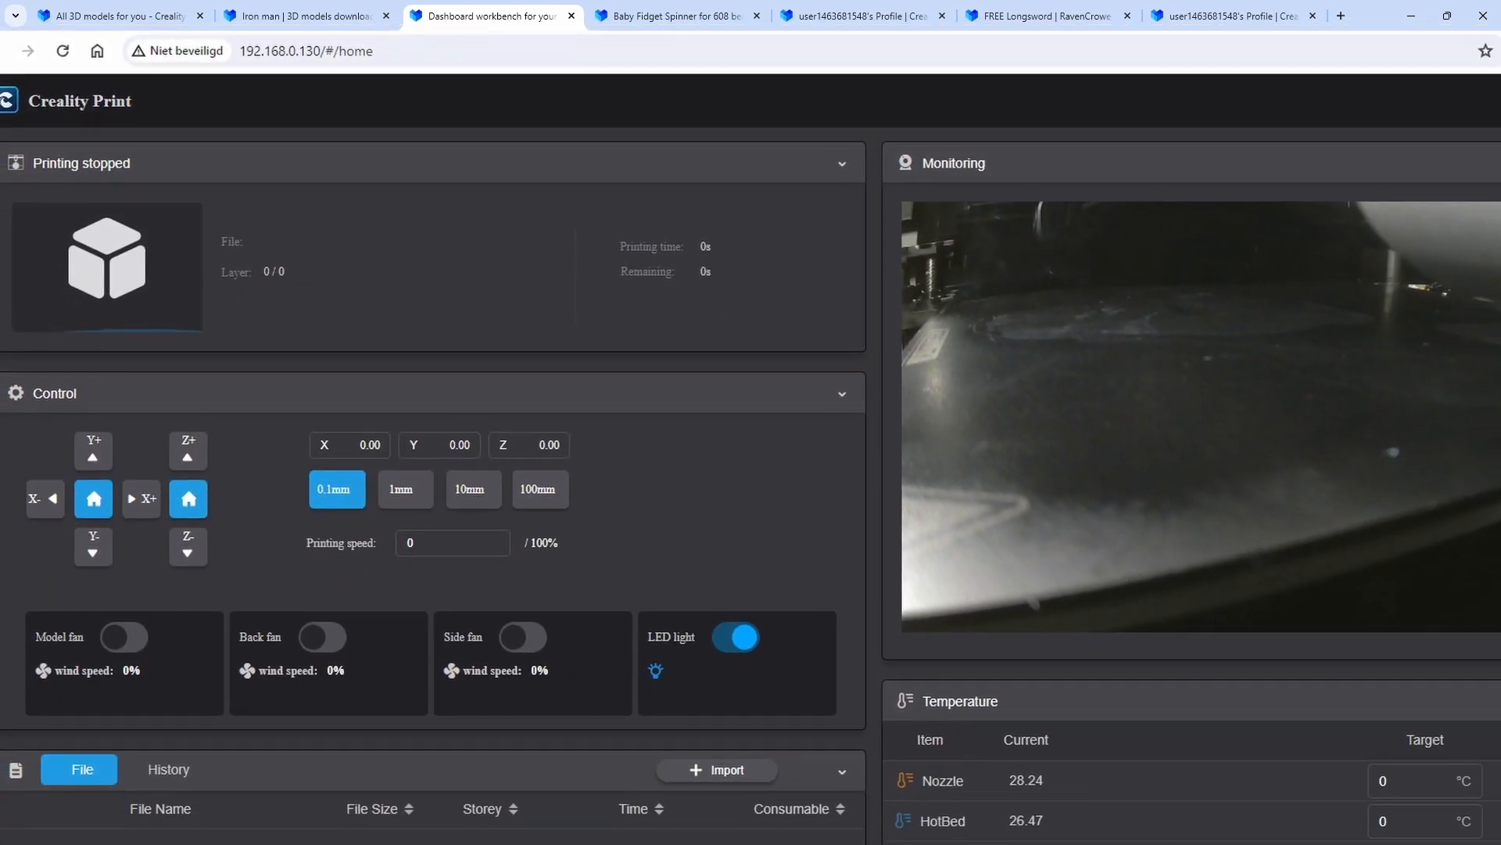
Step: Return from the printer's local dashboard to Creality Cloud's print files tab
left_click(1234, 15)
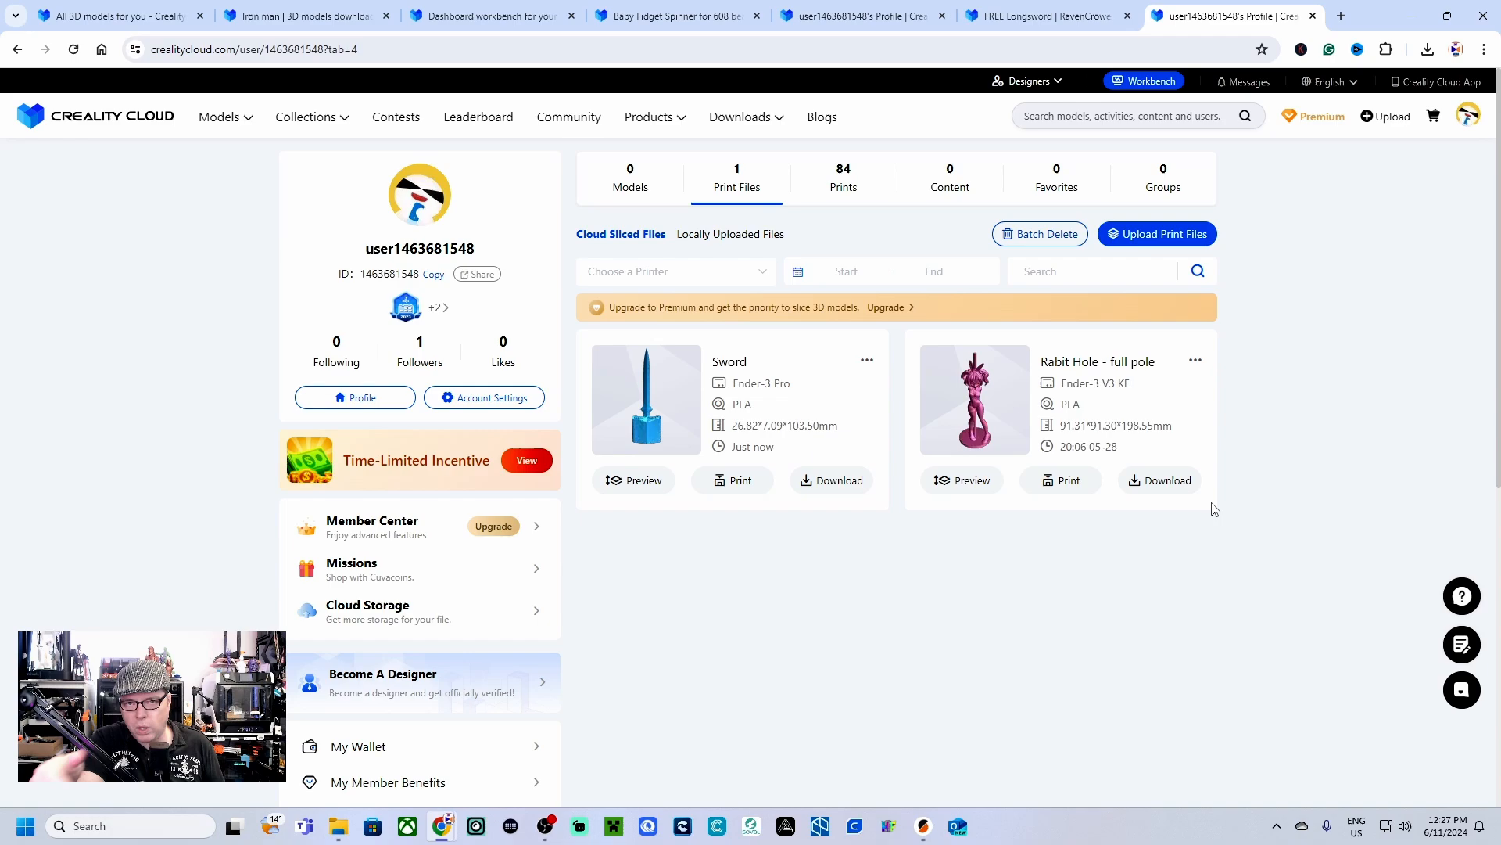
mouse_move(1222, 425)
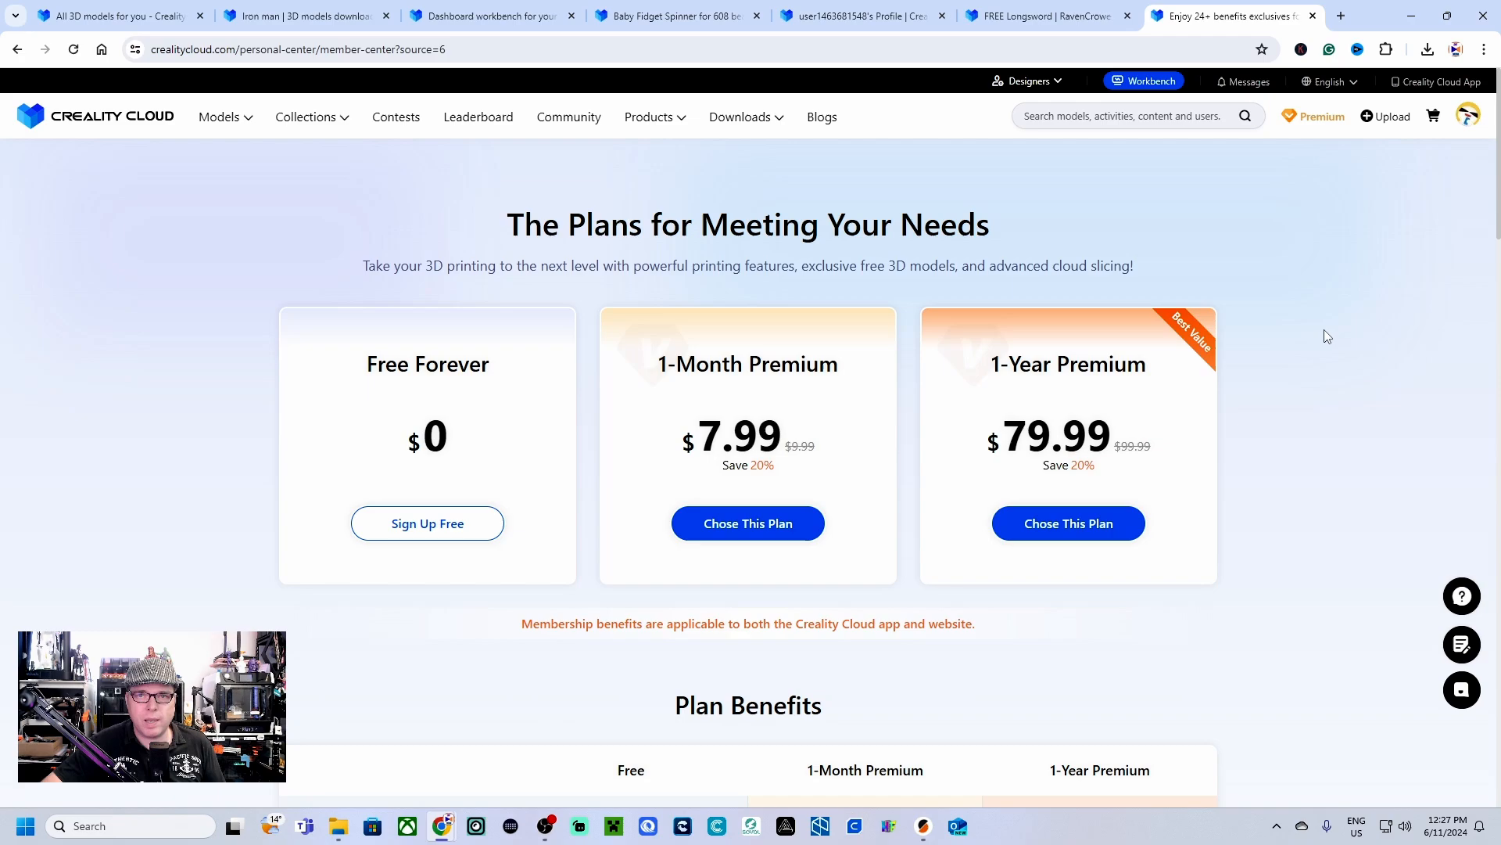
mouse_move(1311, 416)
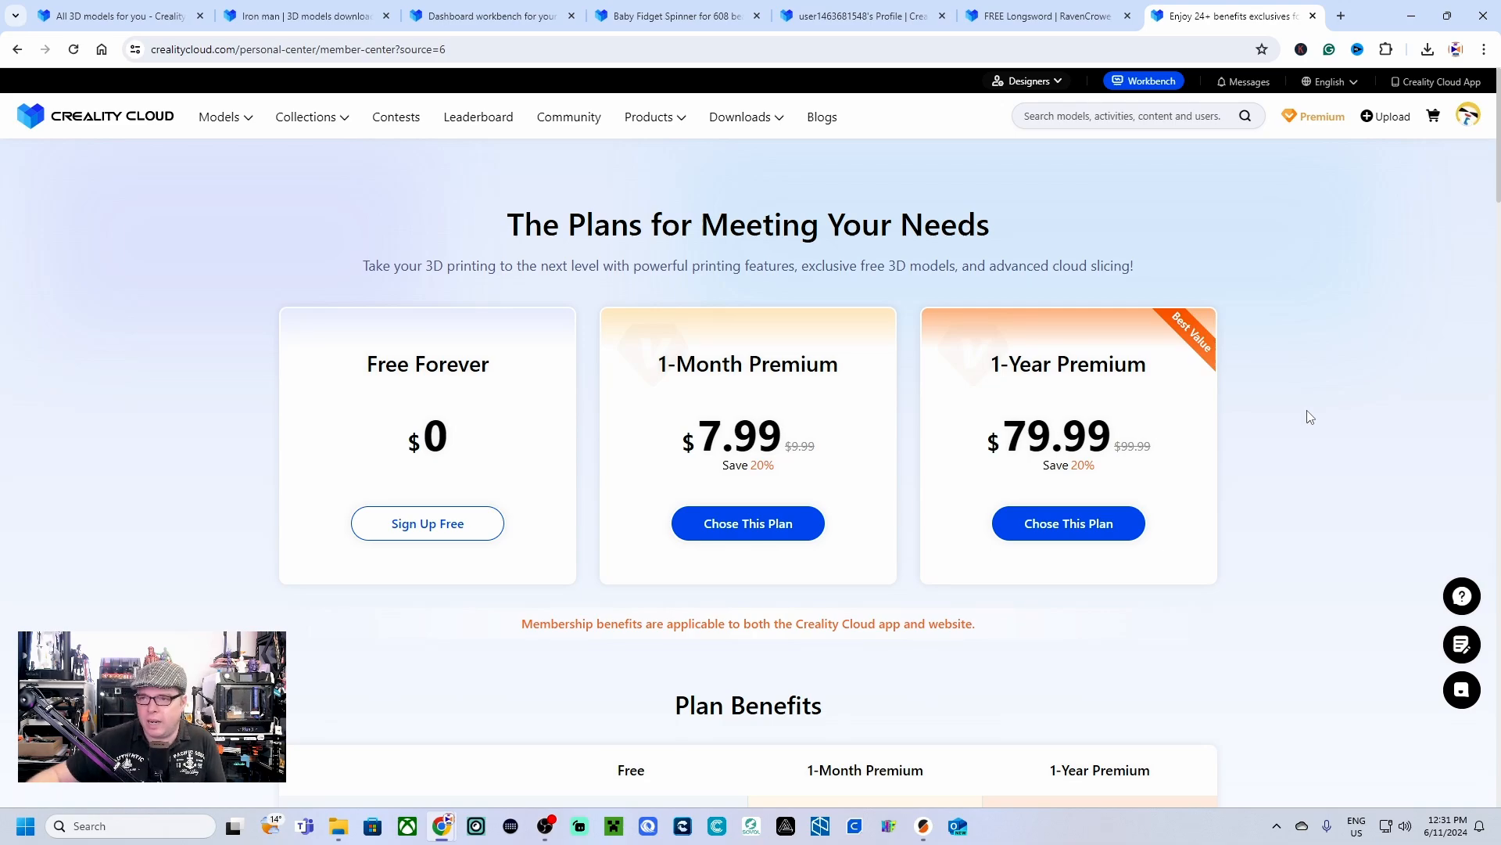
Step: Scroll the Member Center to the Plan Benefits table comparing Free, $7.99 monthly and $79.99 yearly Premium
scroll("down", 3)
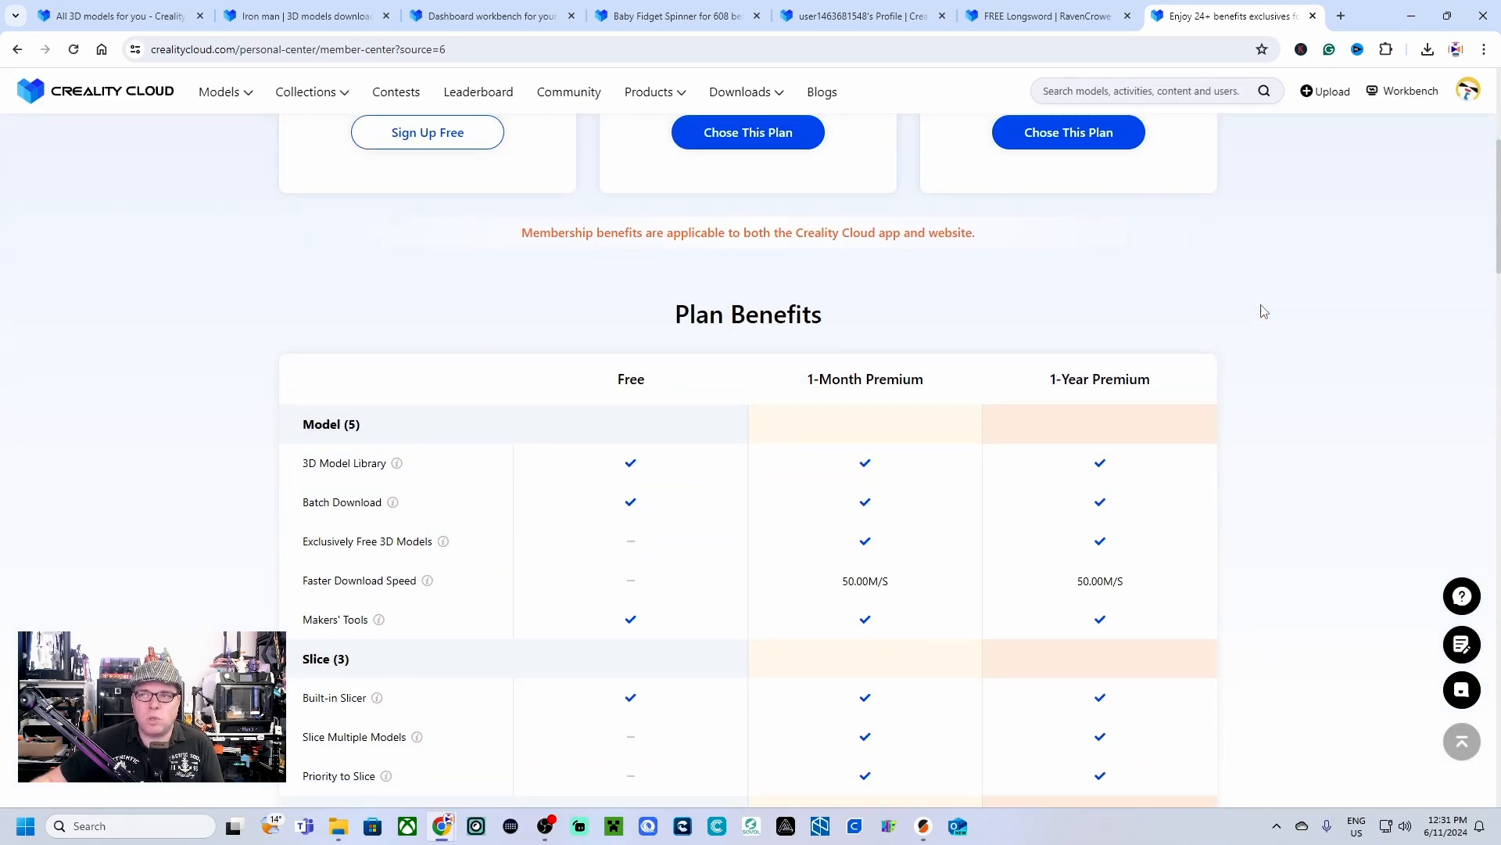
scroll("down", 3)
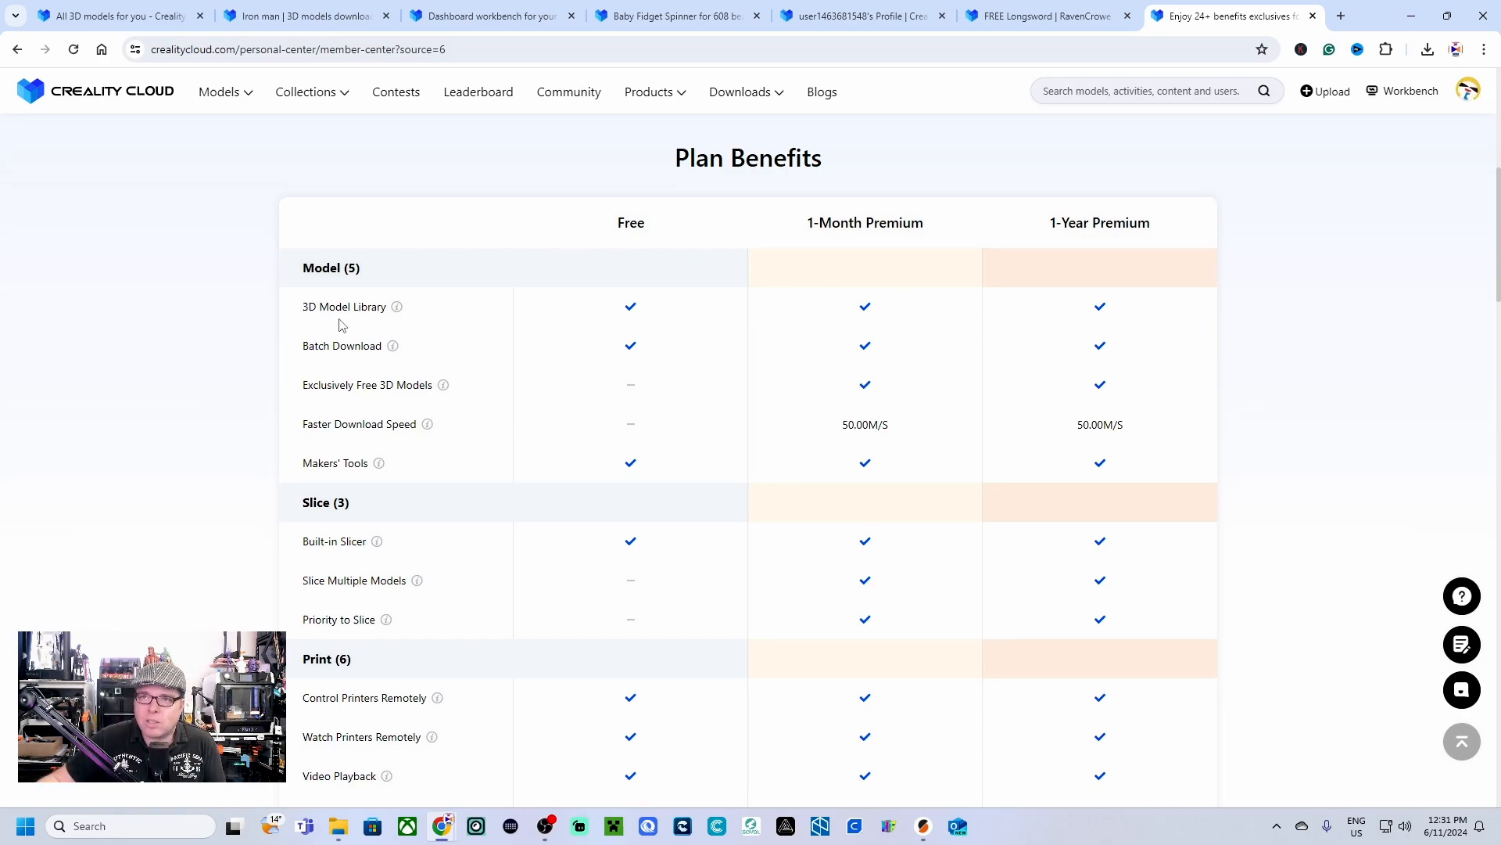
mouse_move(391, 323)
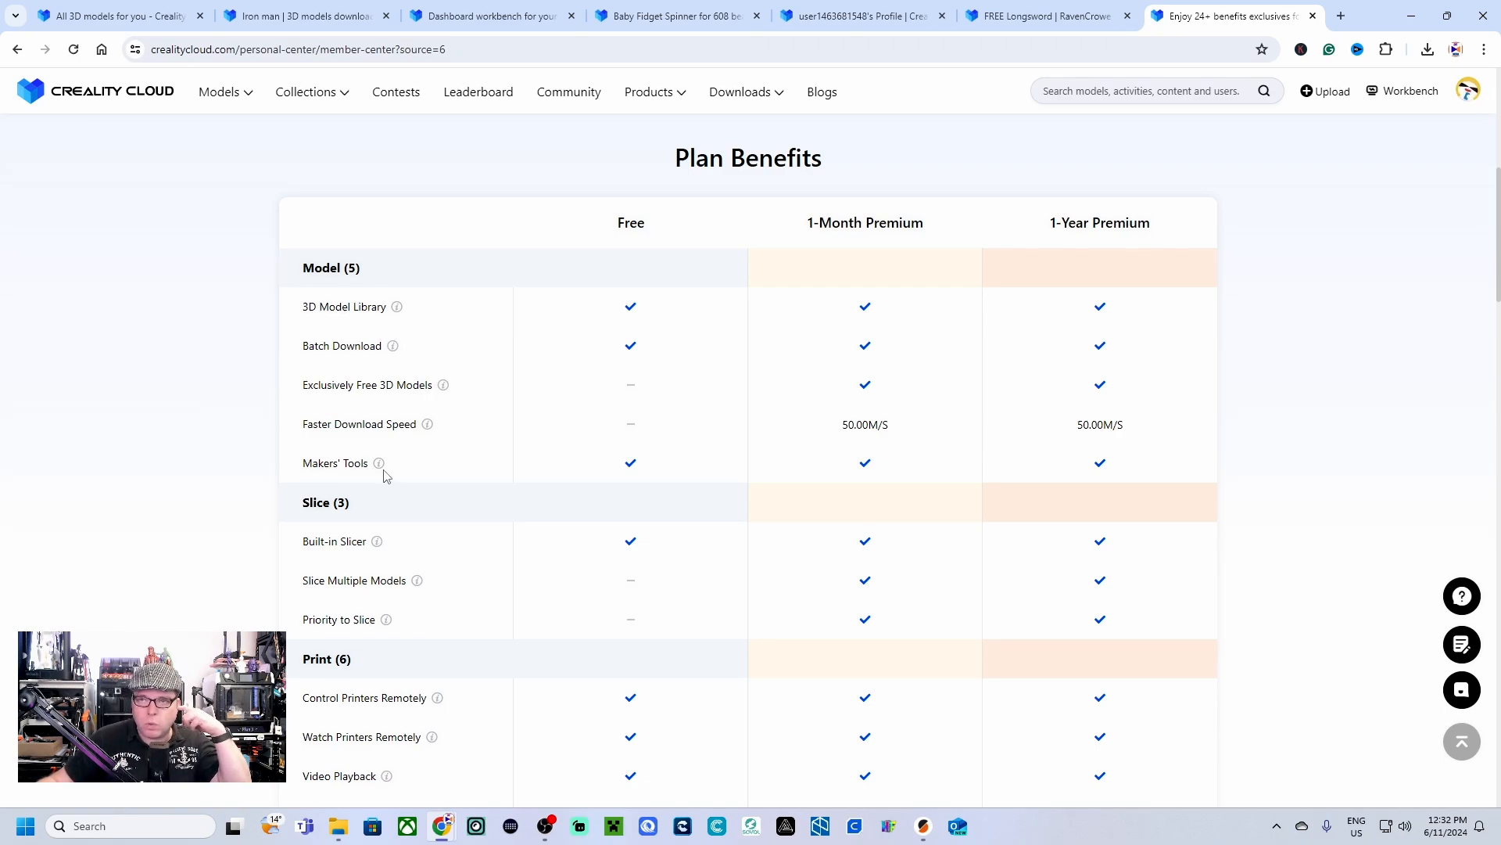
mouse_move(378, 463)
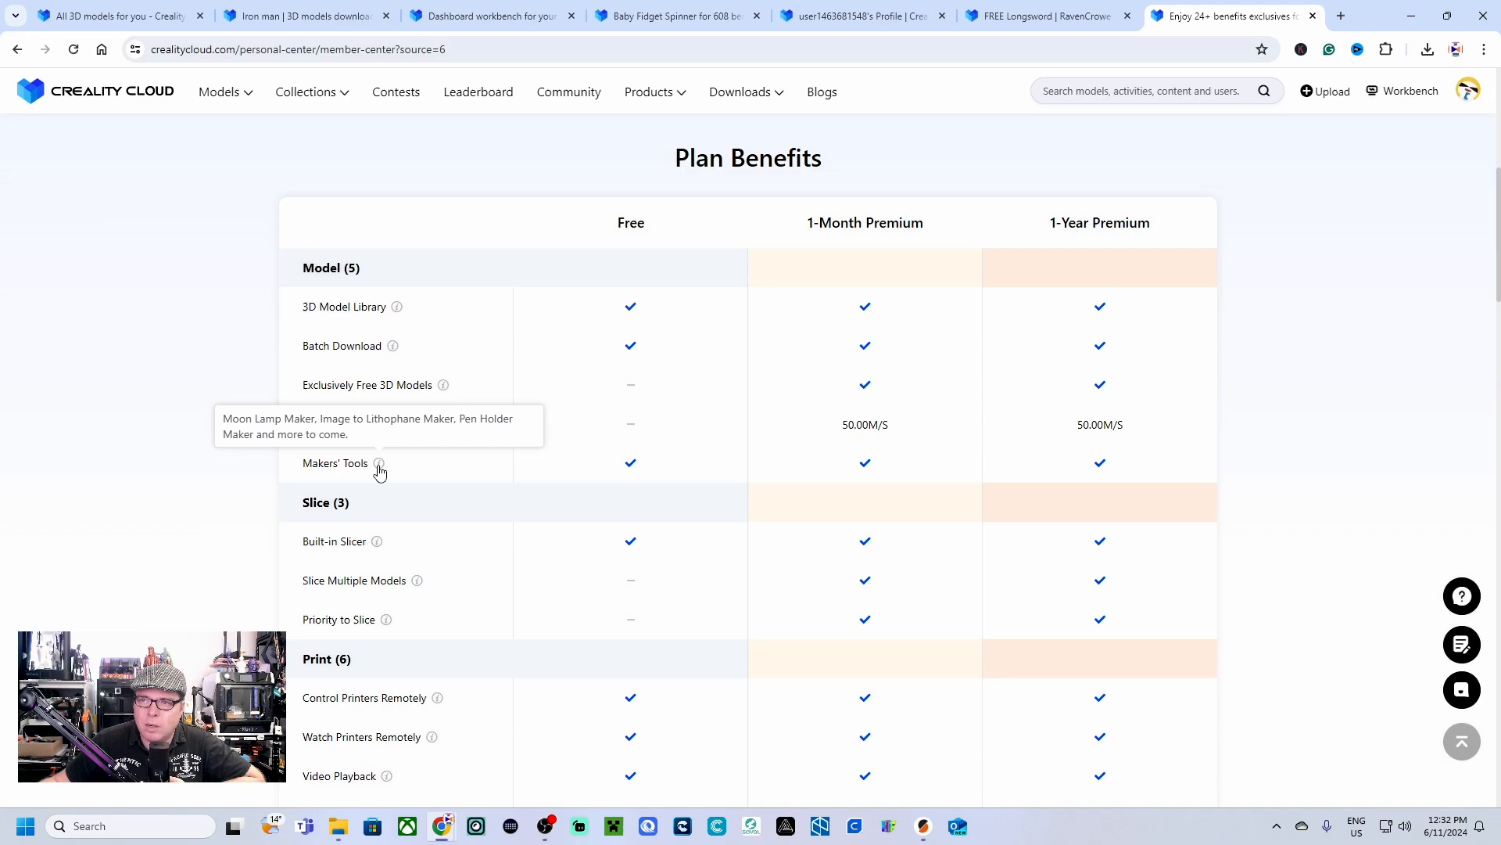
mouse_move(720, 470)
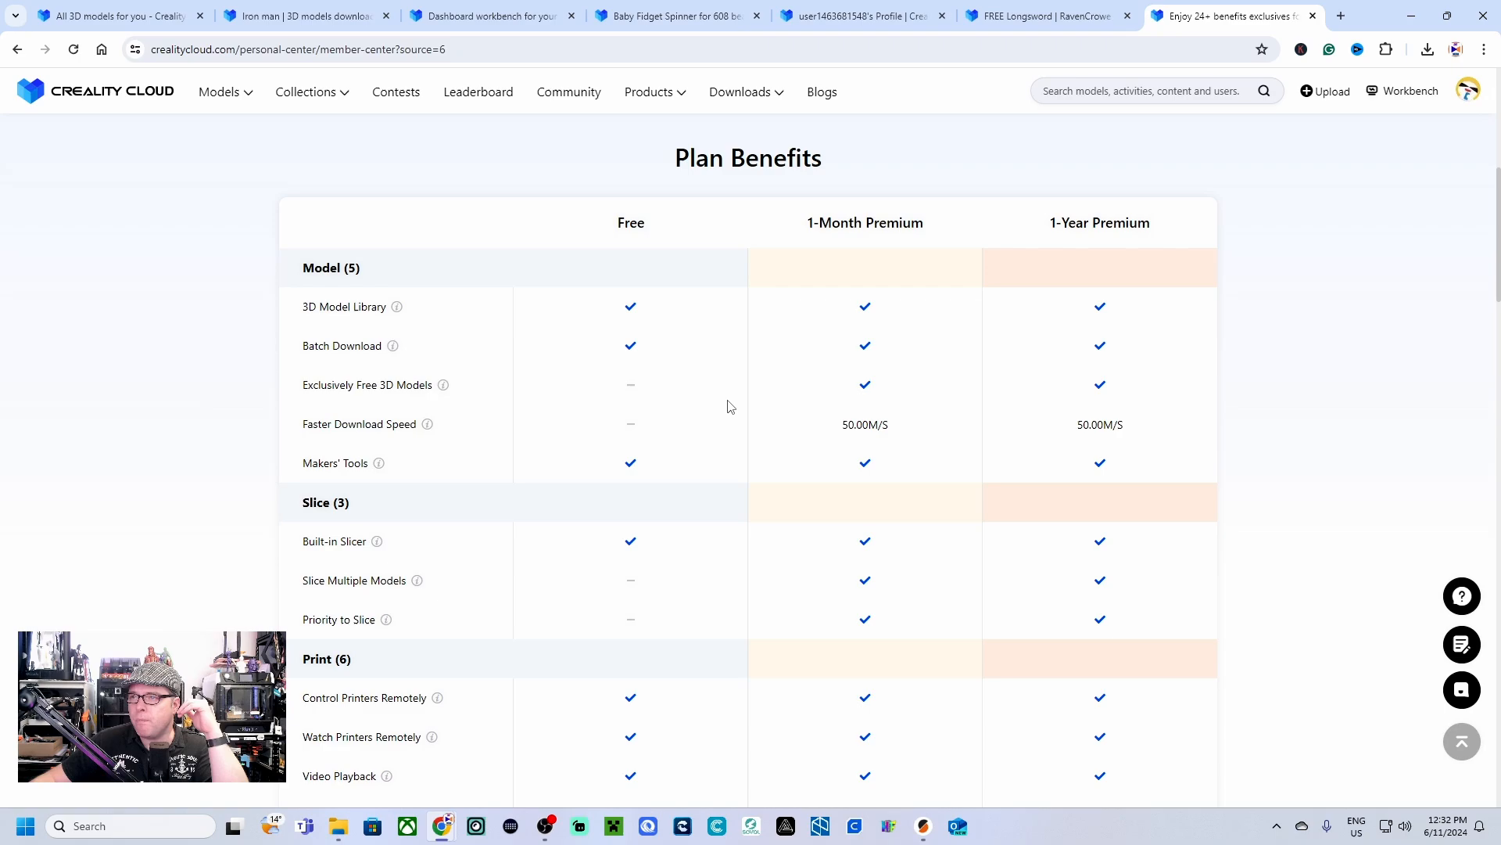
mouse_move(971, 499)
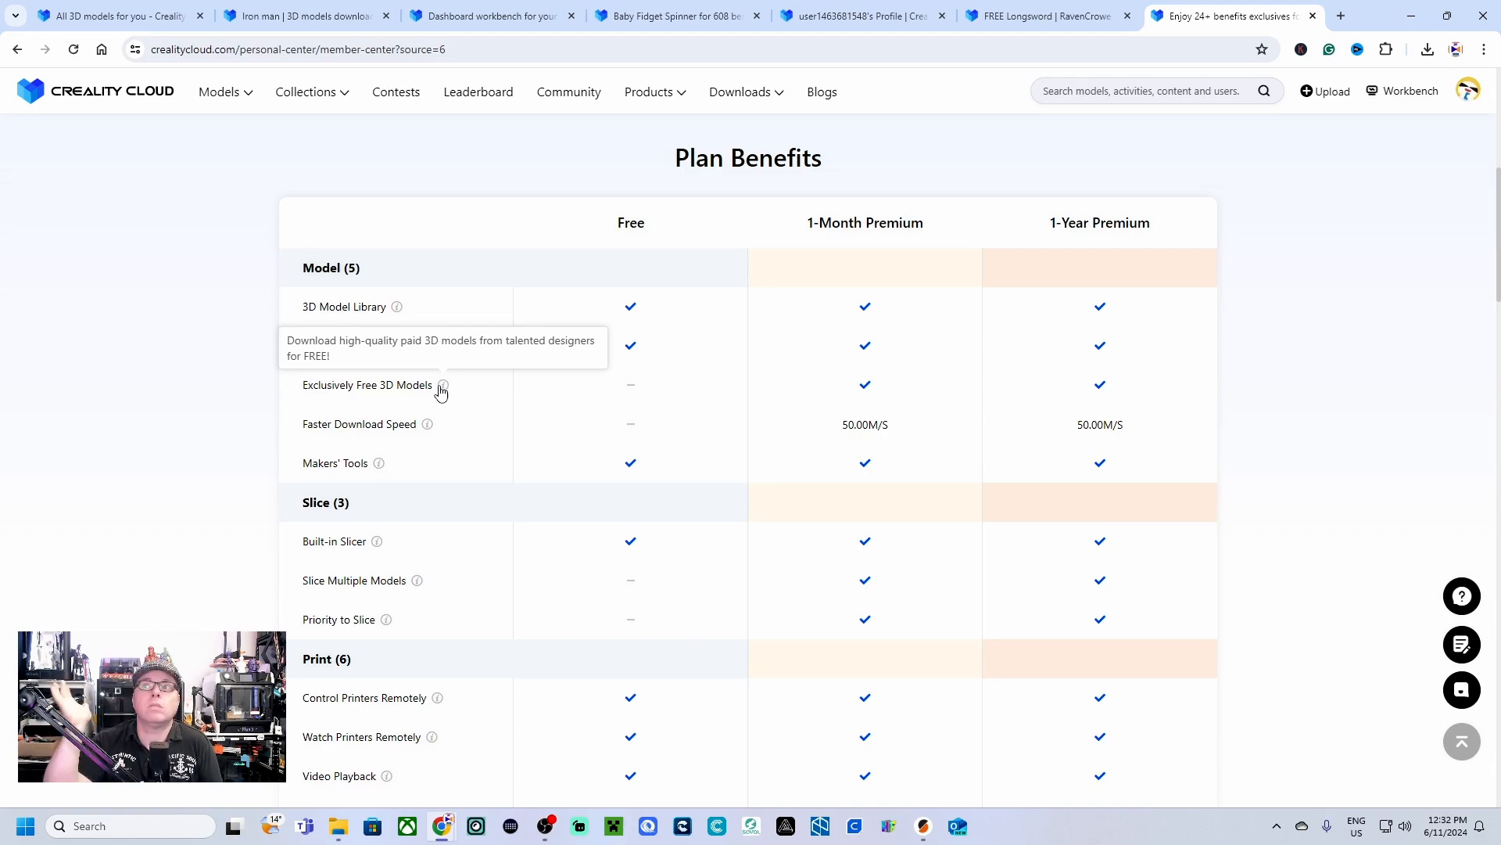
mouse_move(540, 454)
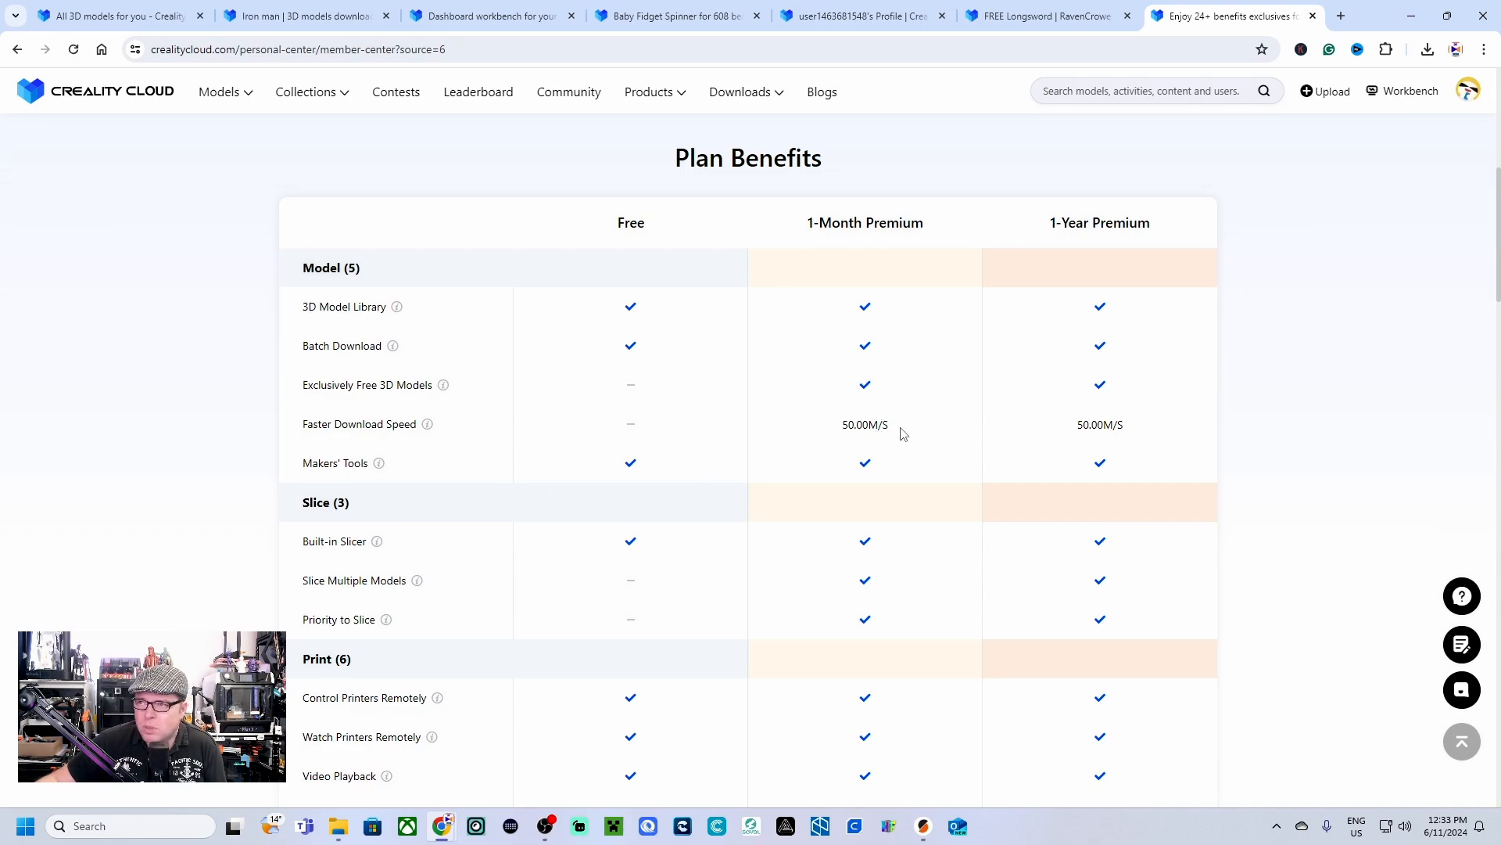
Step: Scroll the Plan Benefits table to the Print section showing Print AI Detection and 20 vs 3 printers
scroll("down", 3)
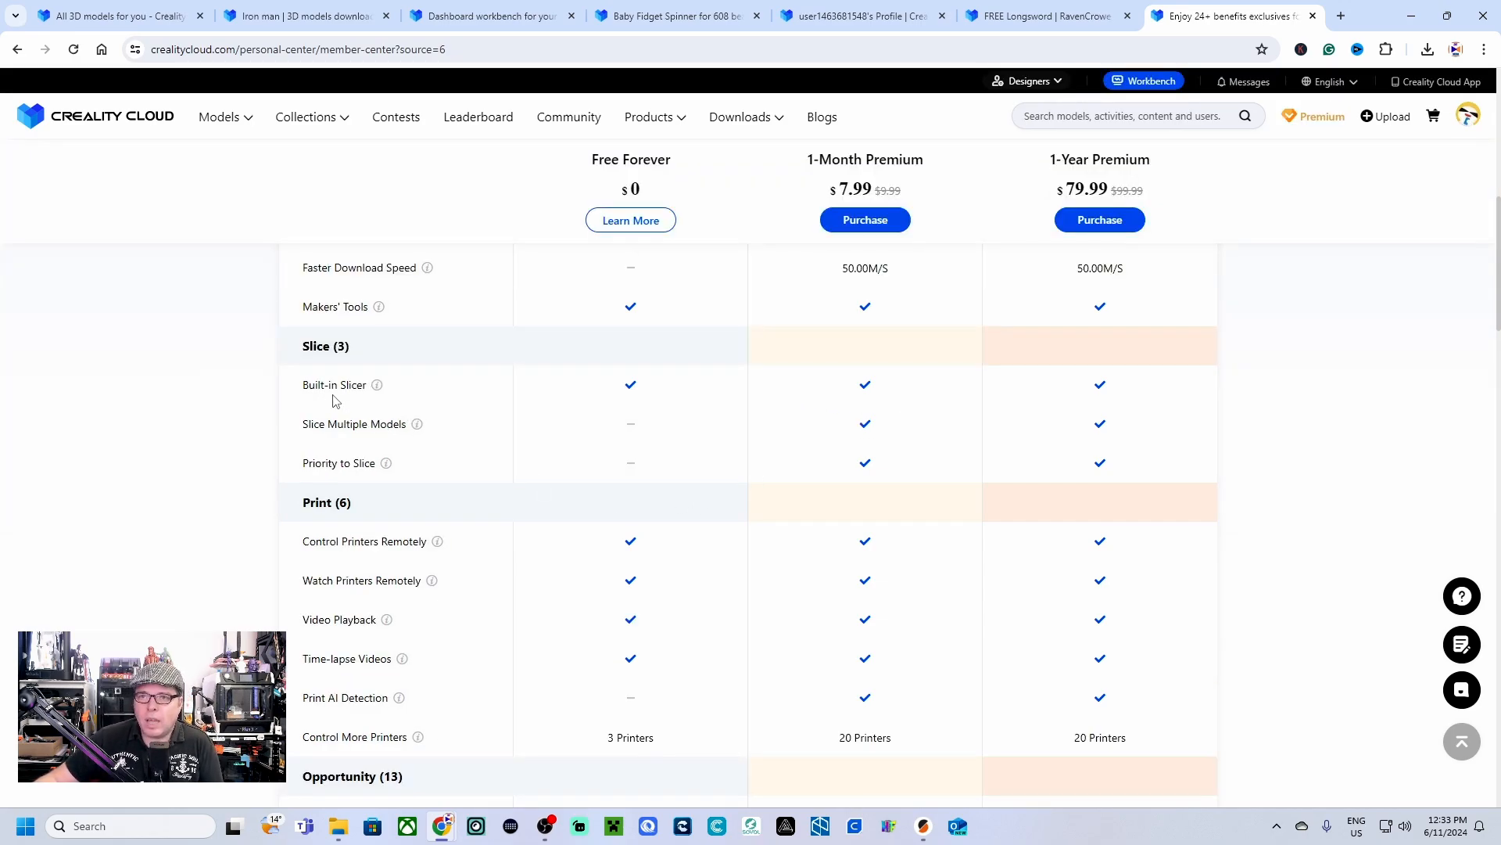
mouse_move(572, 382)
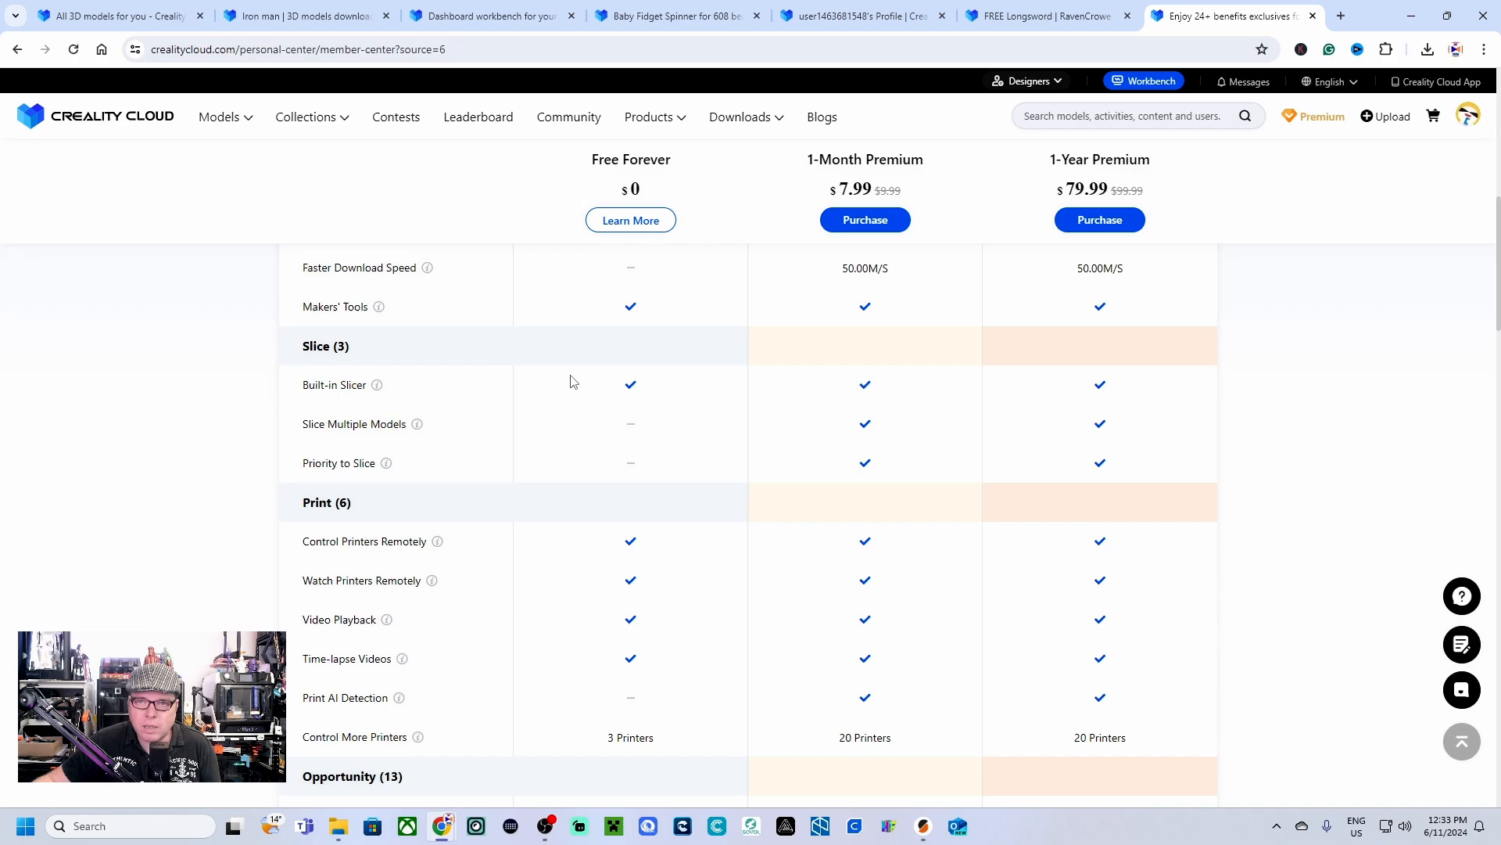
mouse_move(463, 436)
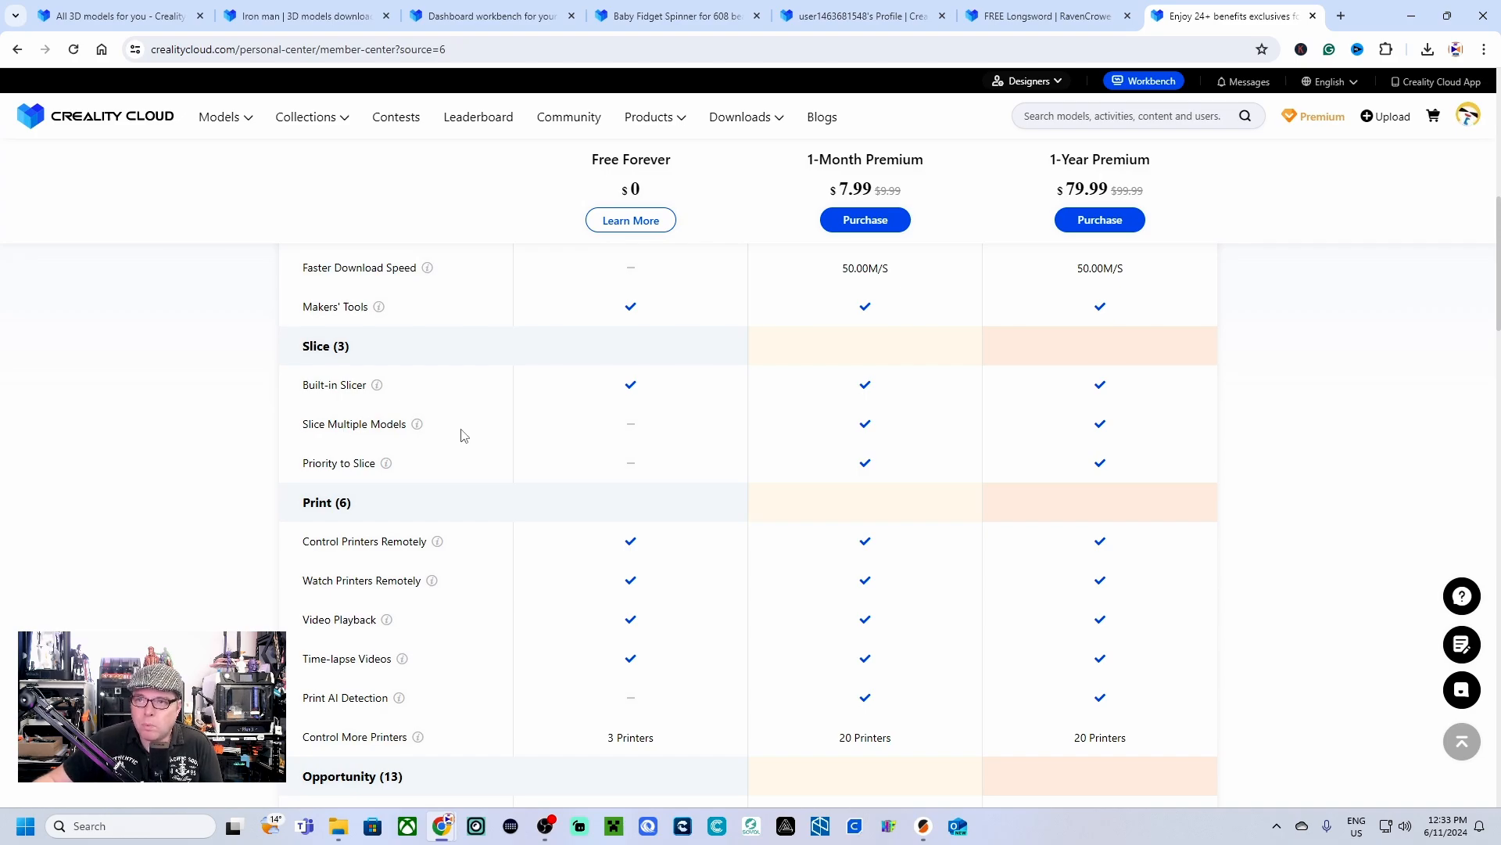
mouse_move(416, 424)
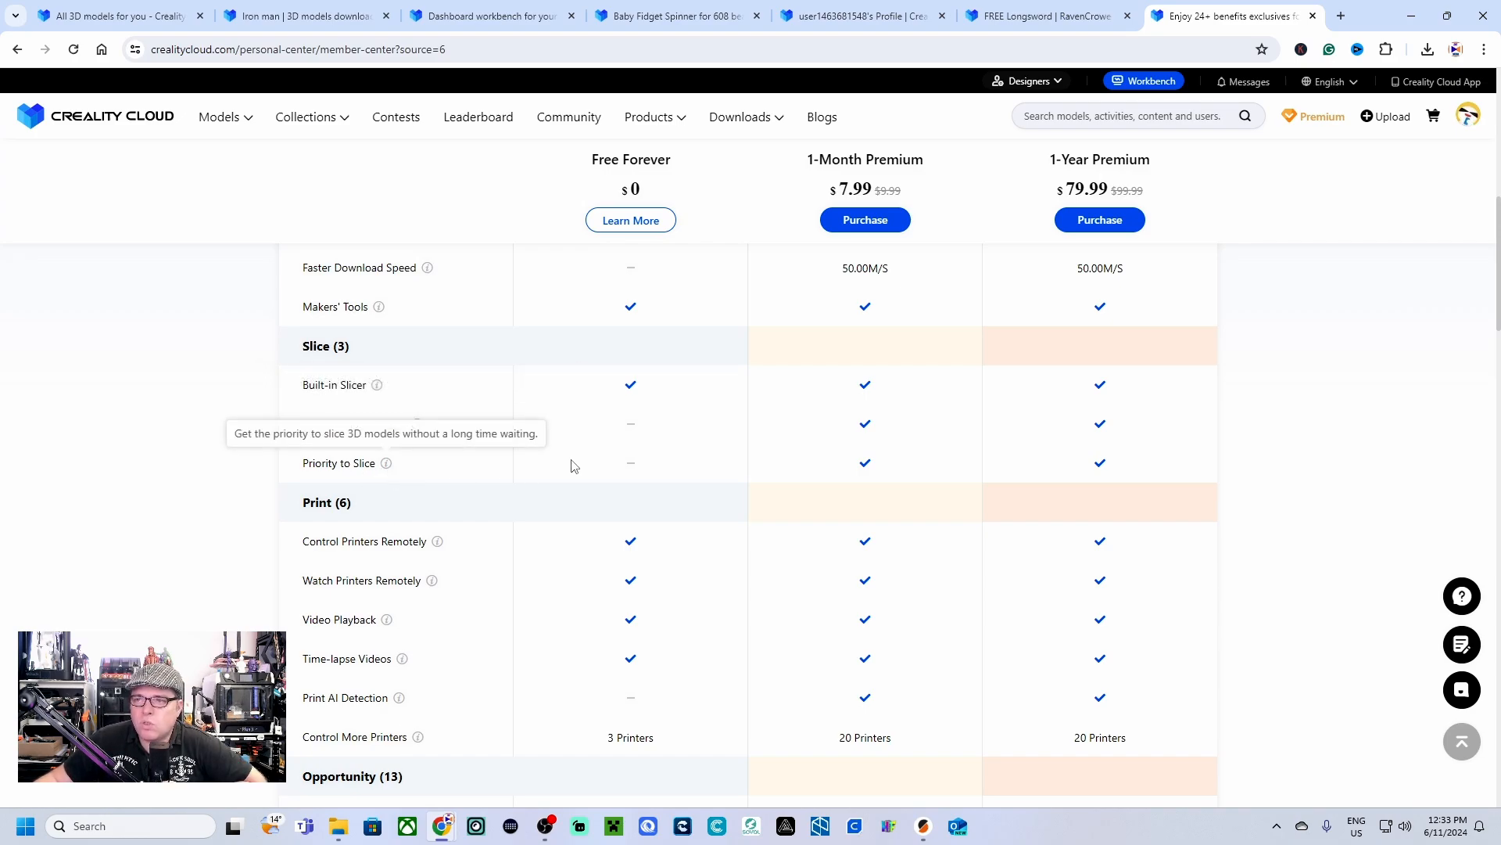
scroll("down", 3)
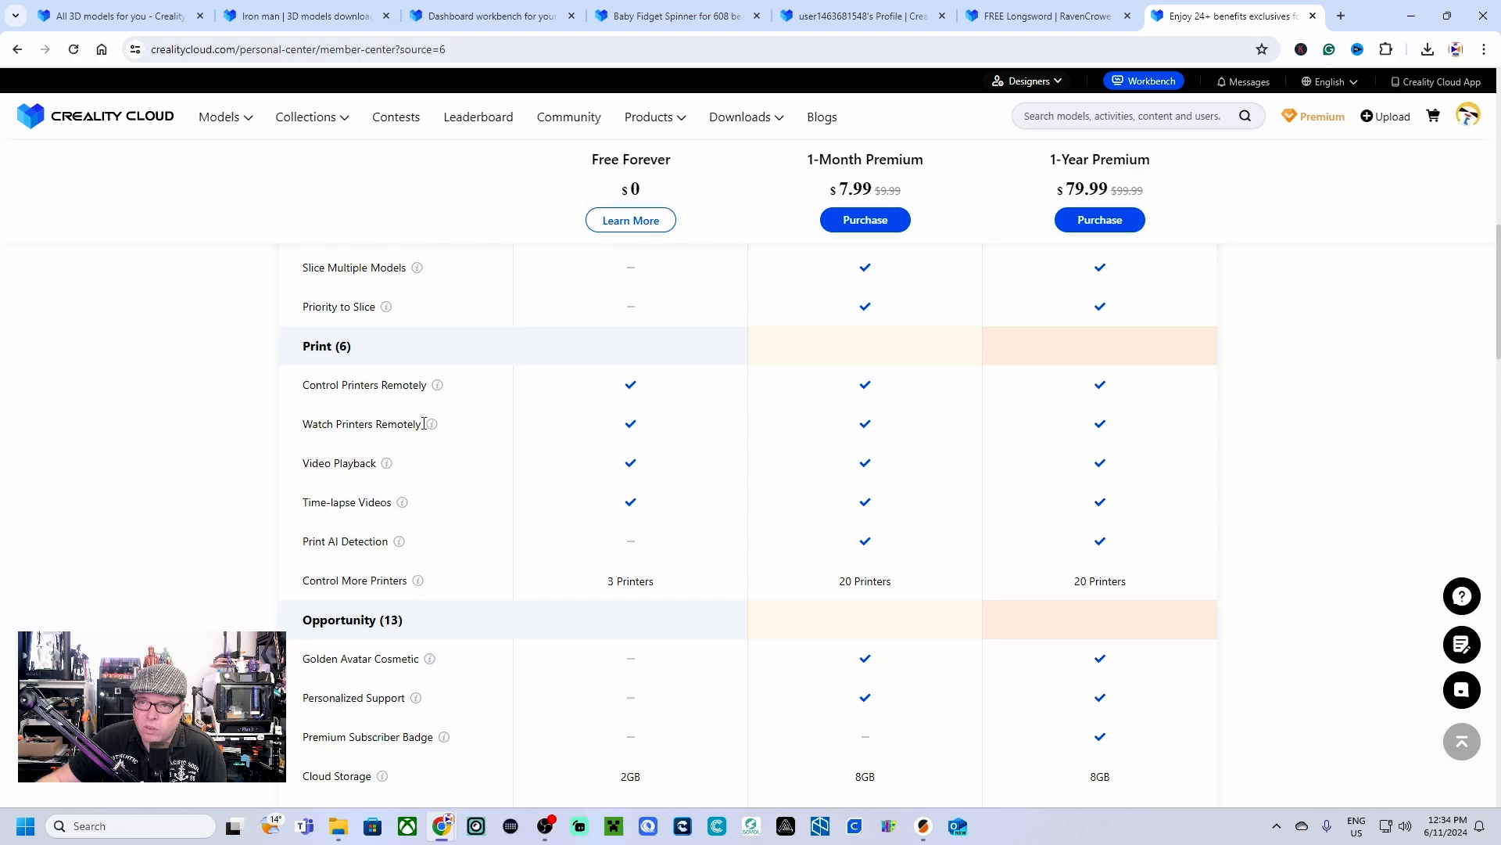
mouse_move(802, 418)
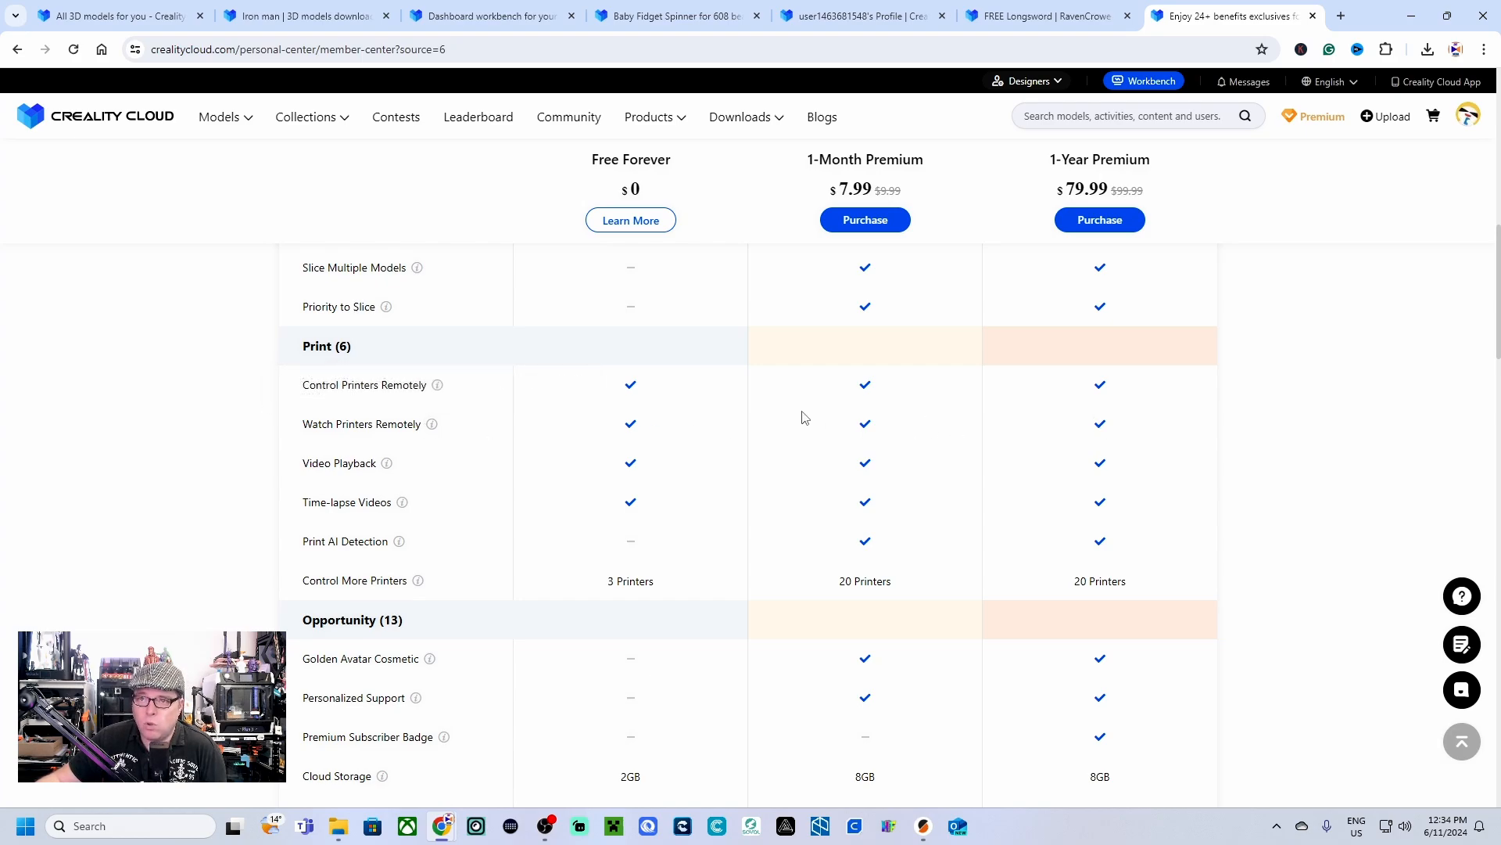
mouse_move(1209, 519)
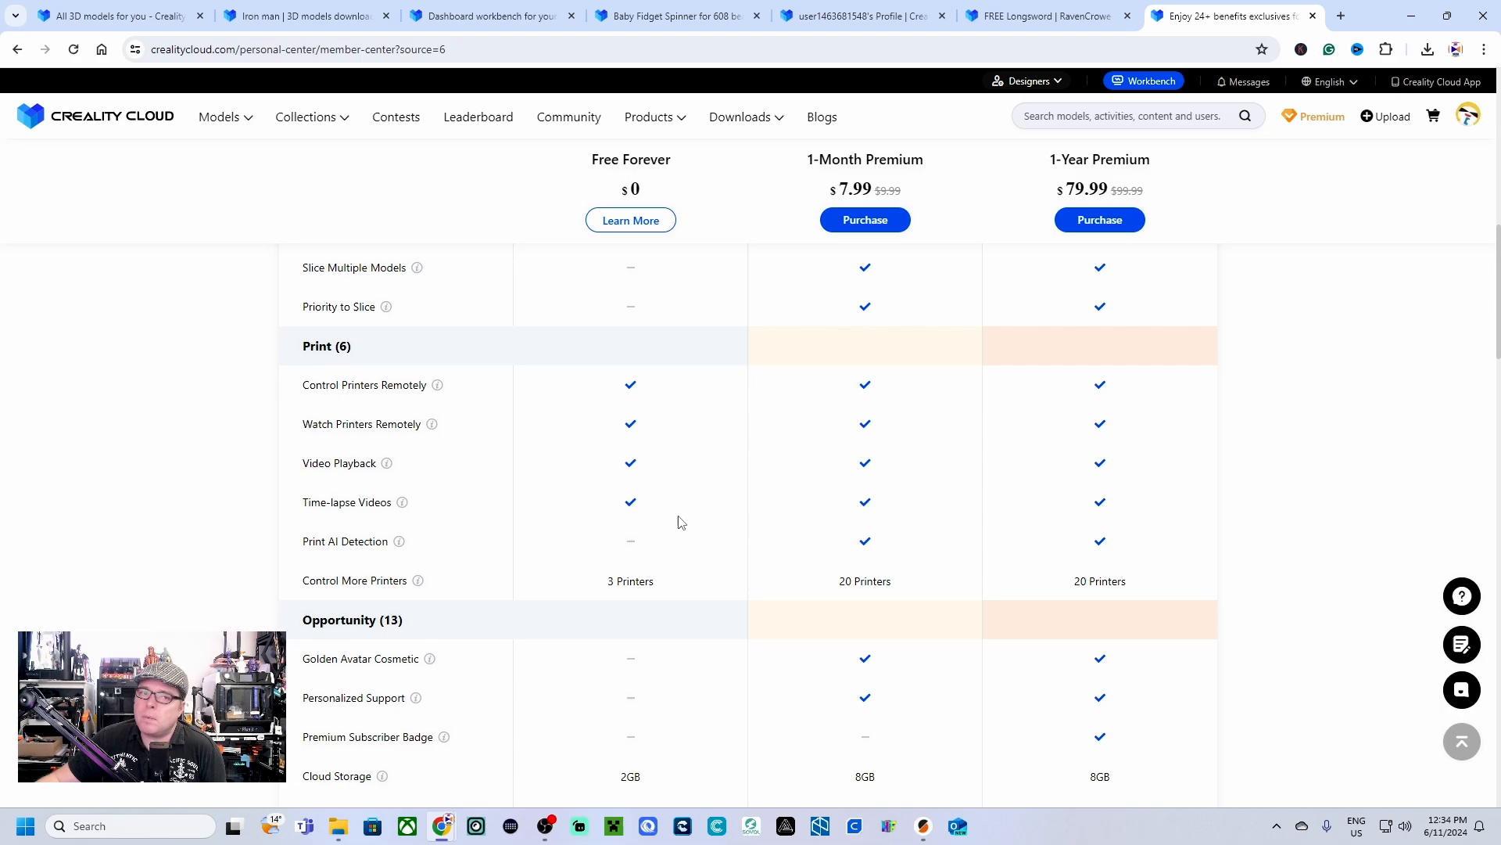
mouse_move(399, 543)
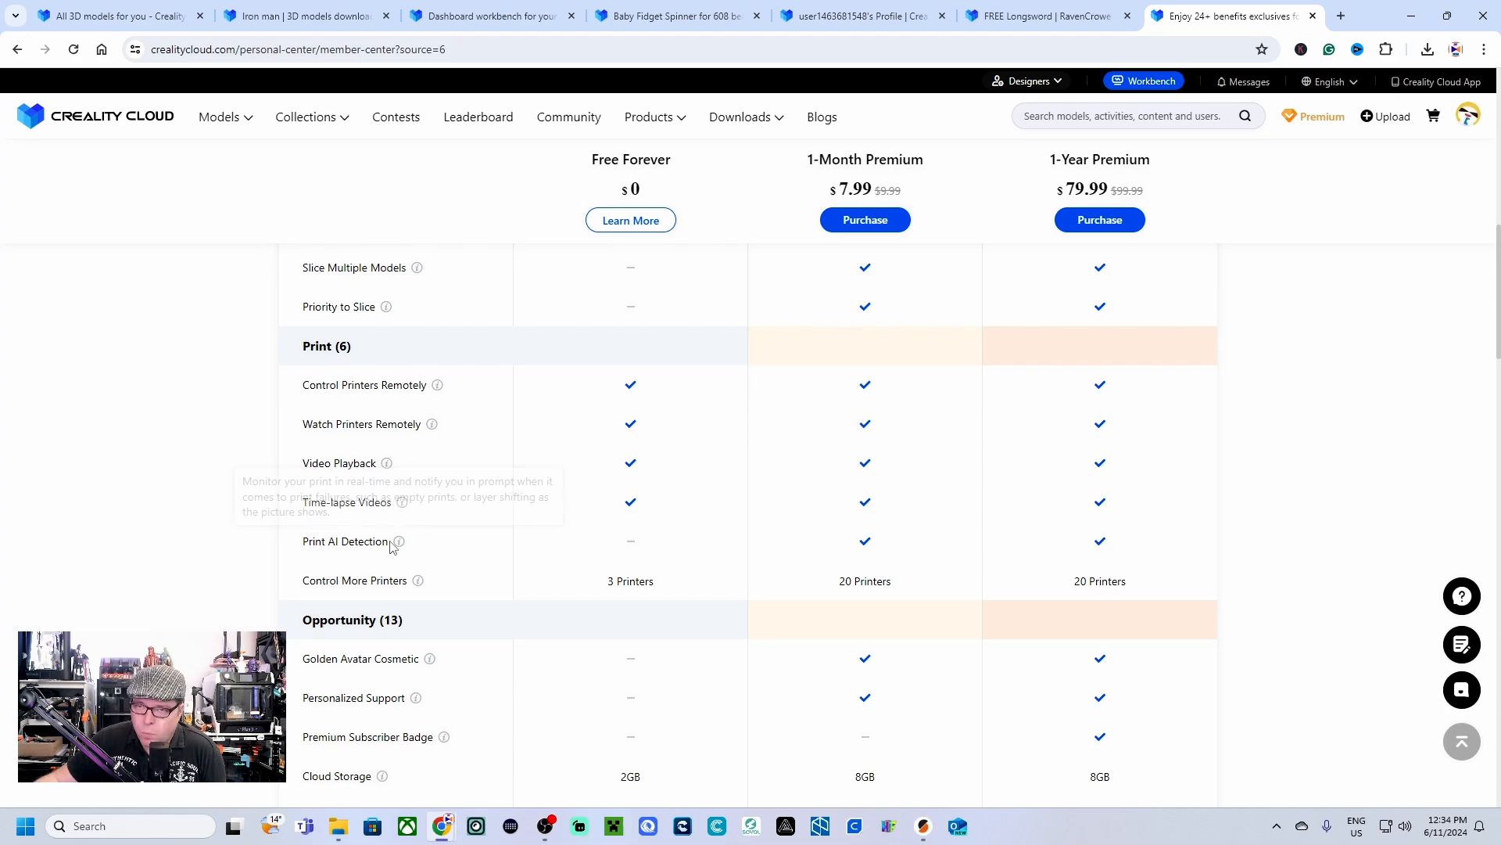
mouse_move(637, 547)
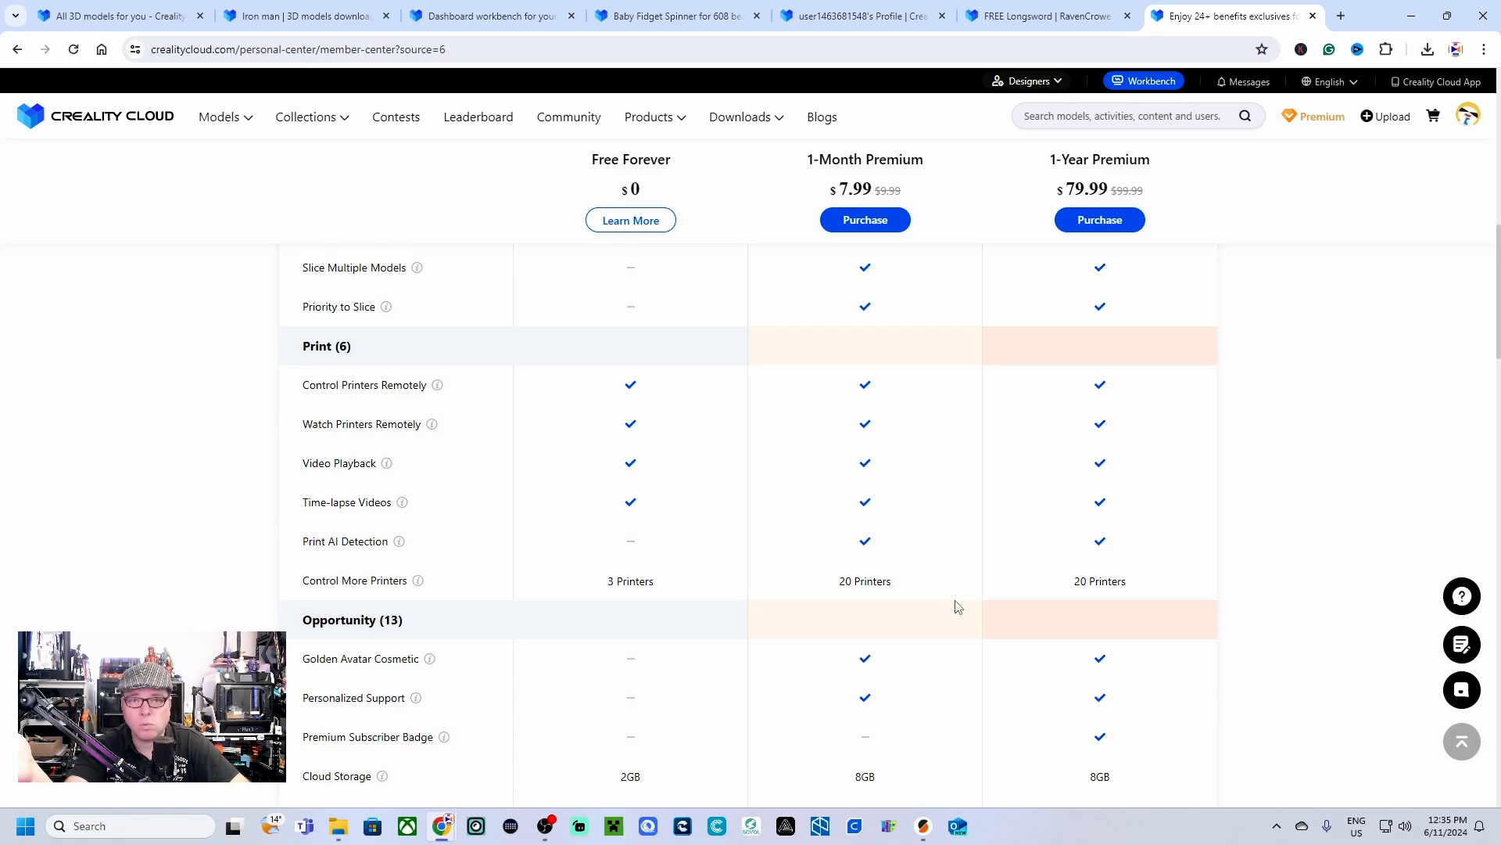
Step: Scroll to the end of Plan Benefits showing 8GB vs 2GB cloud storage and ad-free browsing
scroll("down", 3)
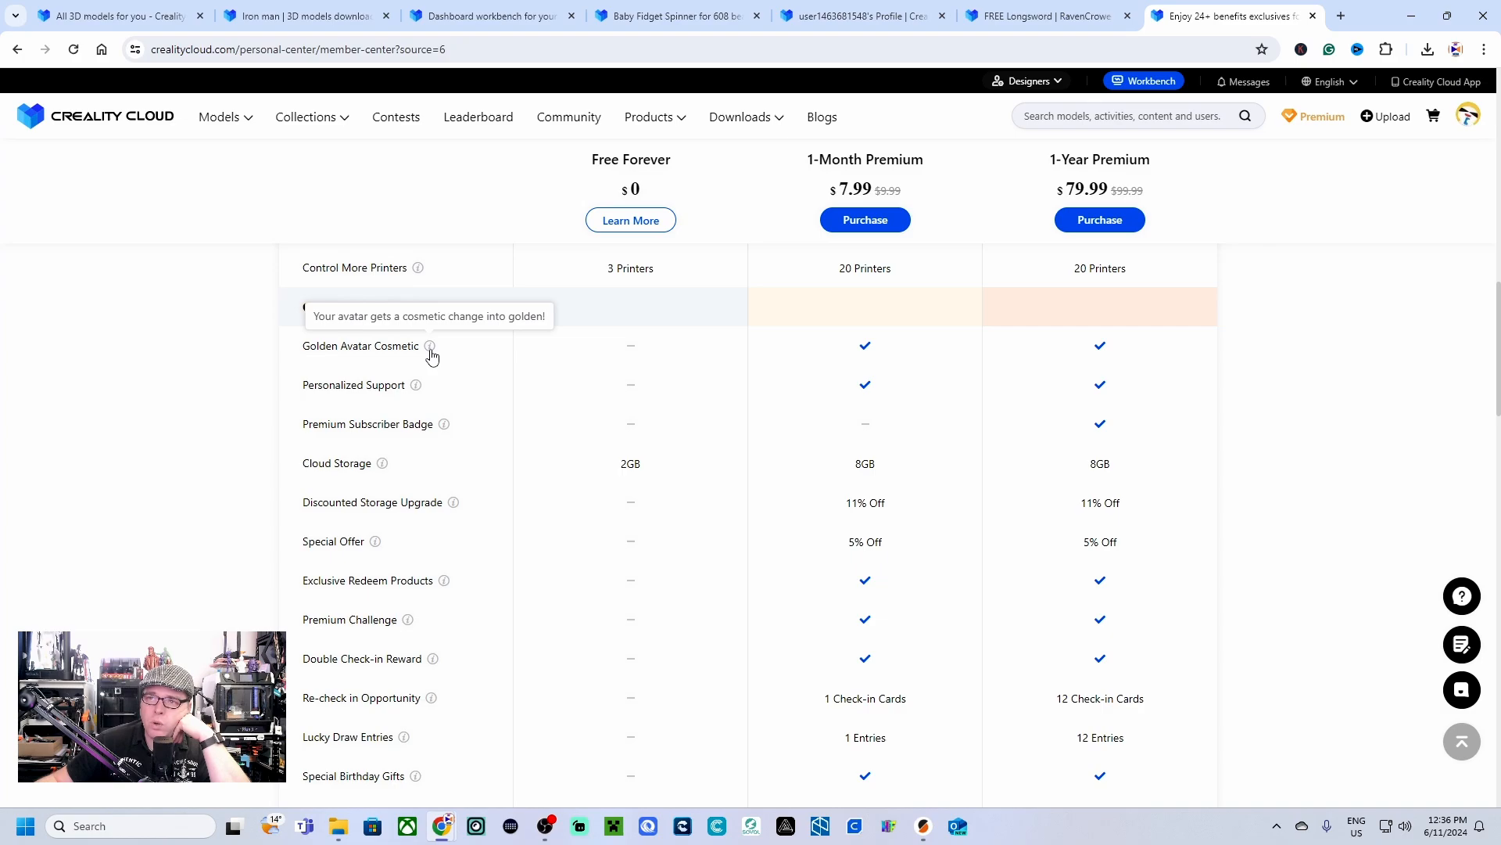
scroll("down", 3)
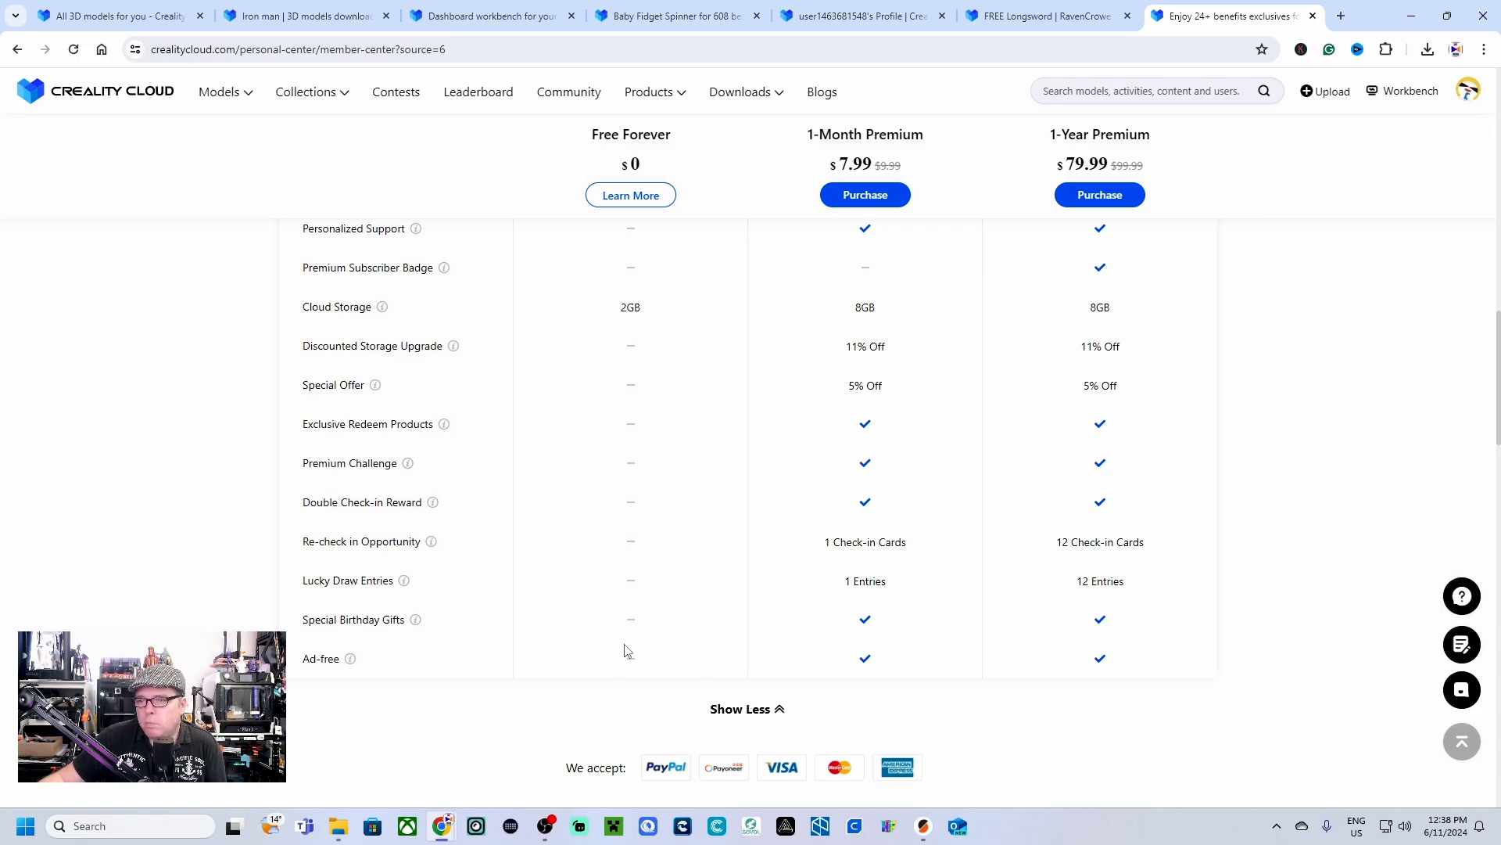
Step: Check the profile's Print Files for the sliced Baby Spinner model, then return to the plan comparison
left_click(110, 15)
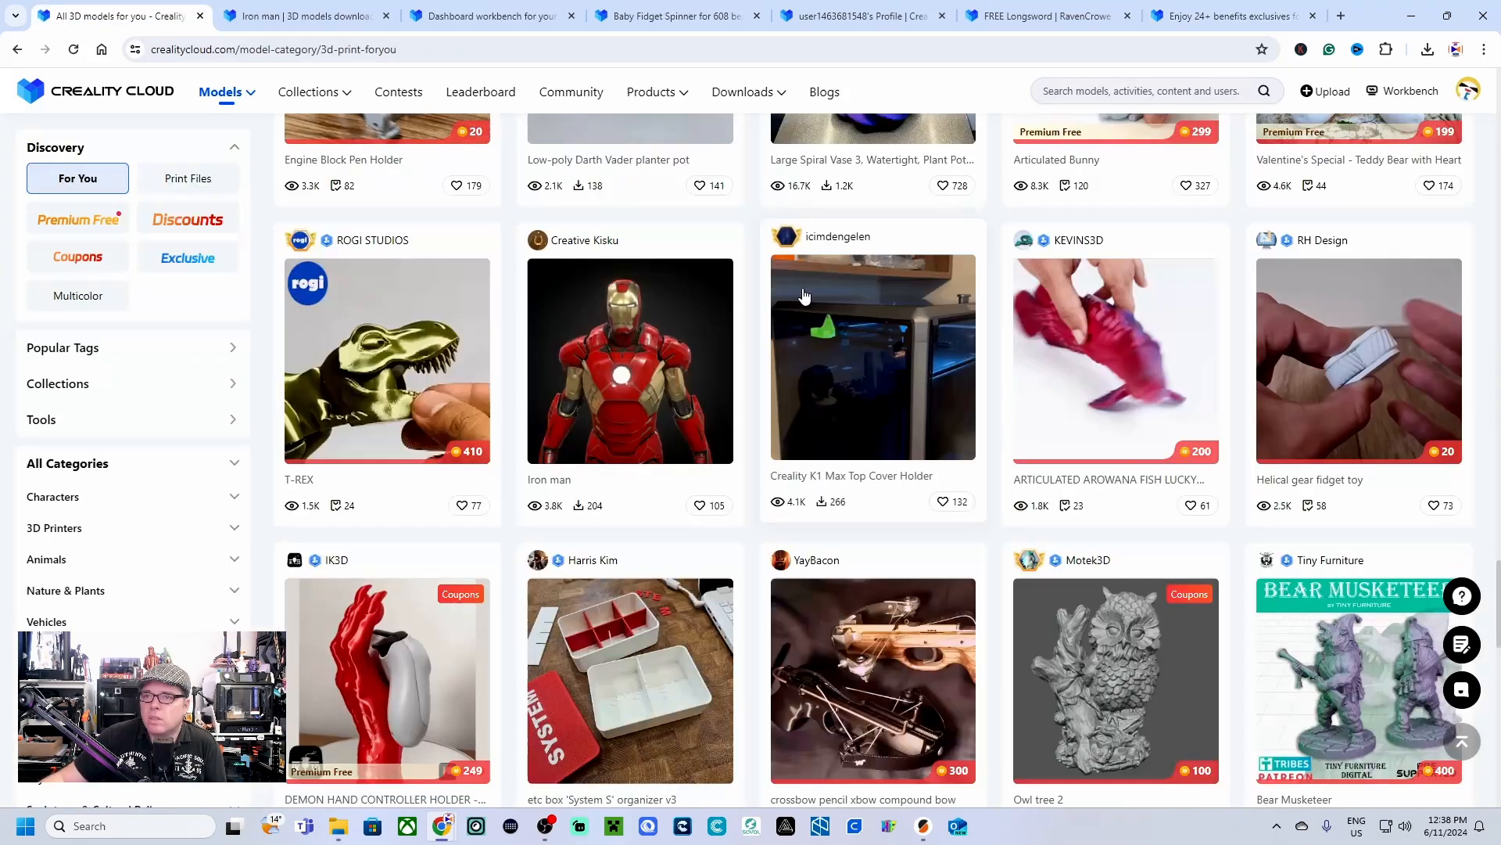
left_click(862, 16)
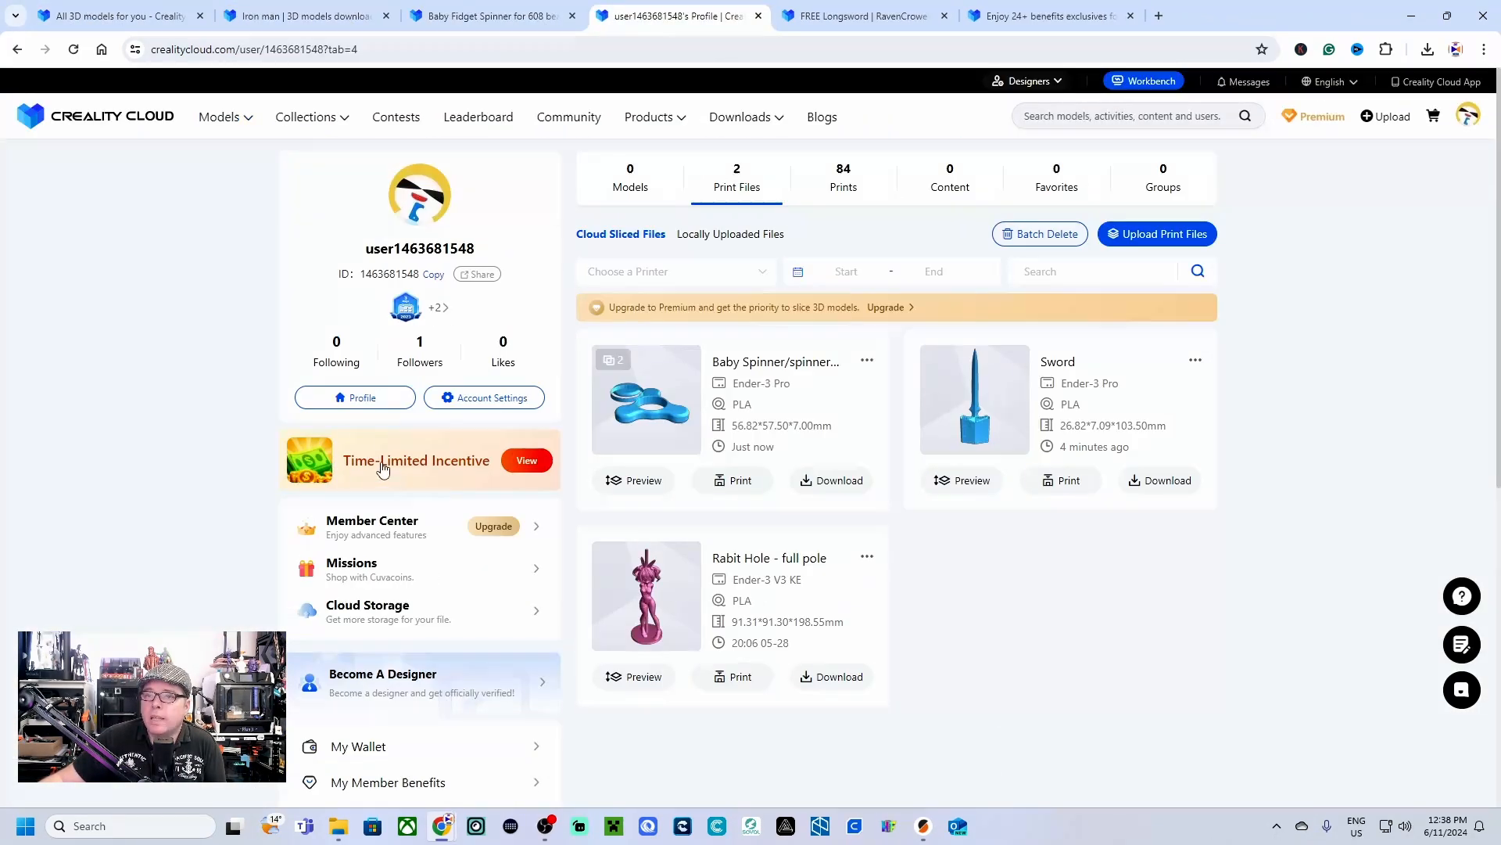
left_click(526, 460)
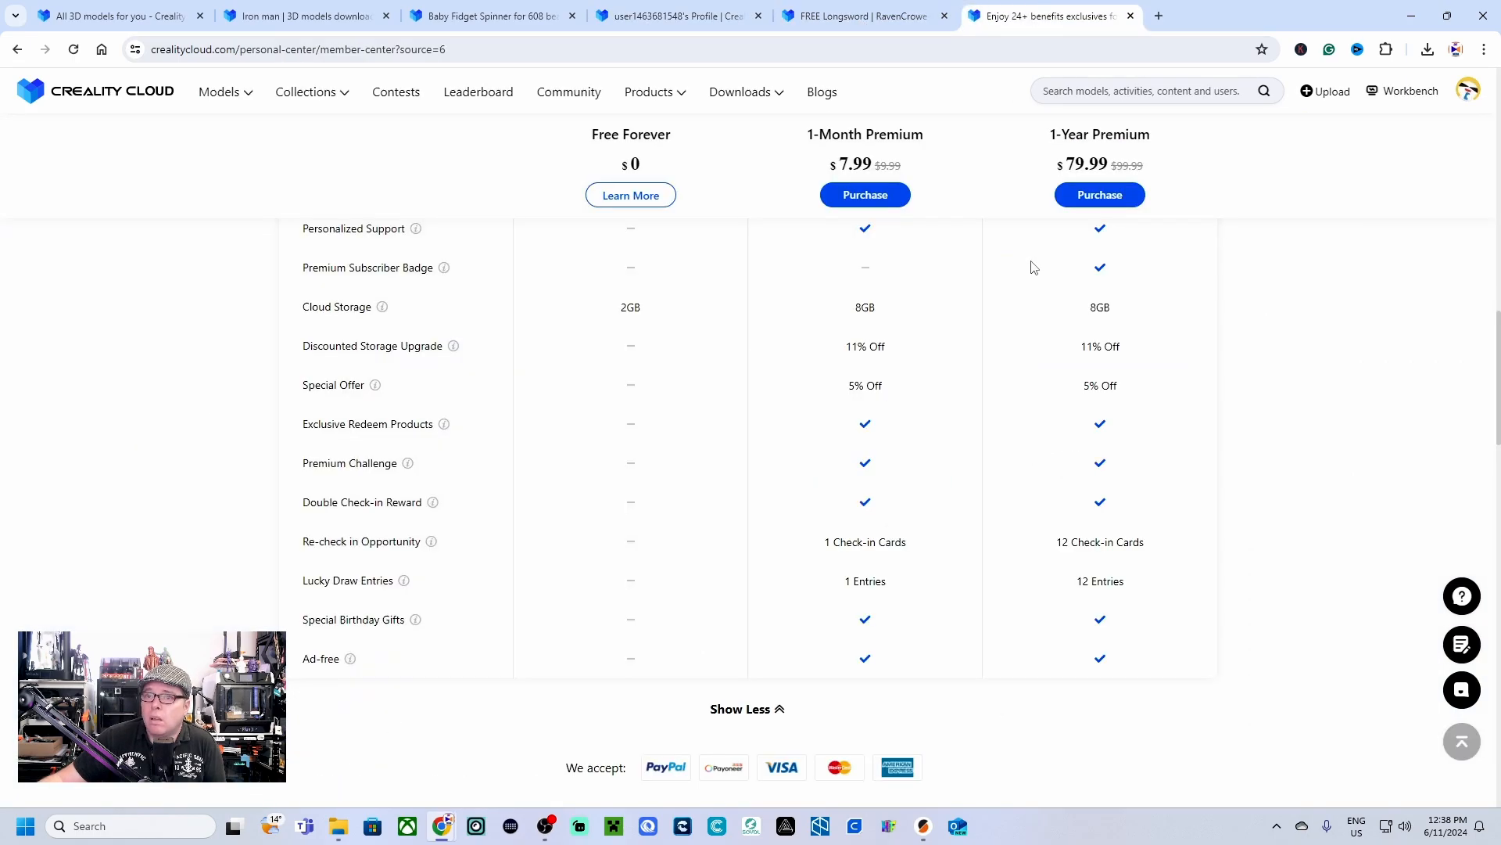